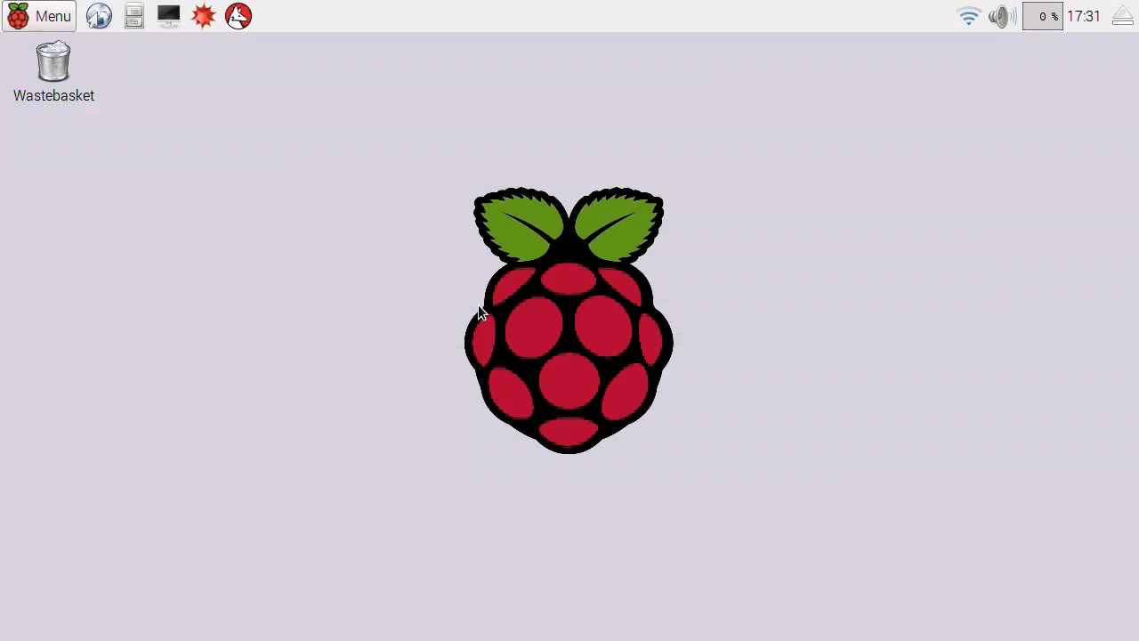
mouse_move(548, 334)
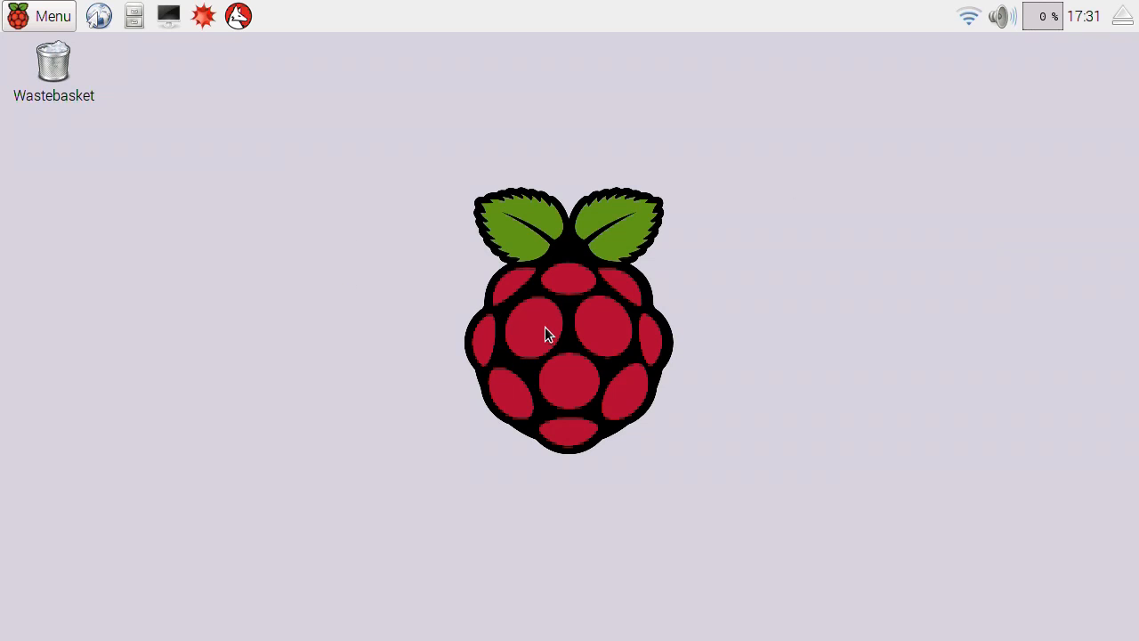
mouse_move(525, 327)
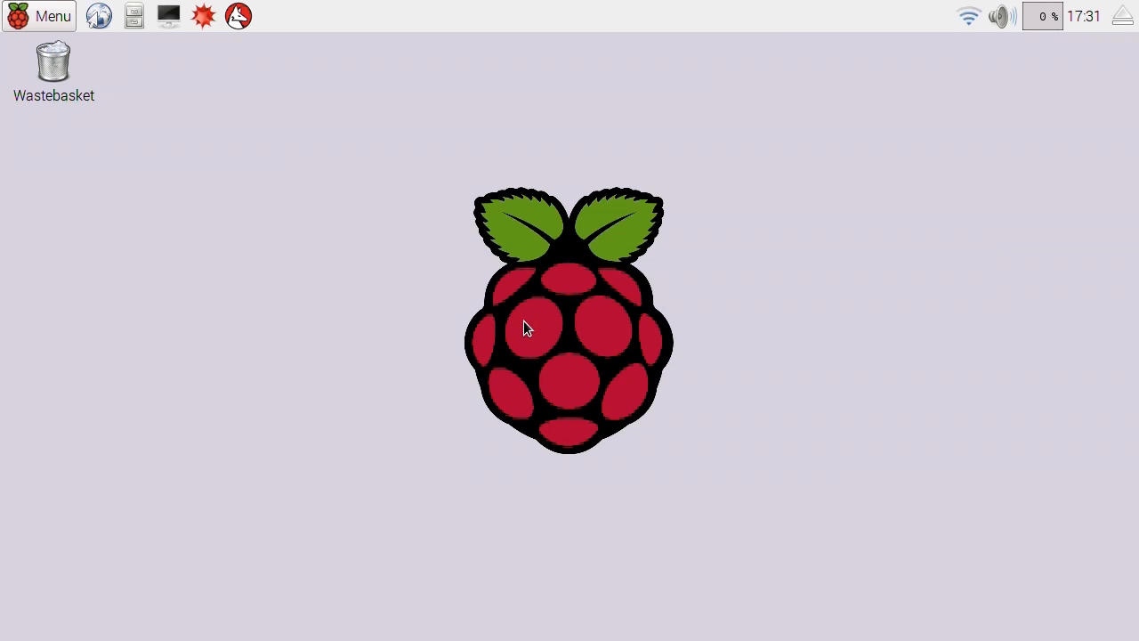
- Launch a new terminal window from the top panel
click(168, 16)
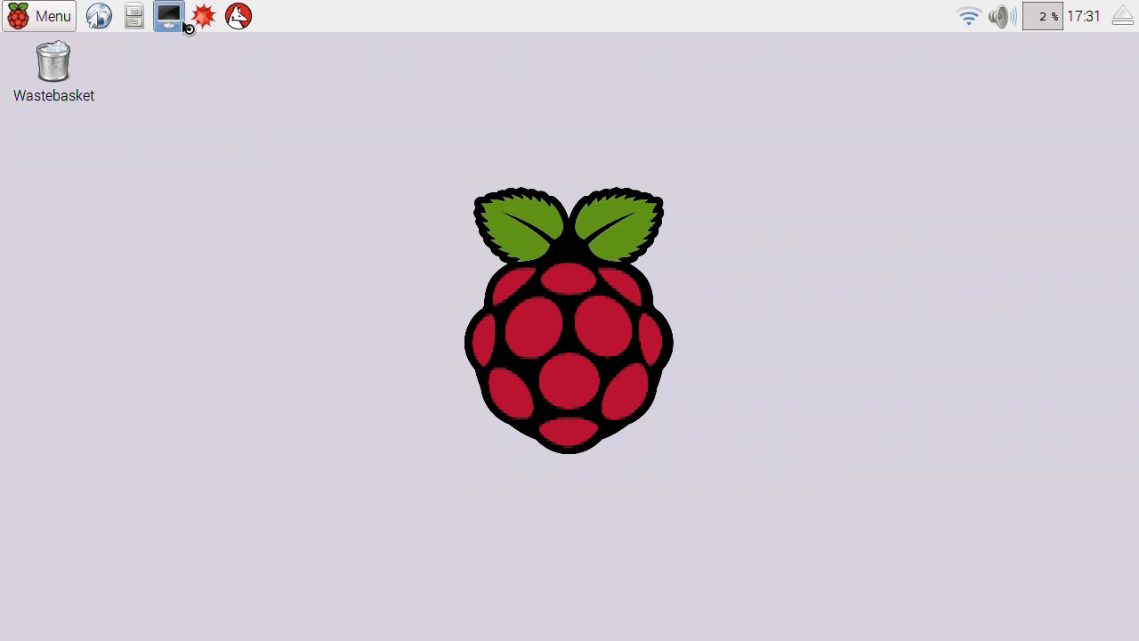
- Run vcgencmd measure_temp to read the CPU temperature (47.2°C)
click(167, 16)
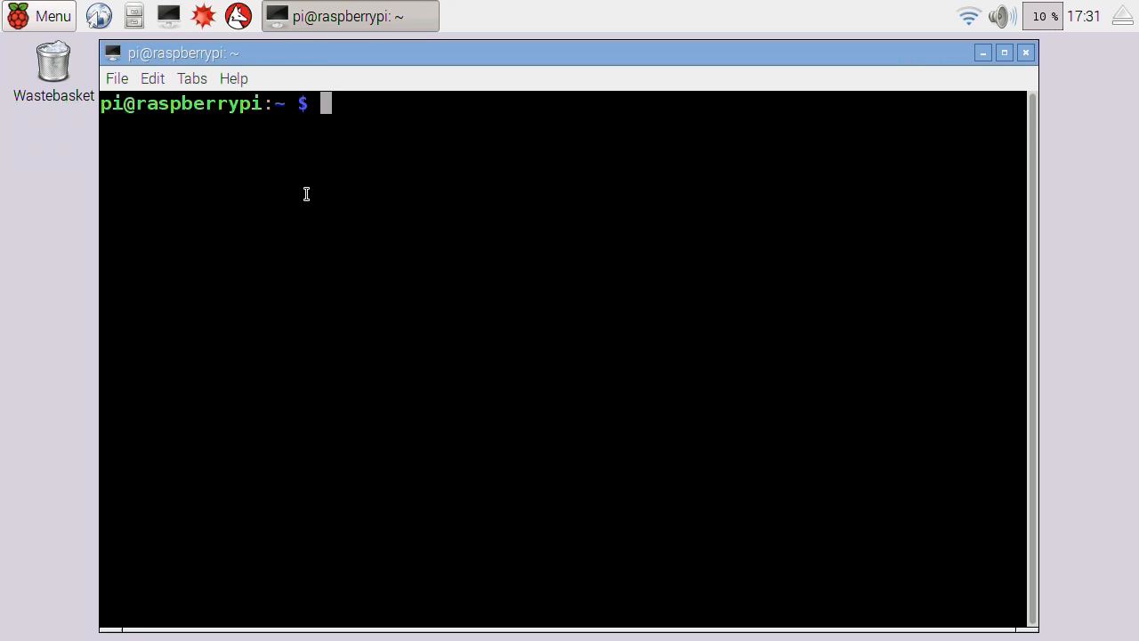
mouse_move(292, 198)
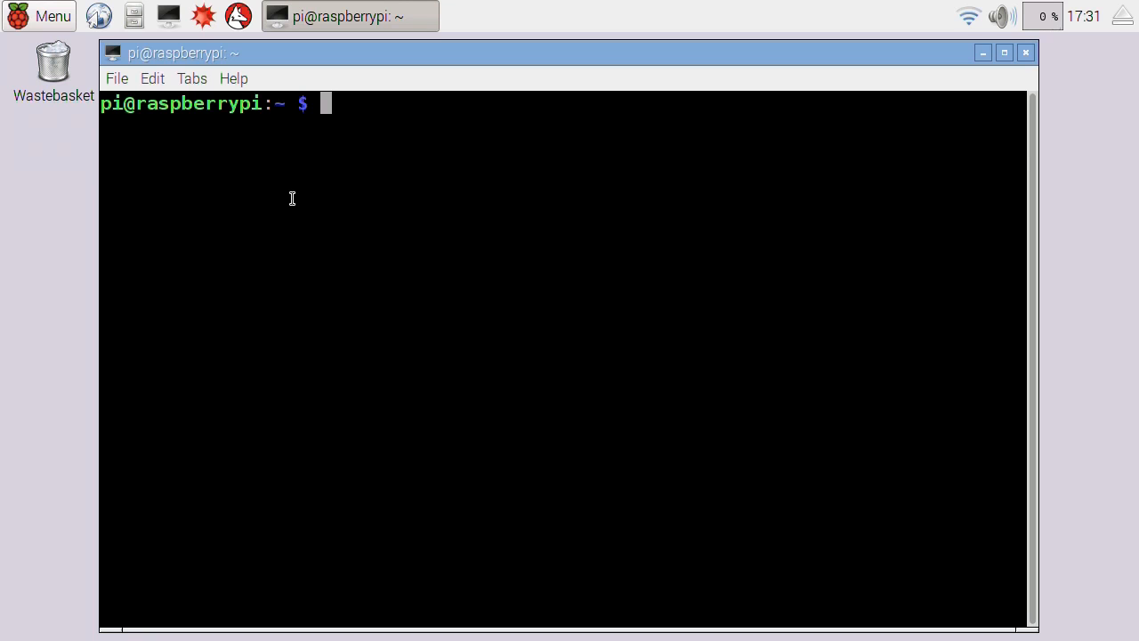
text(vcge)
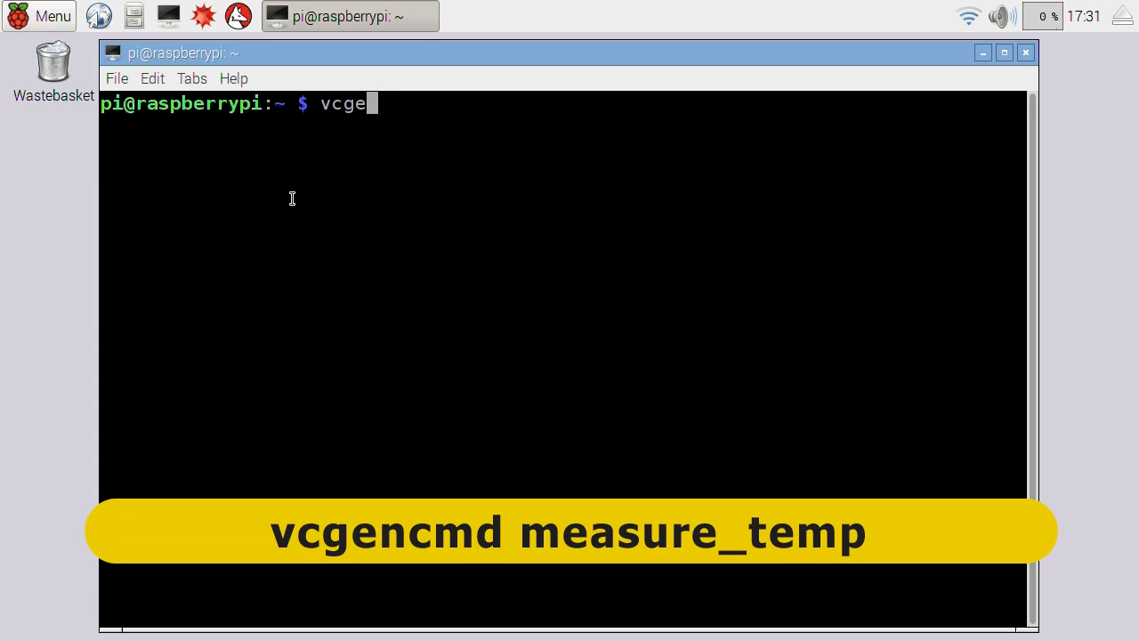
text(ncmd)
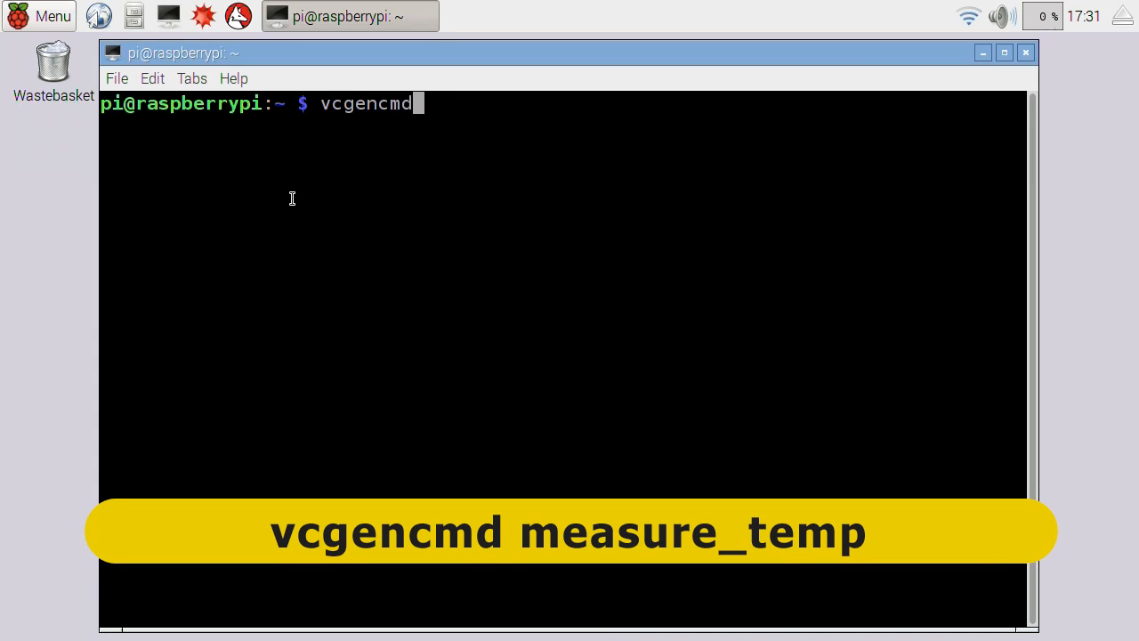
text(measure_temp)
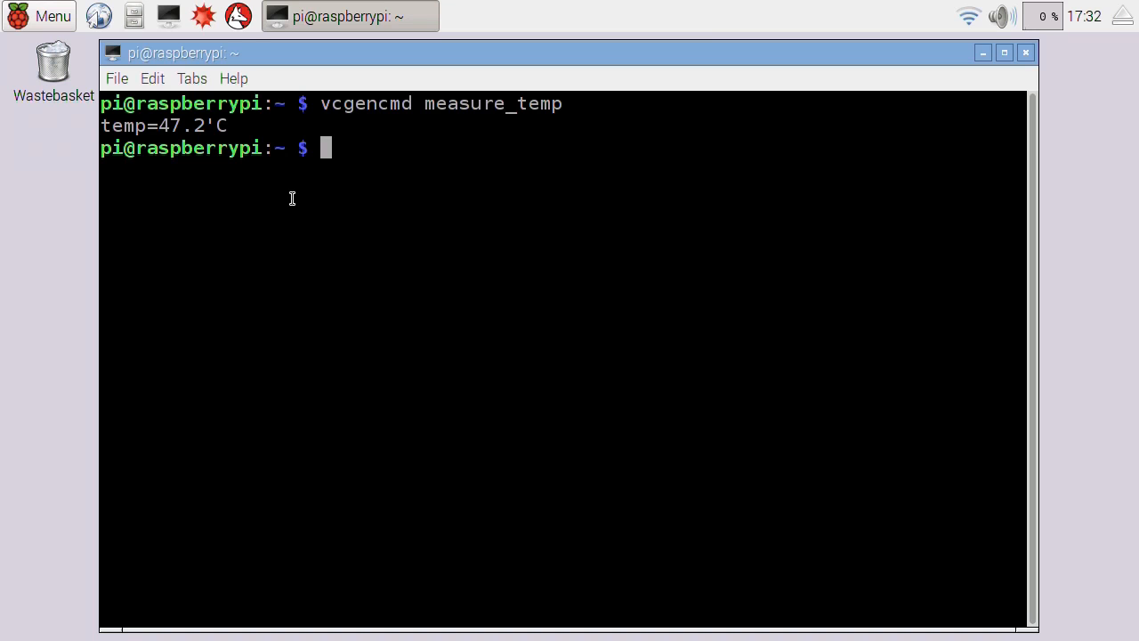
- List the home folder with dir and change into the Tests folder
text(dir)
text(c)
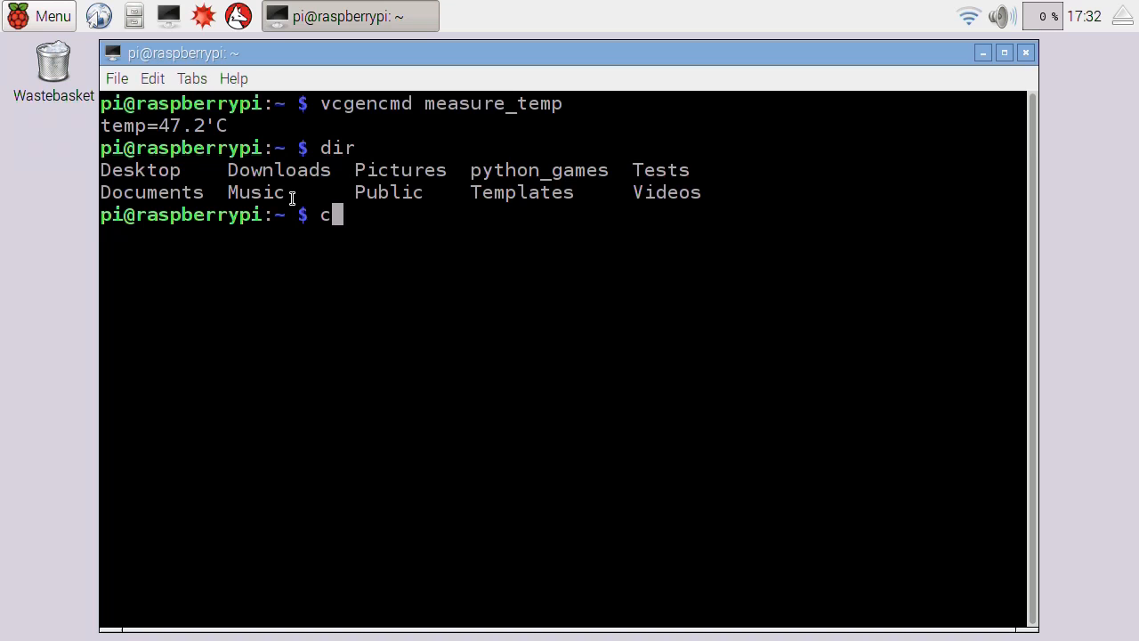
text(d Tests)
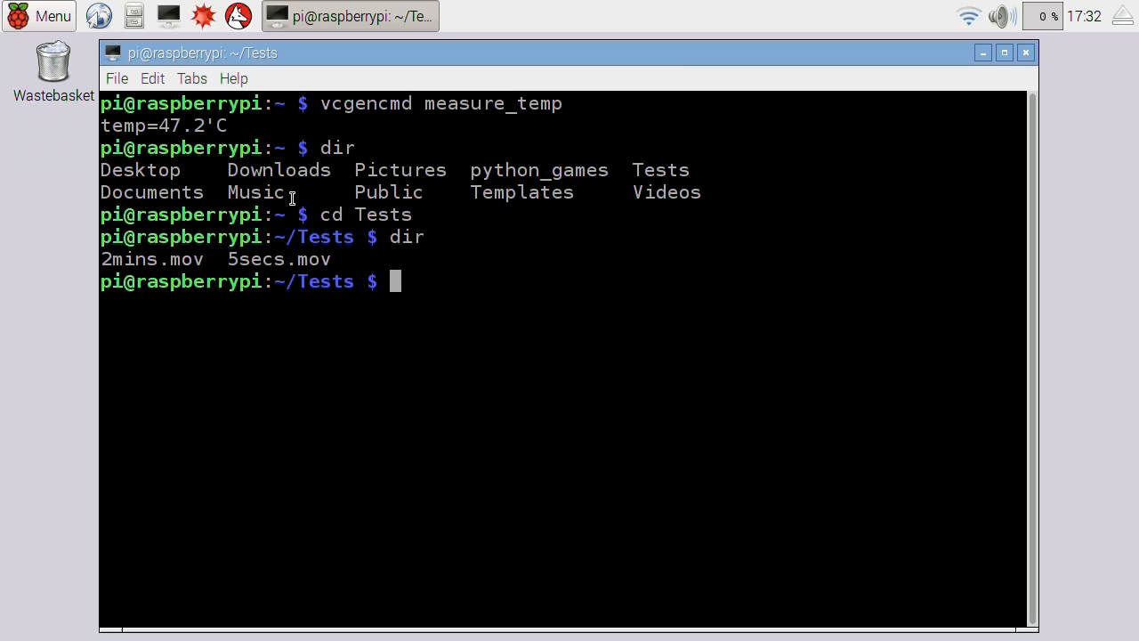
mouse_move(429, 317)
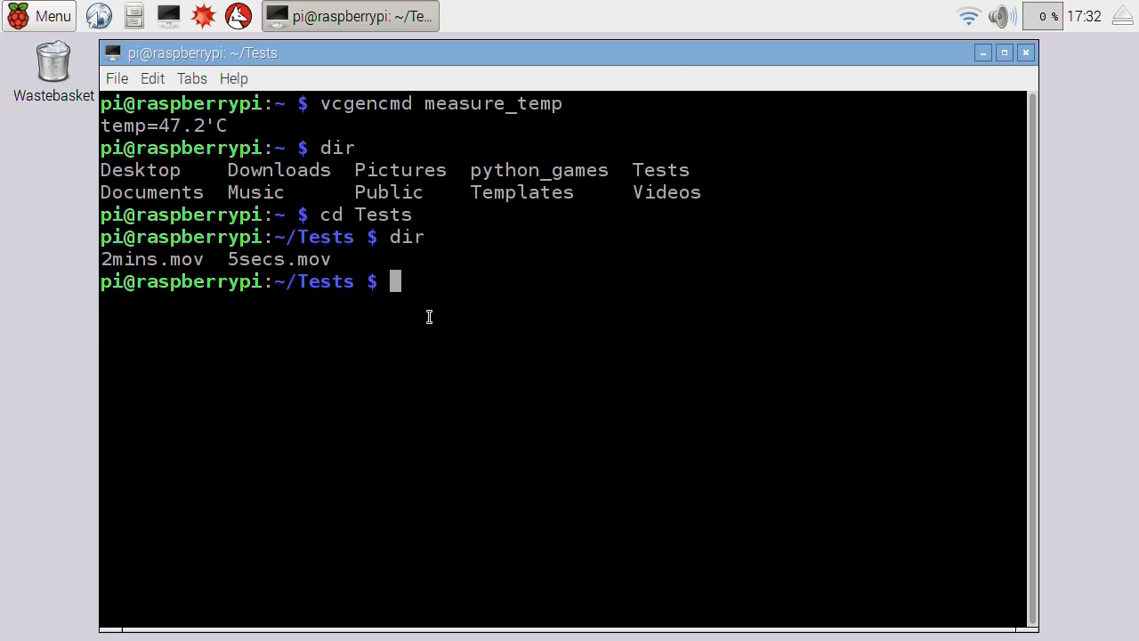
mouse_move(423, 285)
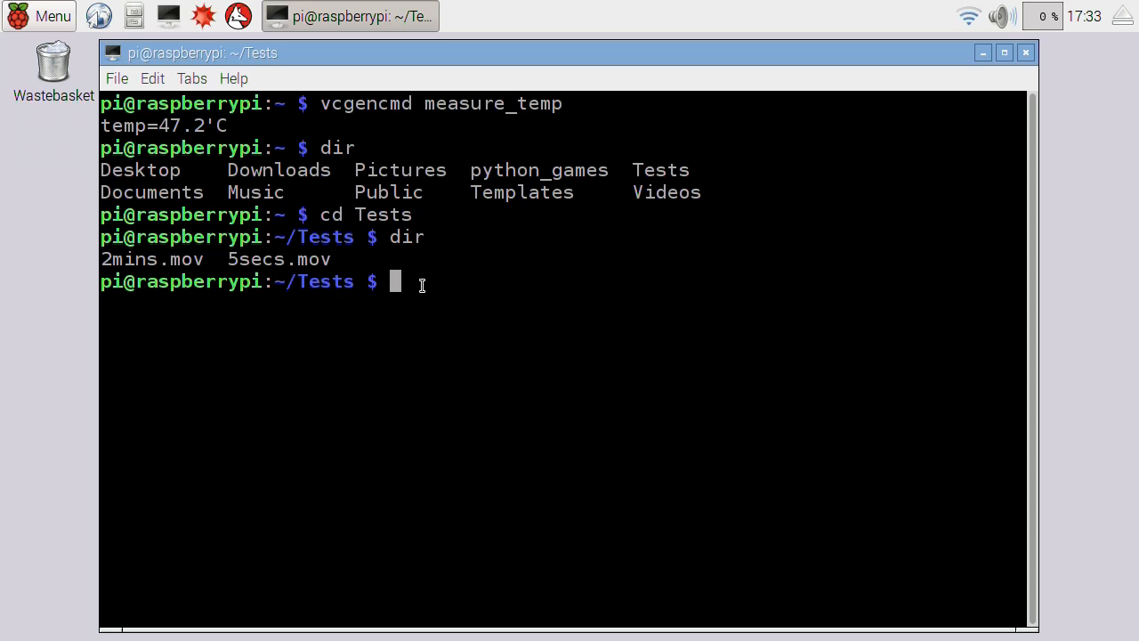
- Play 5secs.mov with omxplayer, then list the folder again
text(omxpl)
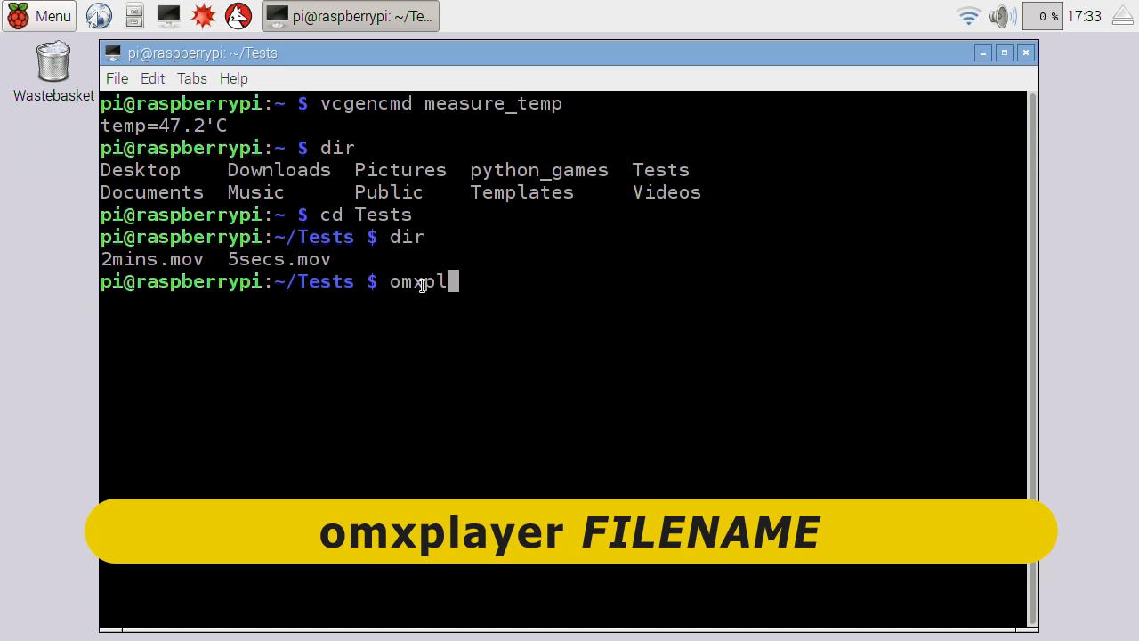
text(ayer)
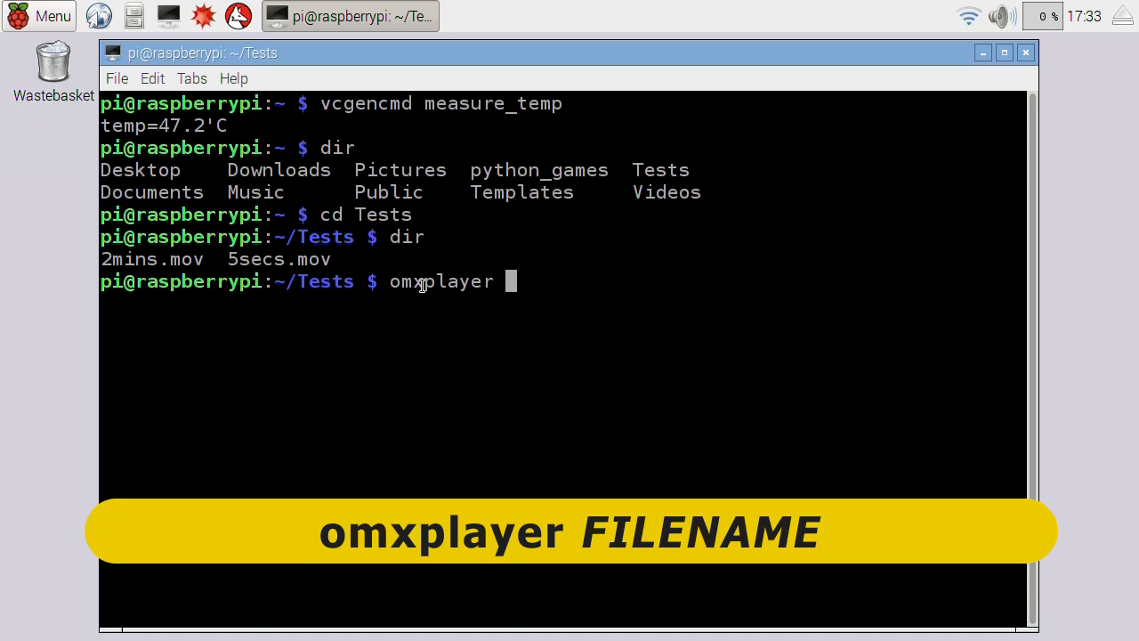
text(5secs)
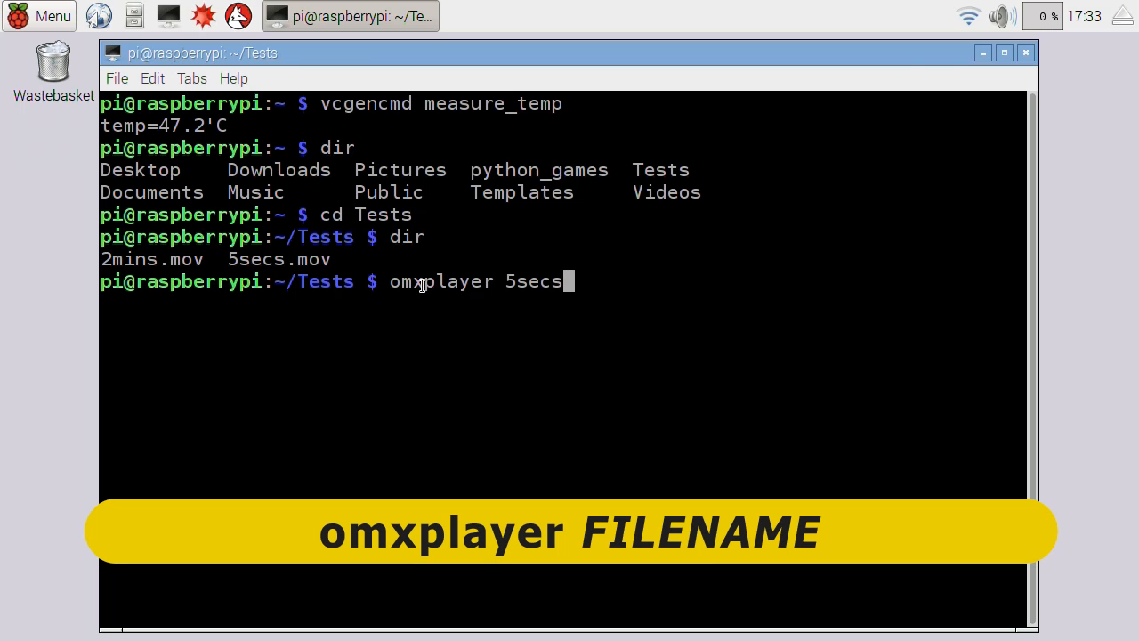
text(.mov)
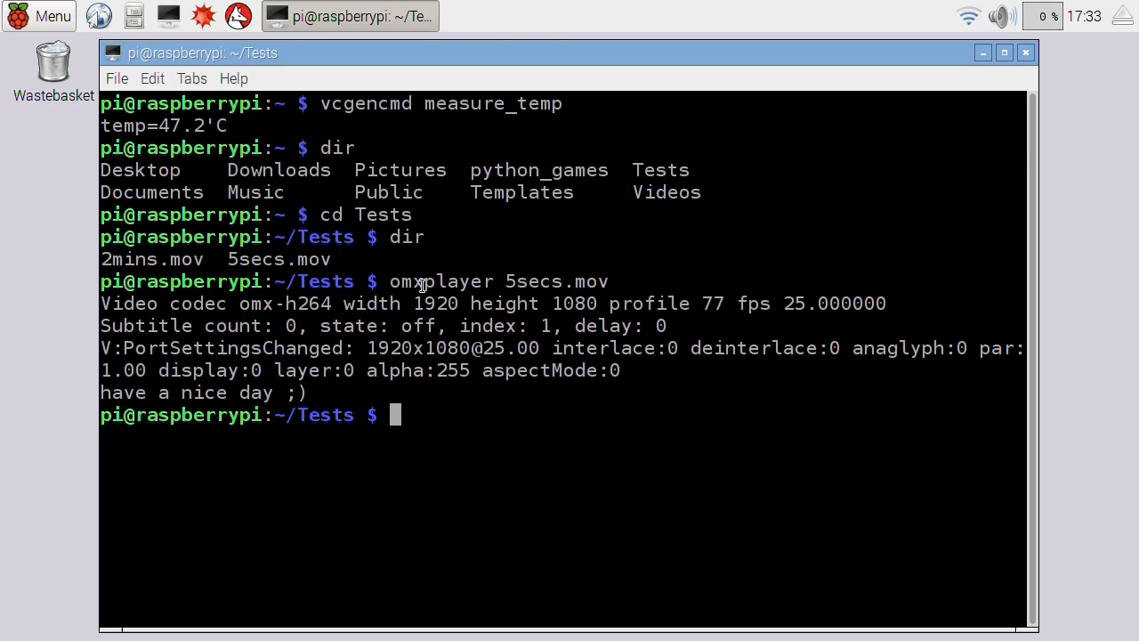
mouse_move(427, 301)
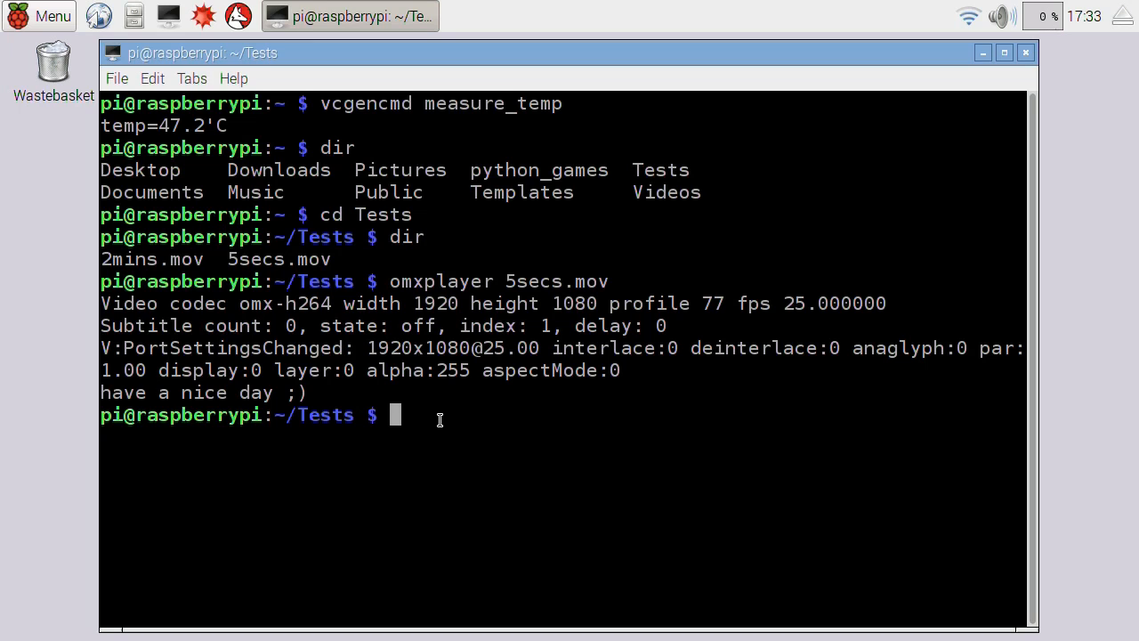
text(dir)
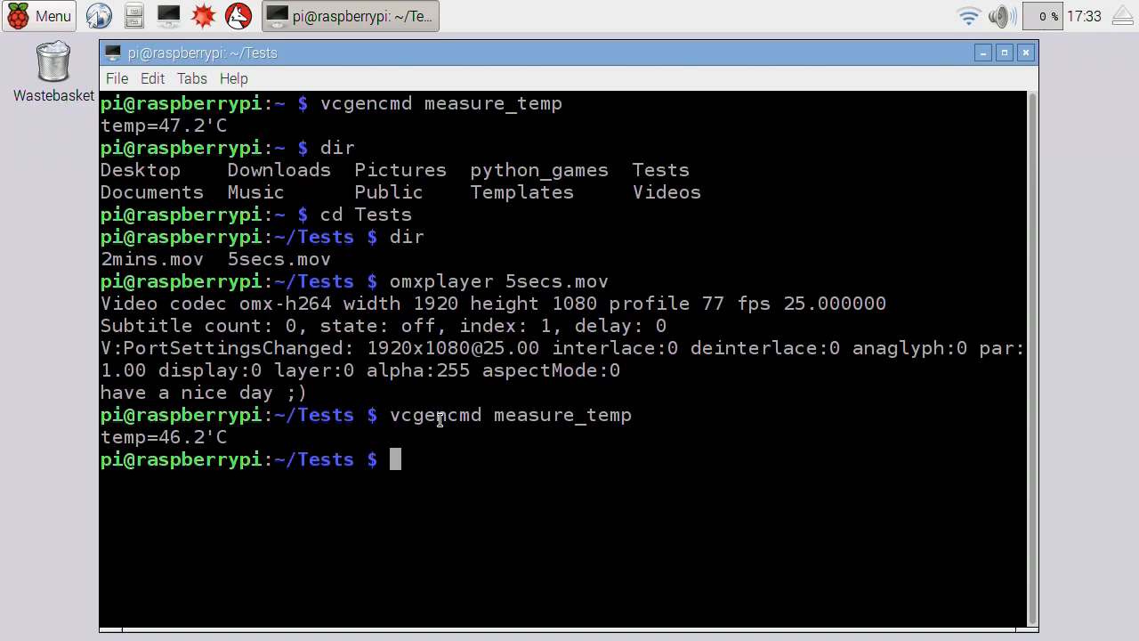
mouse_move(78, 100)
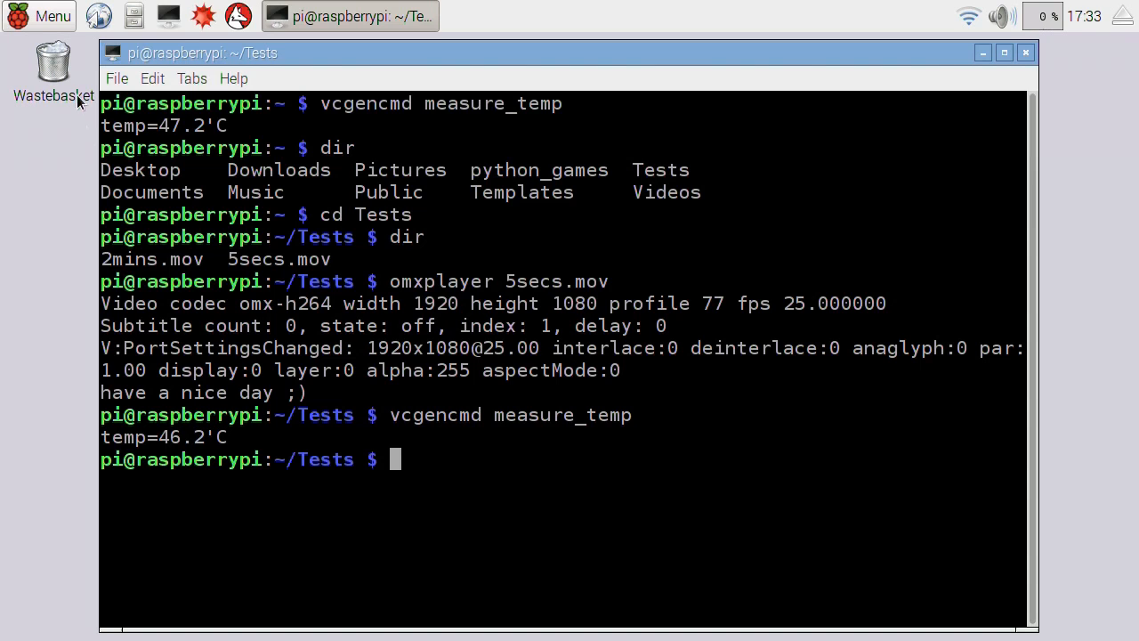
- Start the Text Editor from Menu > Accessories
click(39, 16)
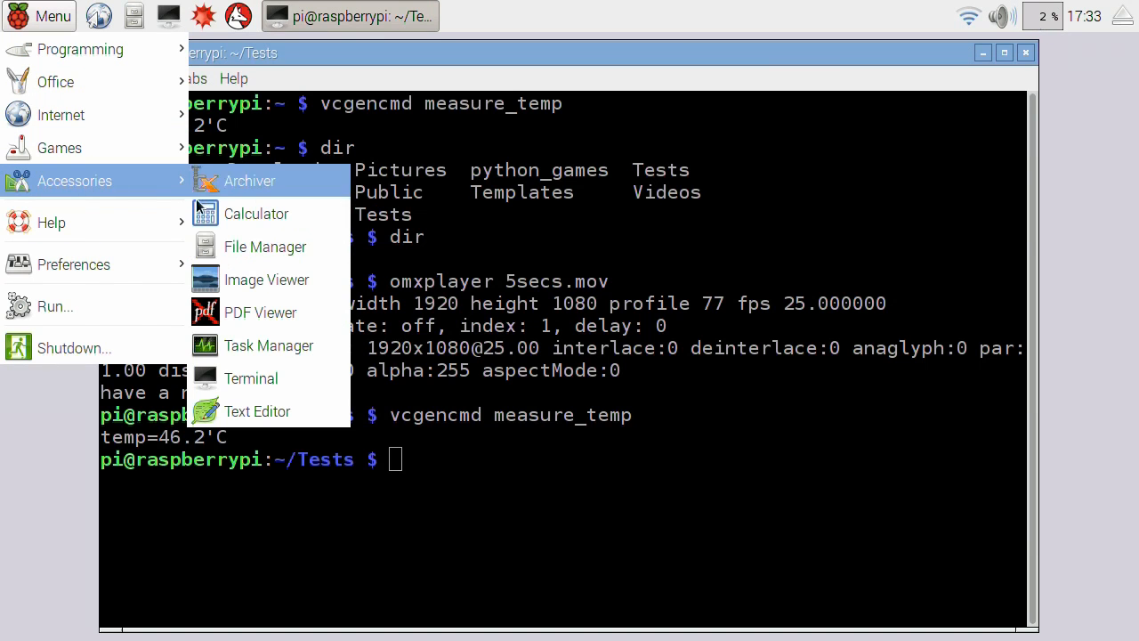
click(256, 411)
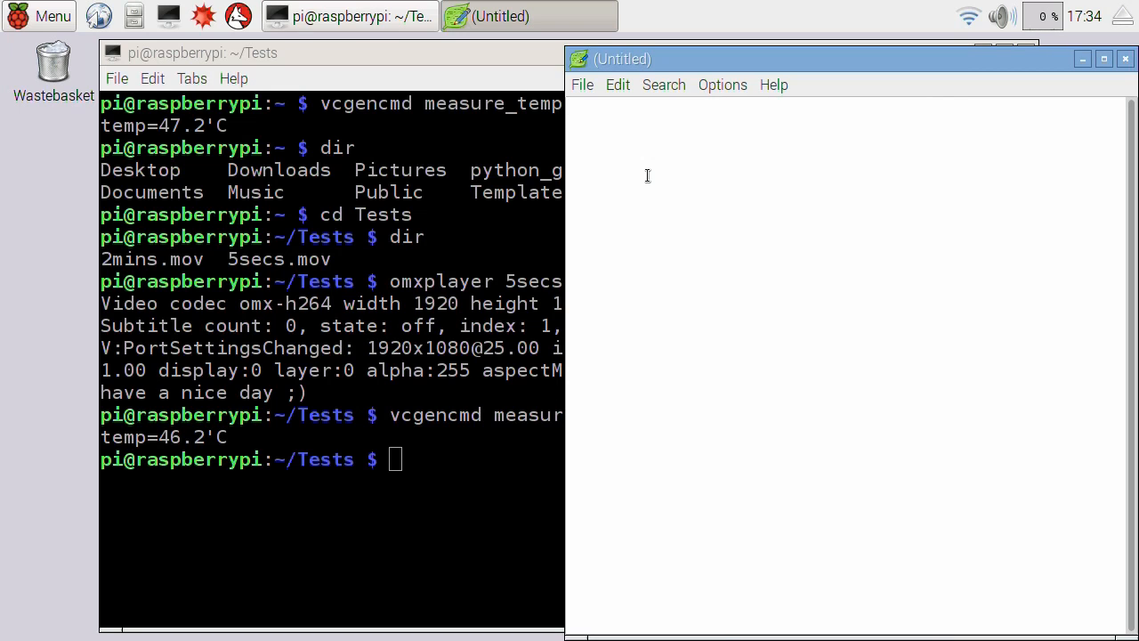
- Write the #!/bin/bash shebang and a first vcgencmd measure_temp line
text(#)
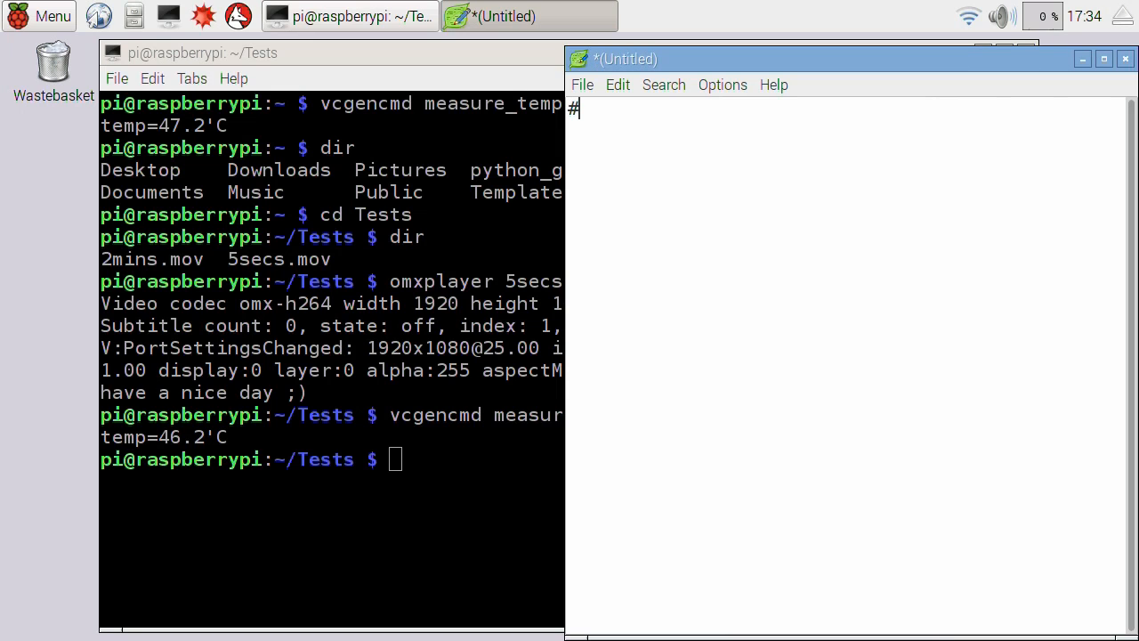
text(!)
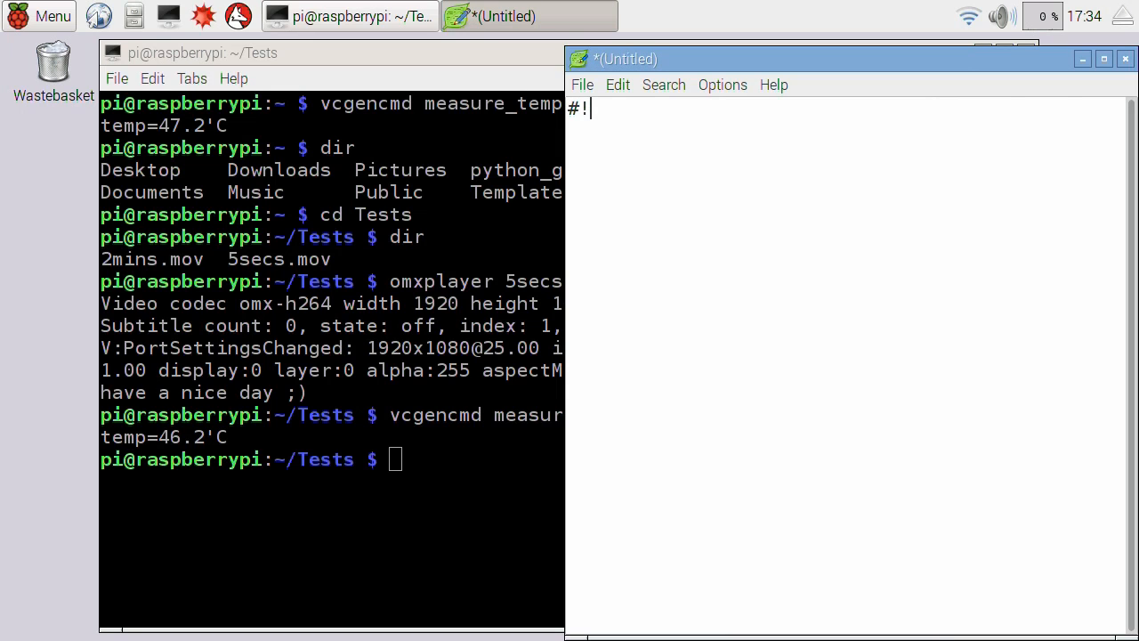
text(/b)
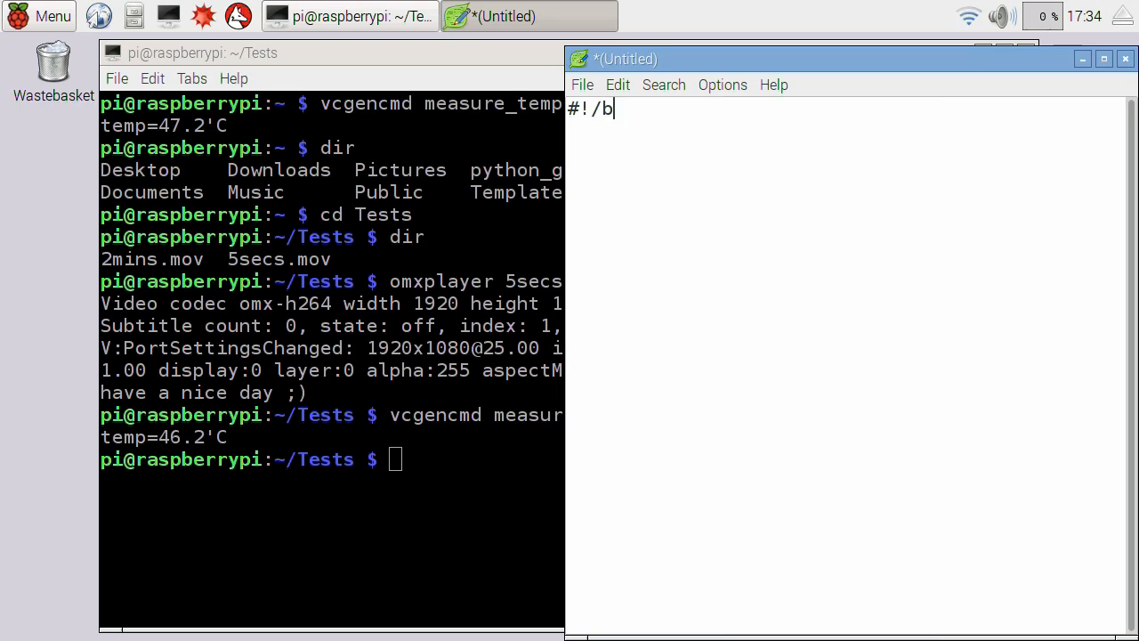
text(in/bash)
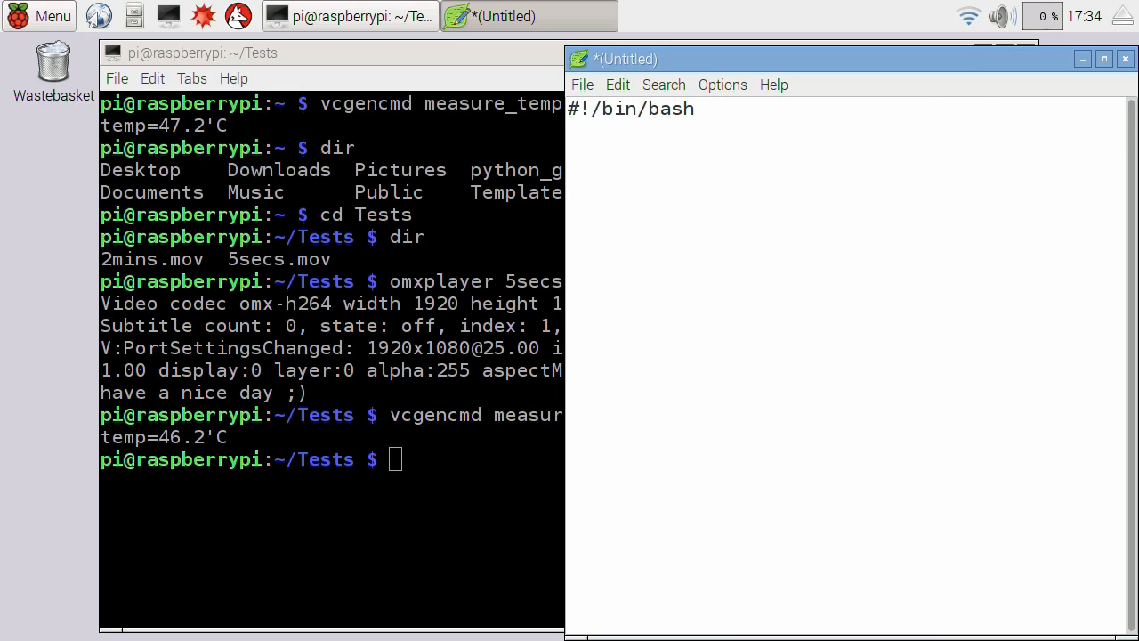
text(vcgencmd measure_)
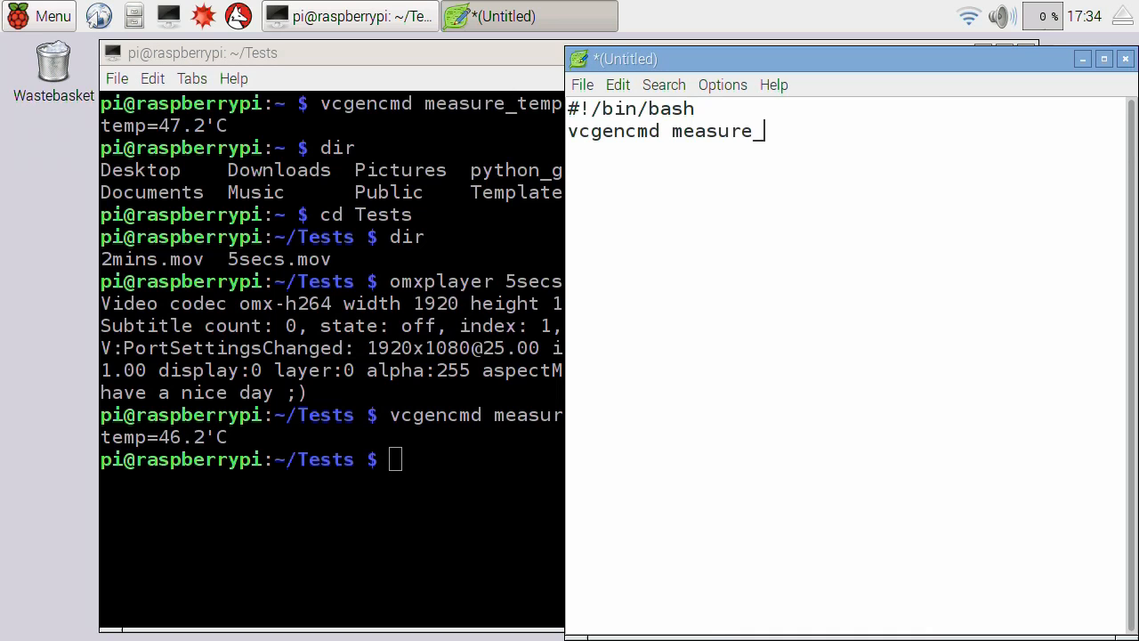
text(temp)
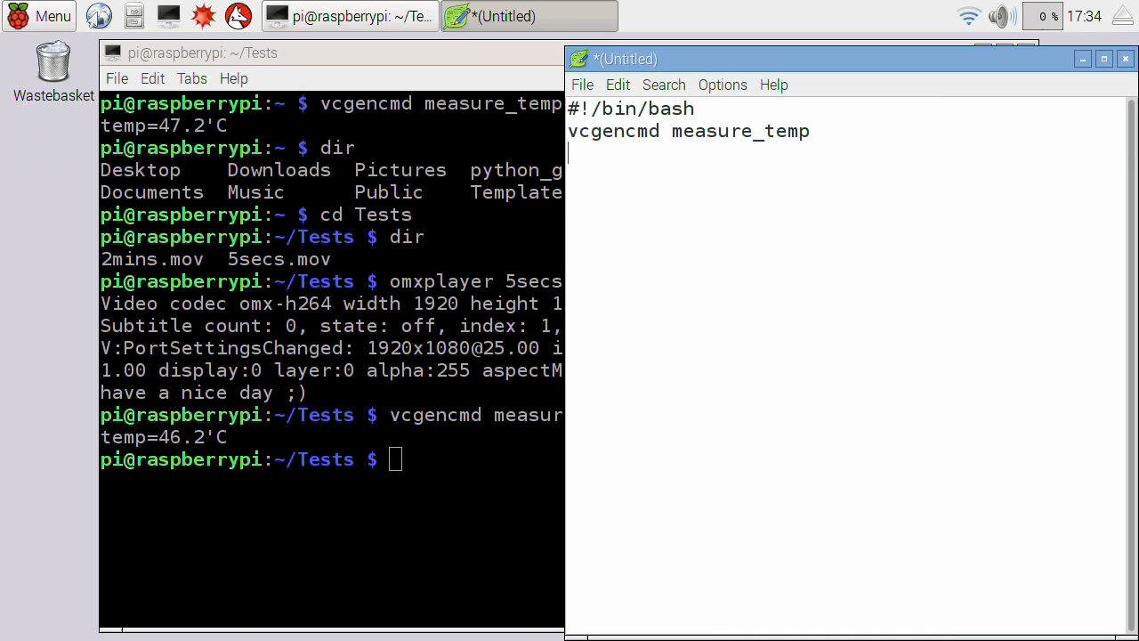
- Add an omxplayer 5secs.mov line followed by a second vcgencmd measure_temp line
text(o)
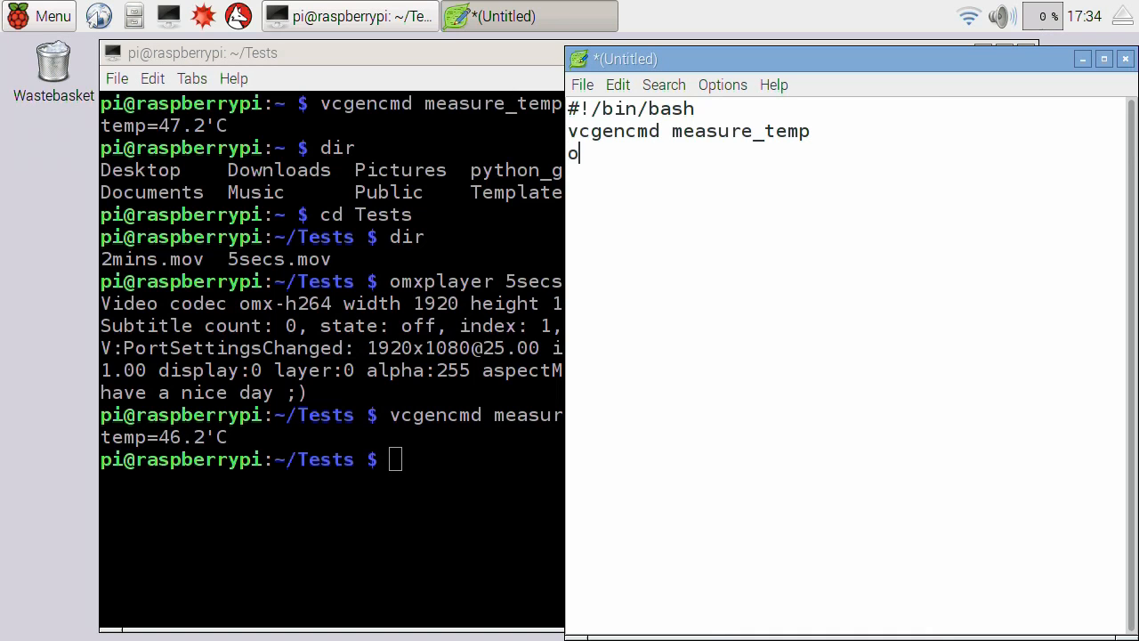
text(mxplayer 5)
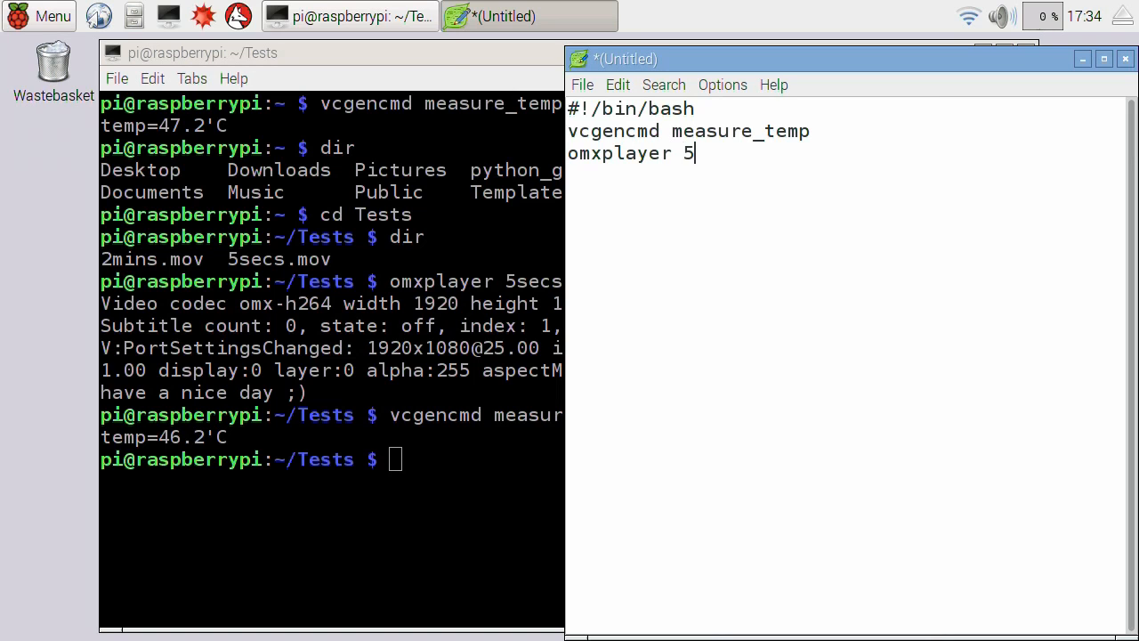
text(secs.mo)
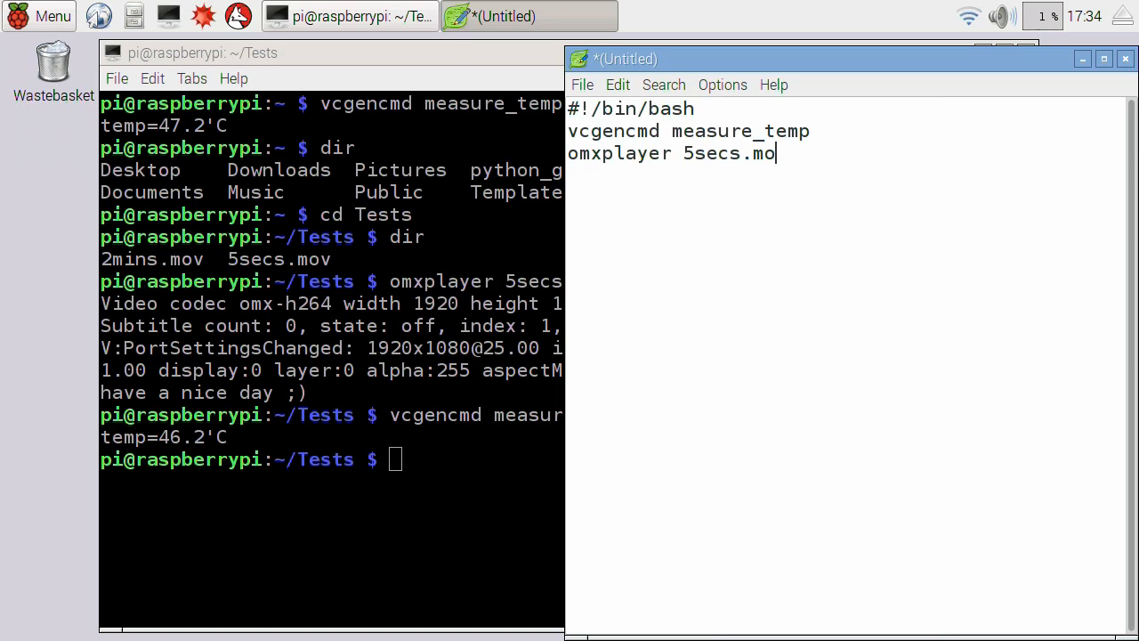
text(v)
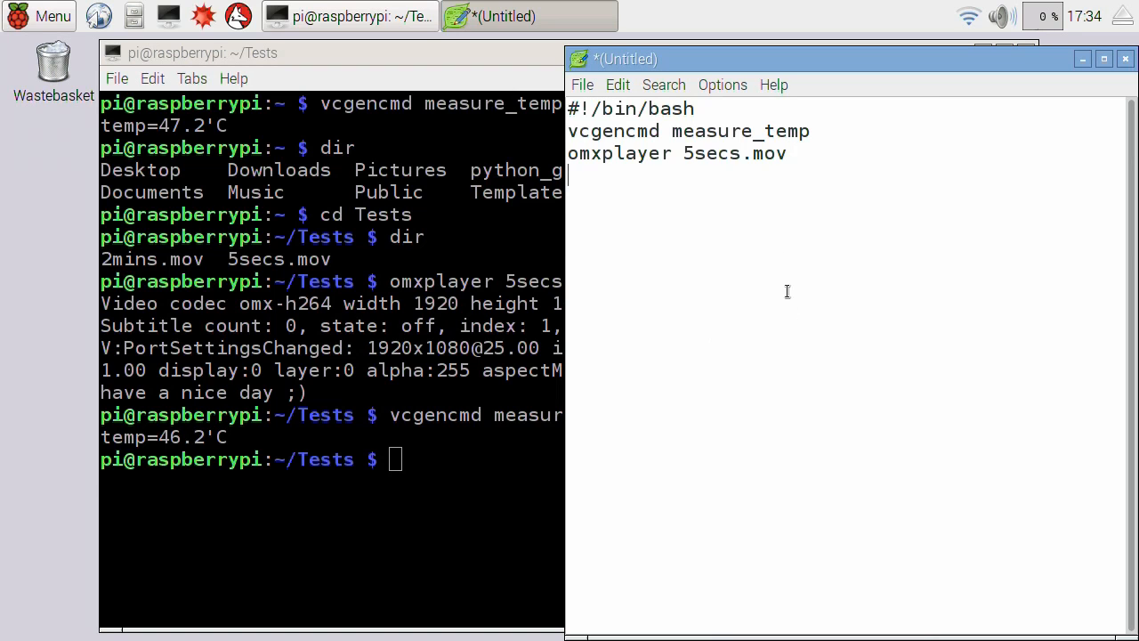
double_click(687, 132)
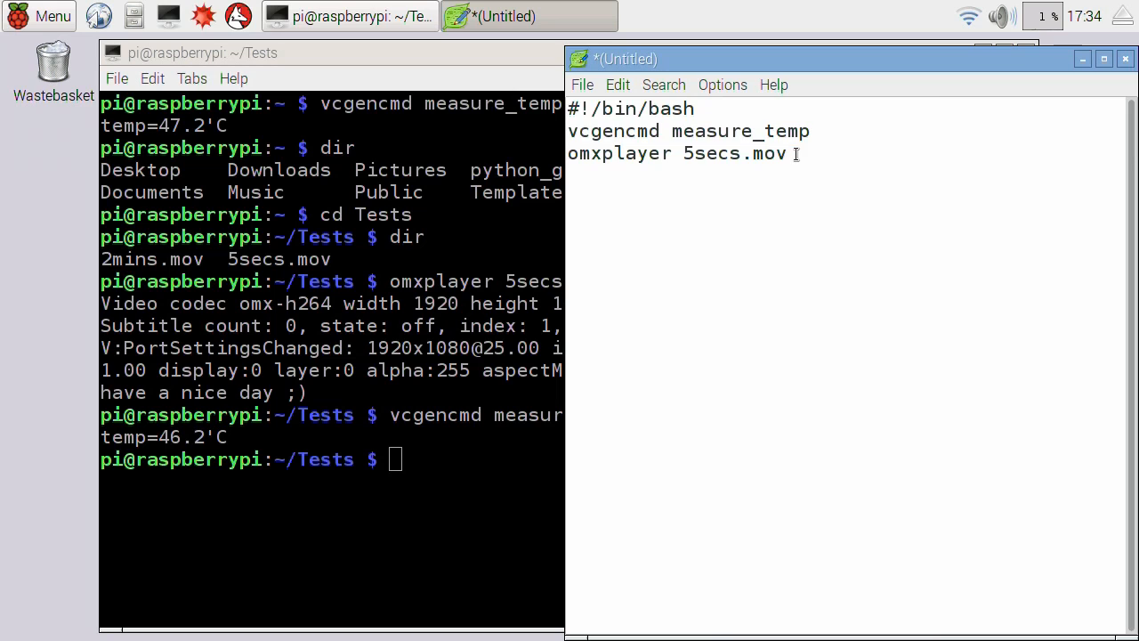
text(vcgencmd measure_temp)
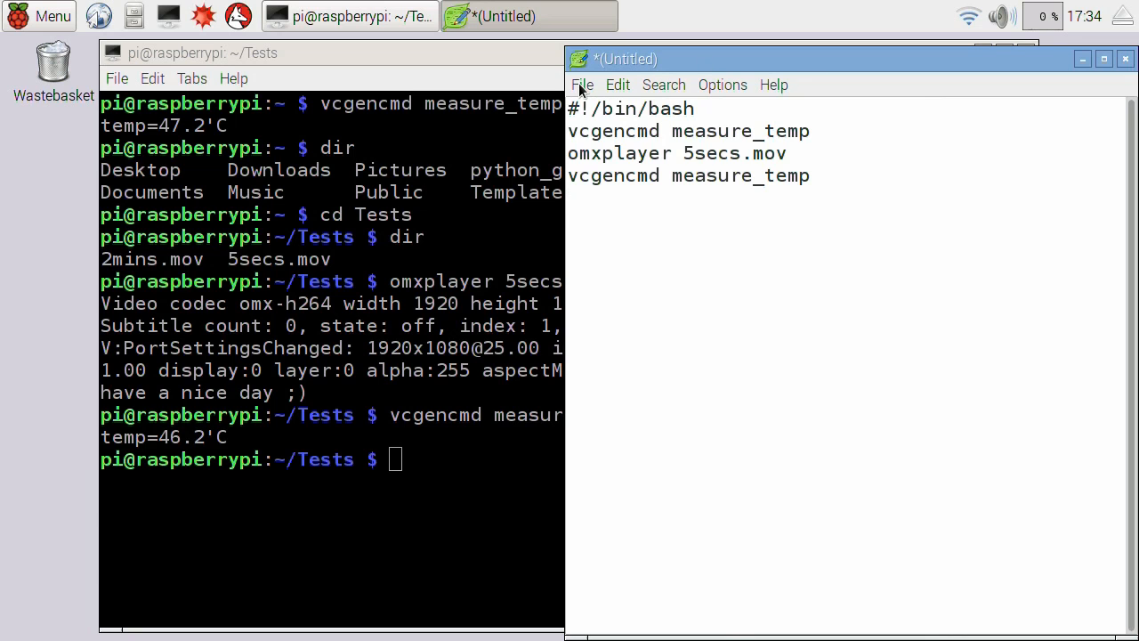
- Save the script as test.sh inside the Tests folder
click(581, 86)
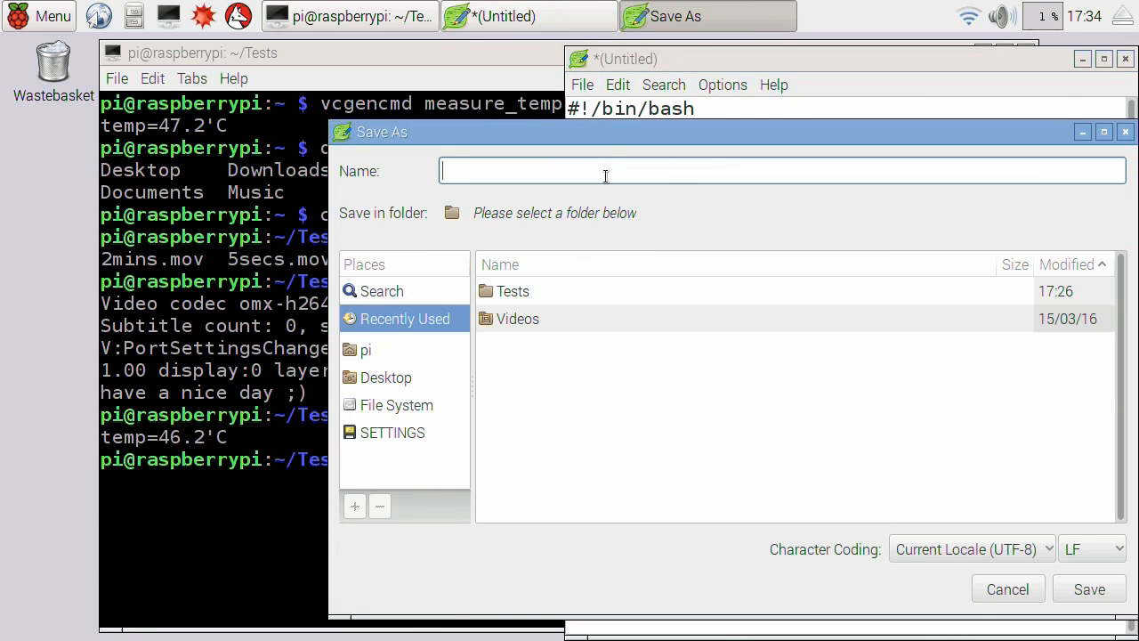
double_click(513, 292)
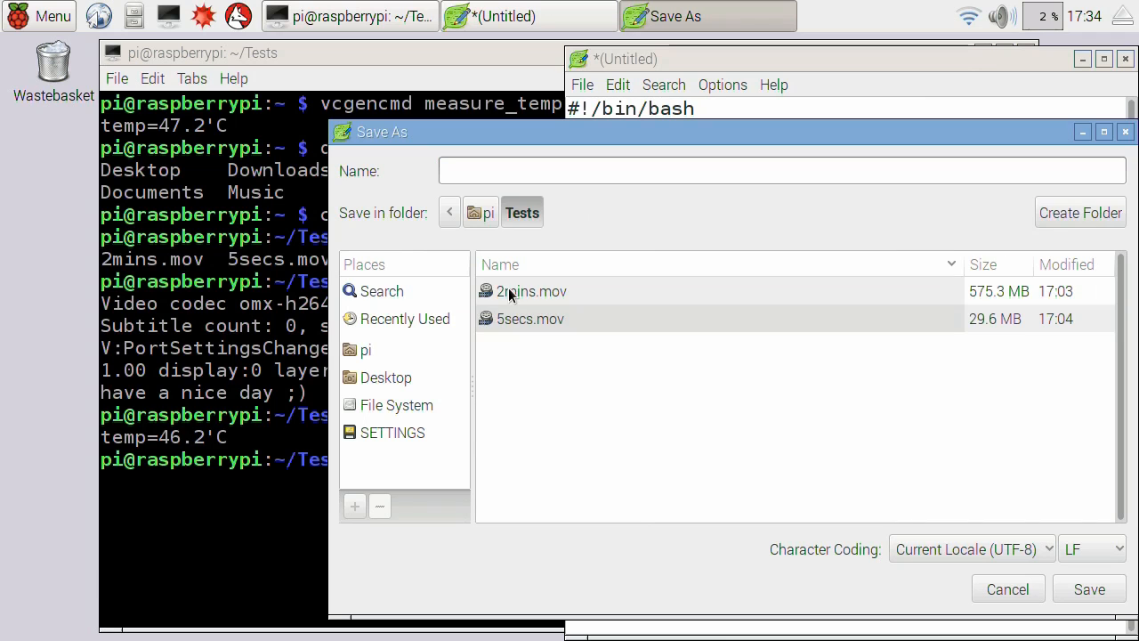
click(781, 170)
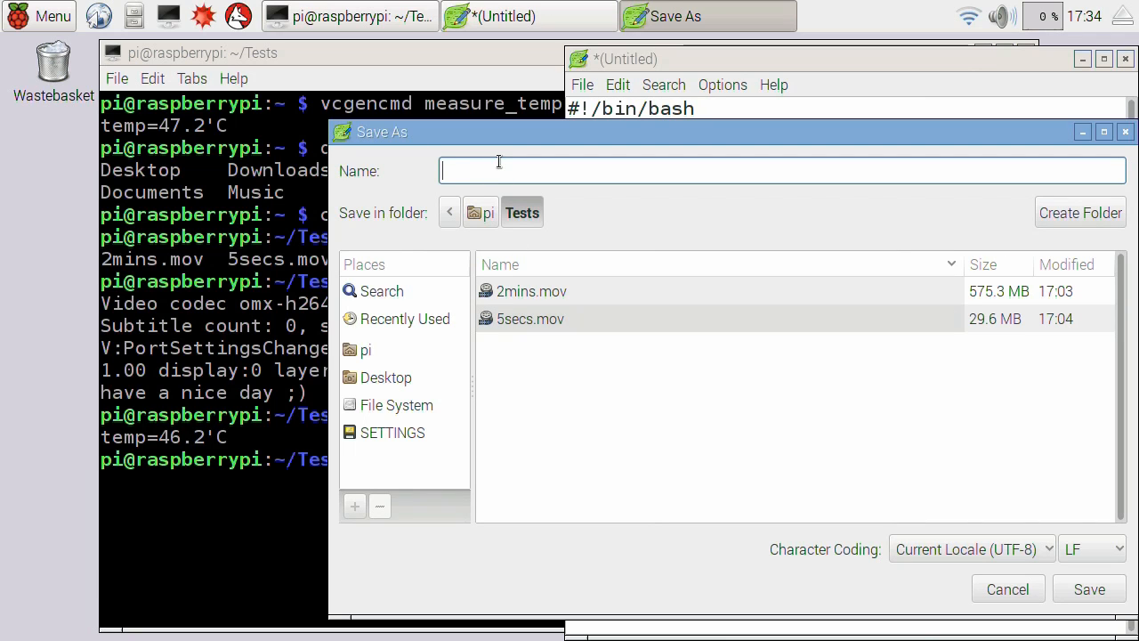
text(test.)
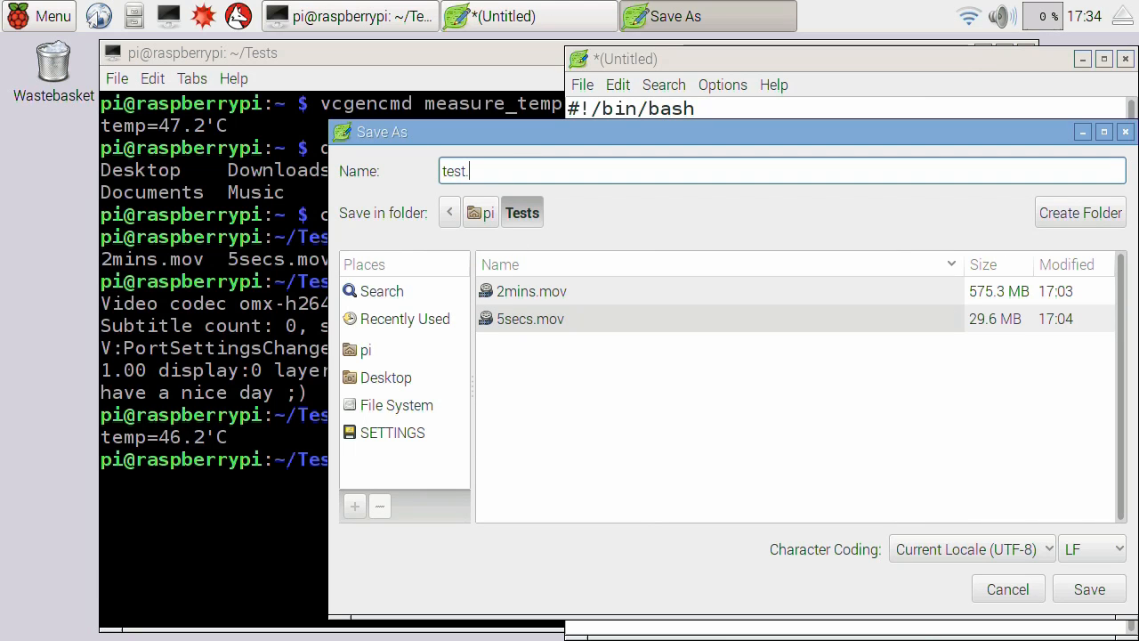
text(sh)
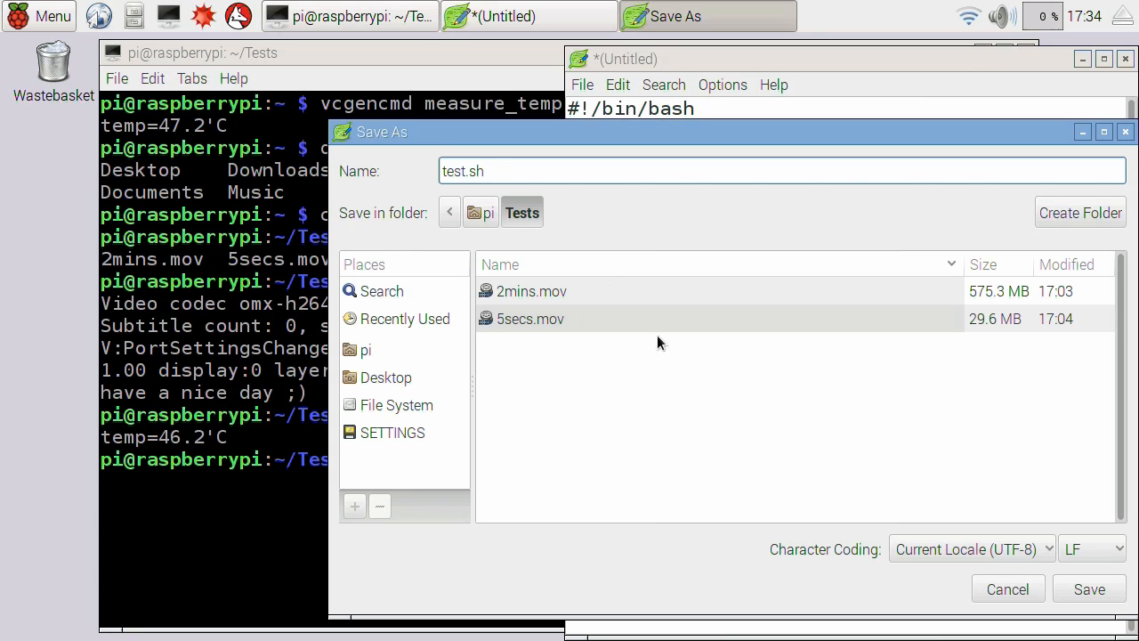
click(1089, 588)
text(chm)
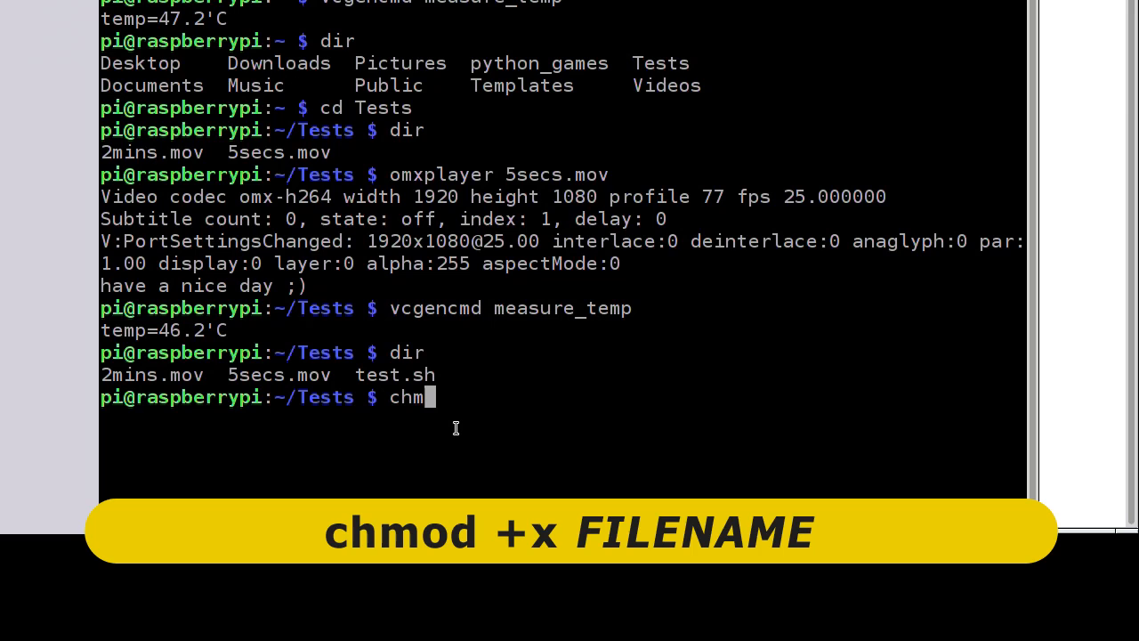
- Make test.sh executable with chmod +x and run ./test.sh
text(od +x)
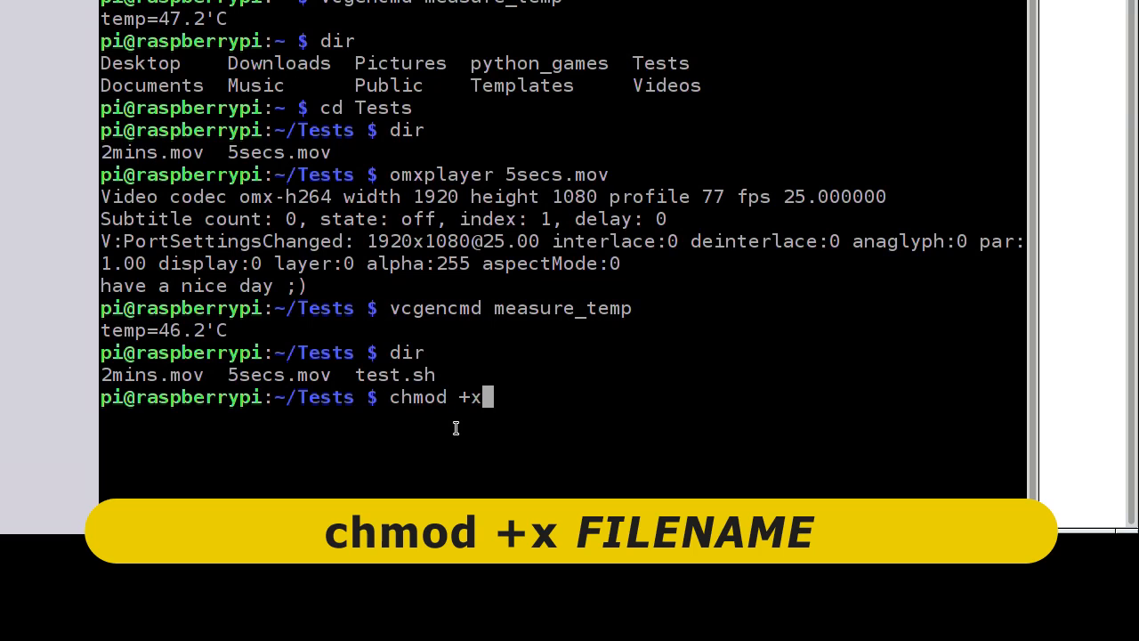
text(te)
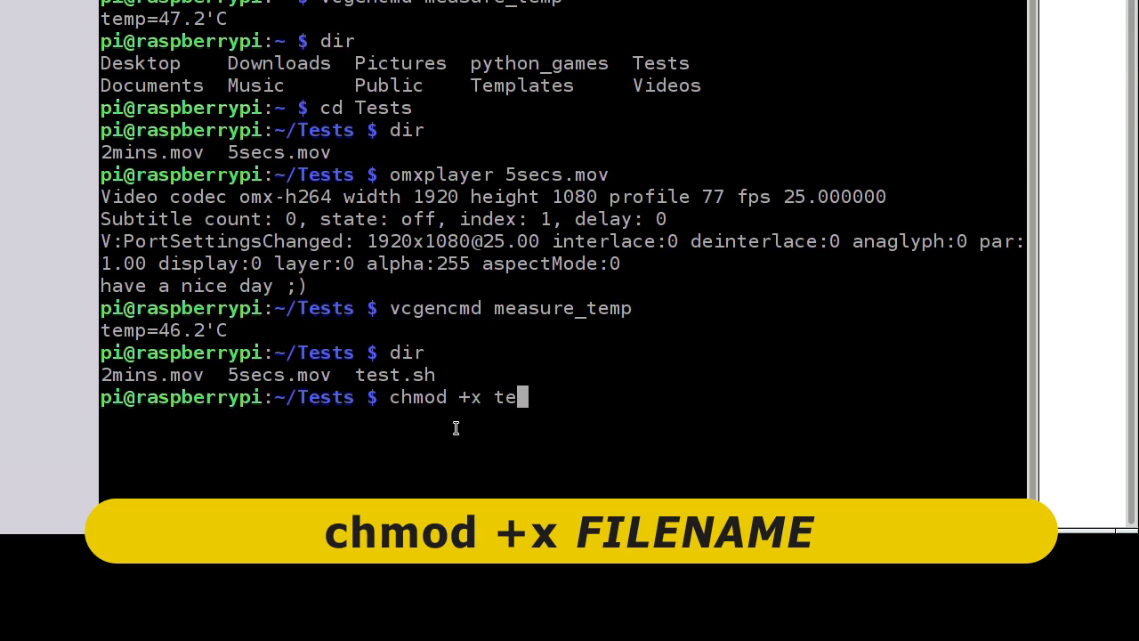
text(st.sh)
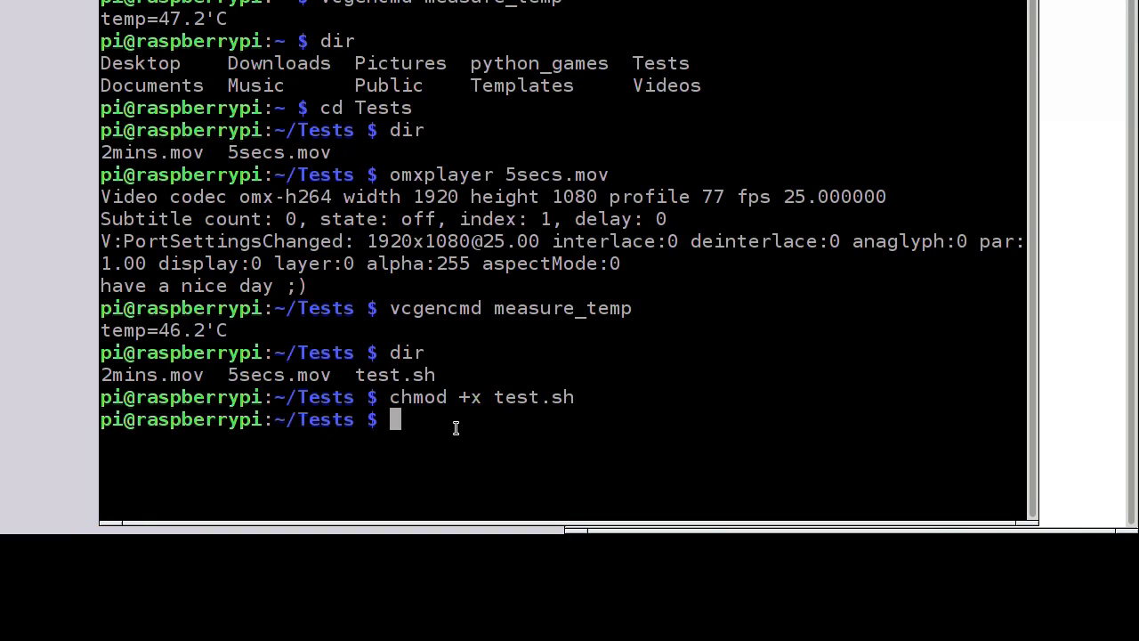
text(./)
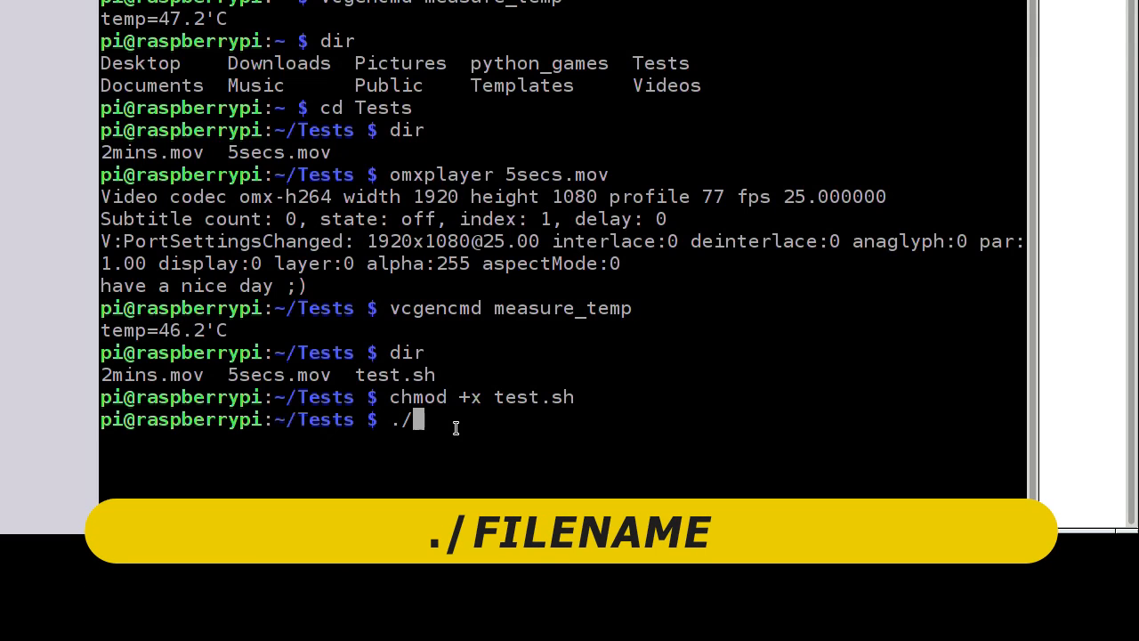
text(test)
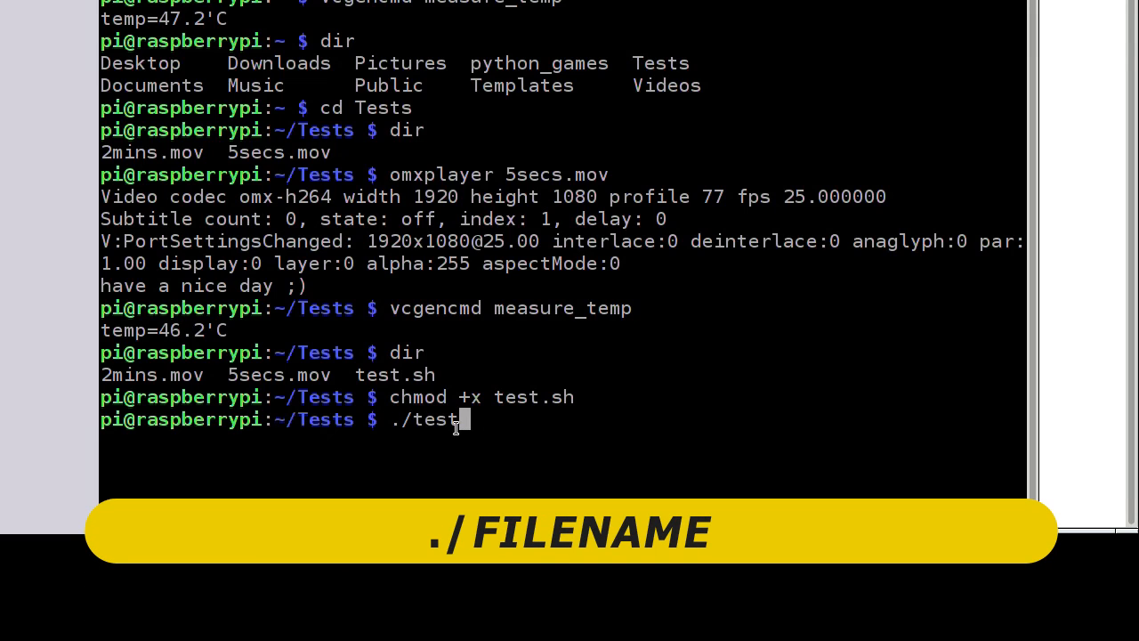
text(.sh)
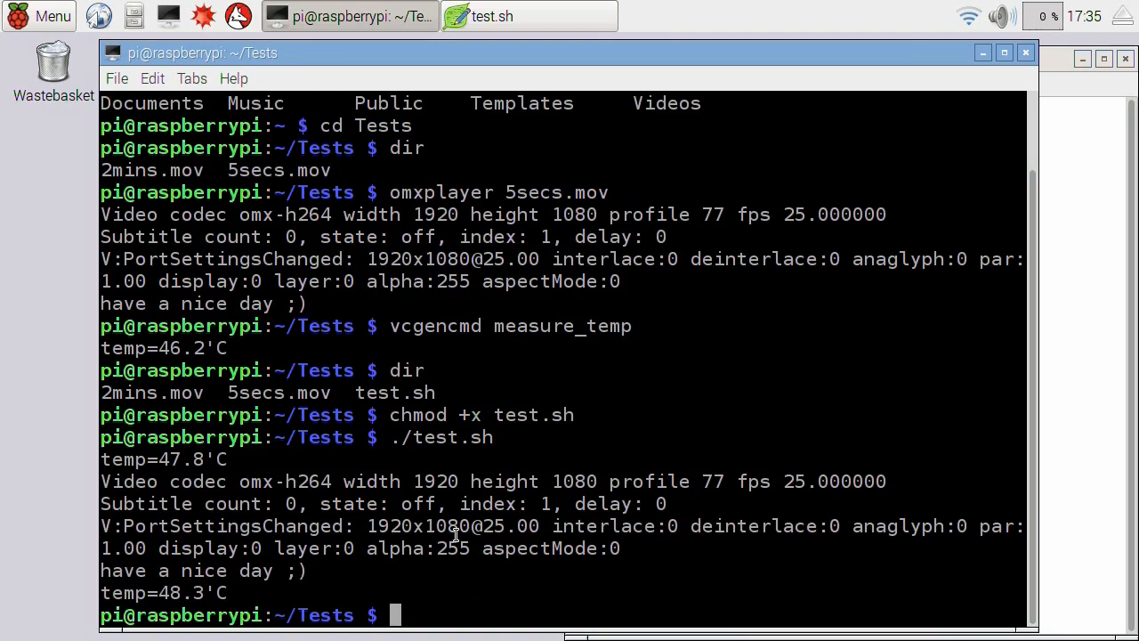
mouse_move(245, 570)
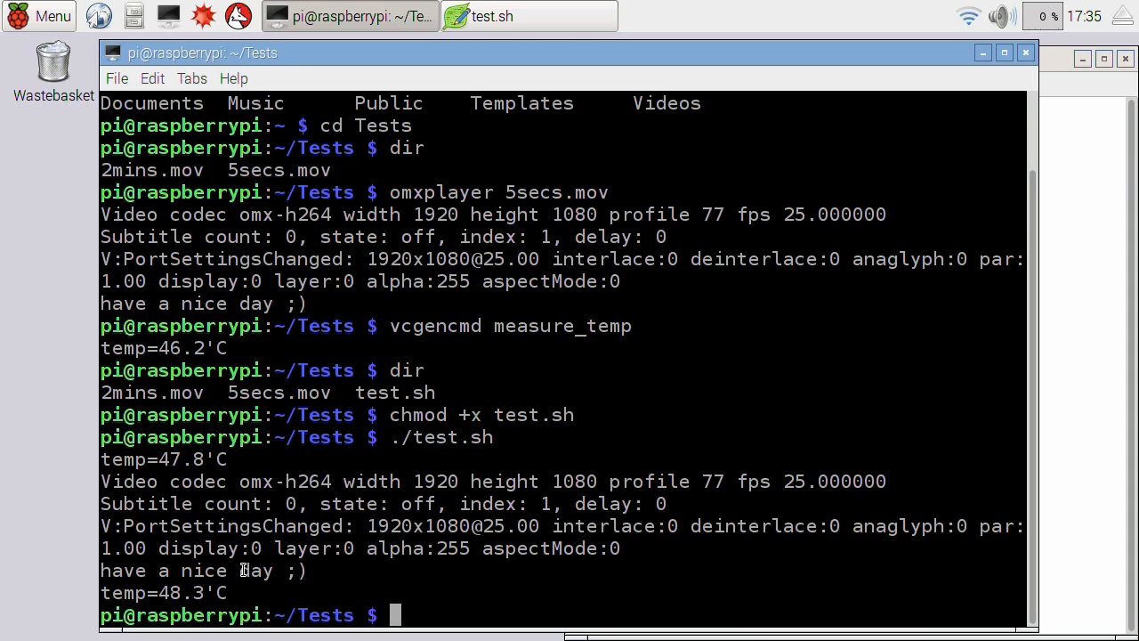
mouse_move(252, 523)
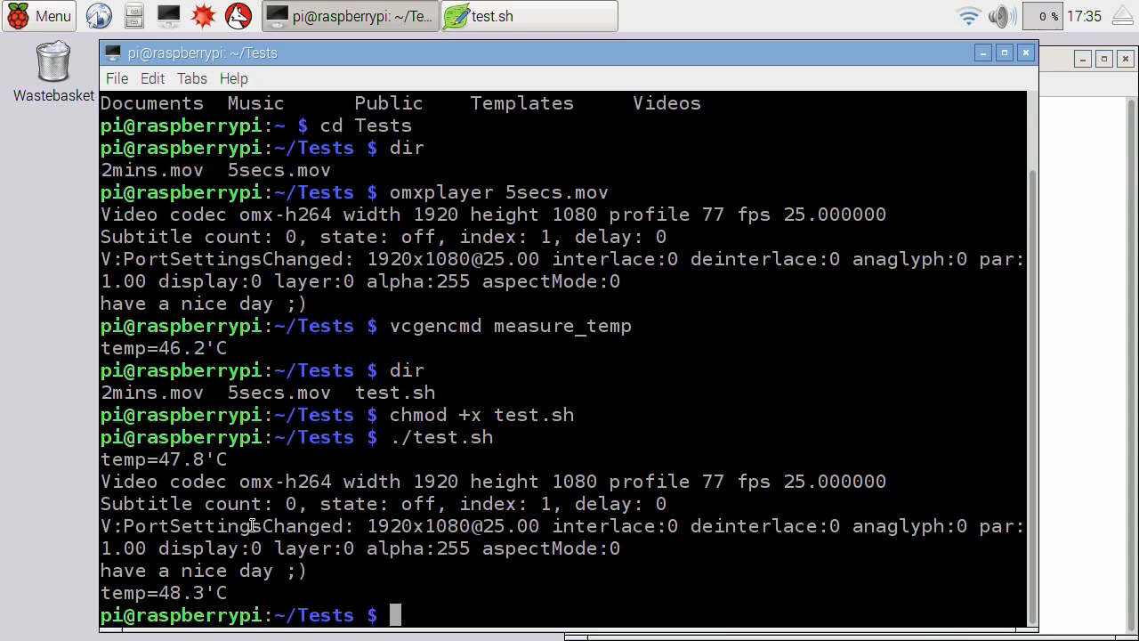
mouse_move(890, 406)
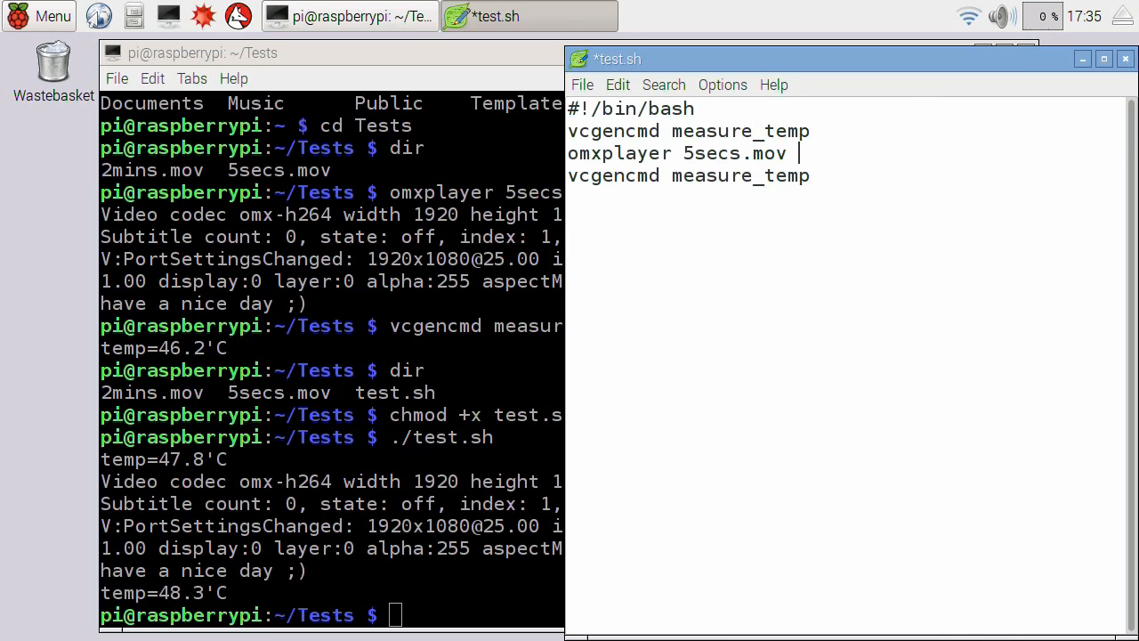
- Append > /dev/null 2>&1 to the omxplayer line and rerun ./test.sh
text(>)
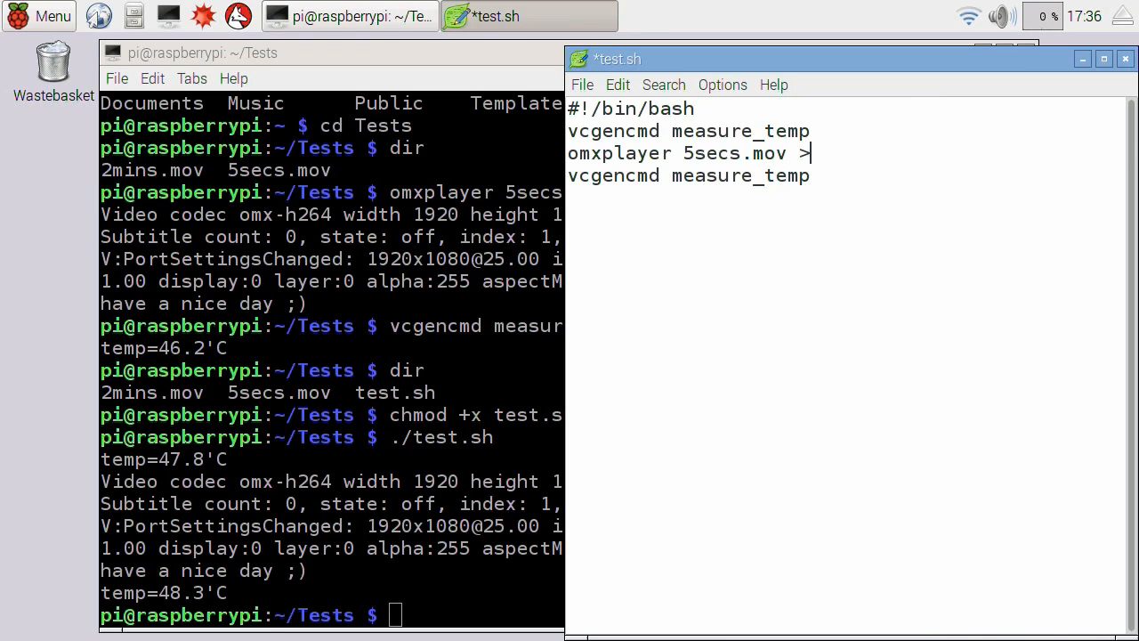
text(/dev)
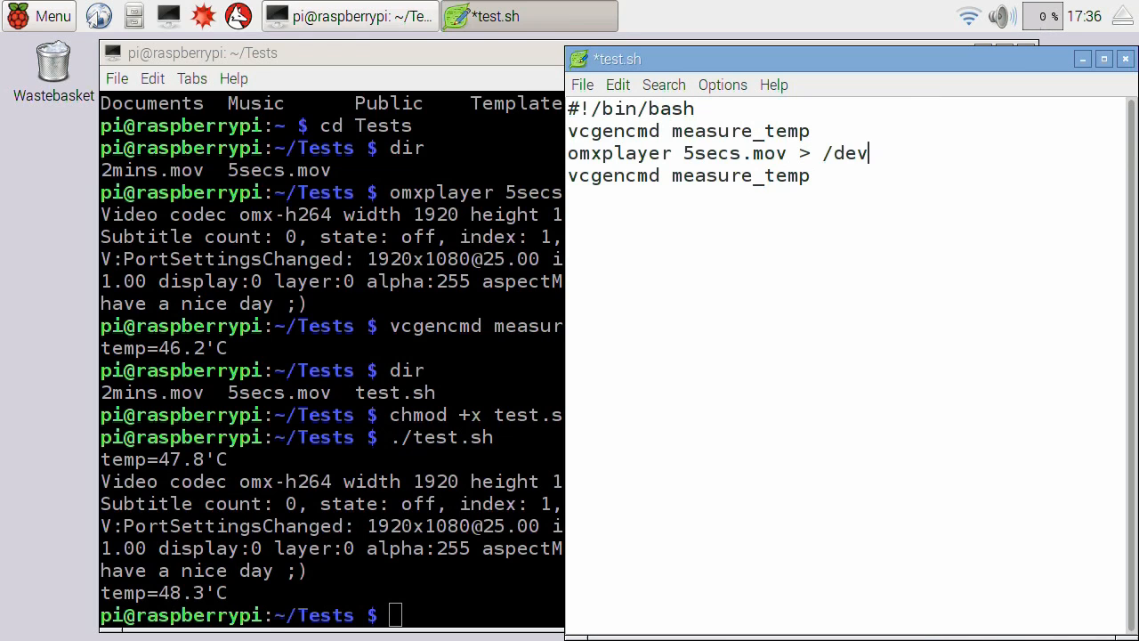
text(/null)
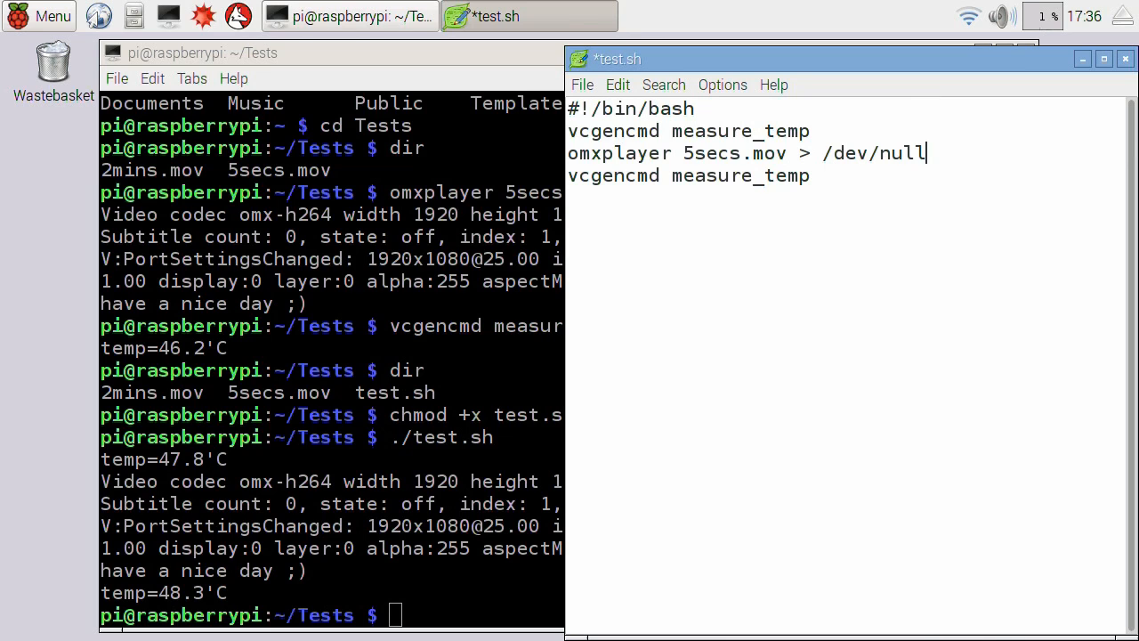
text(2)
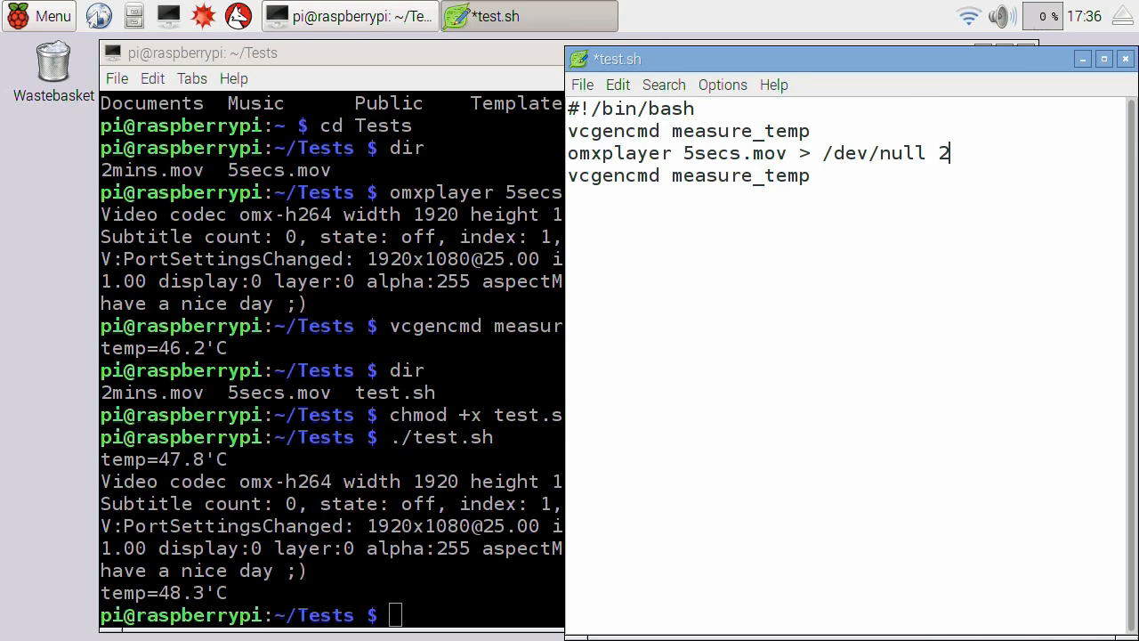
text(>&1)
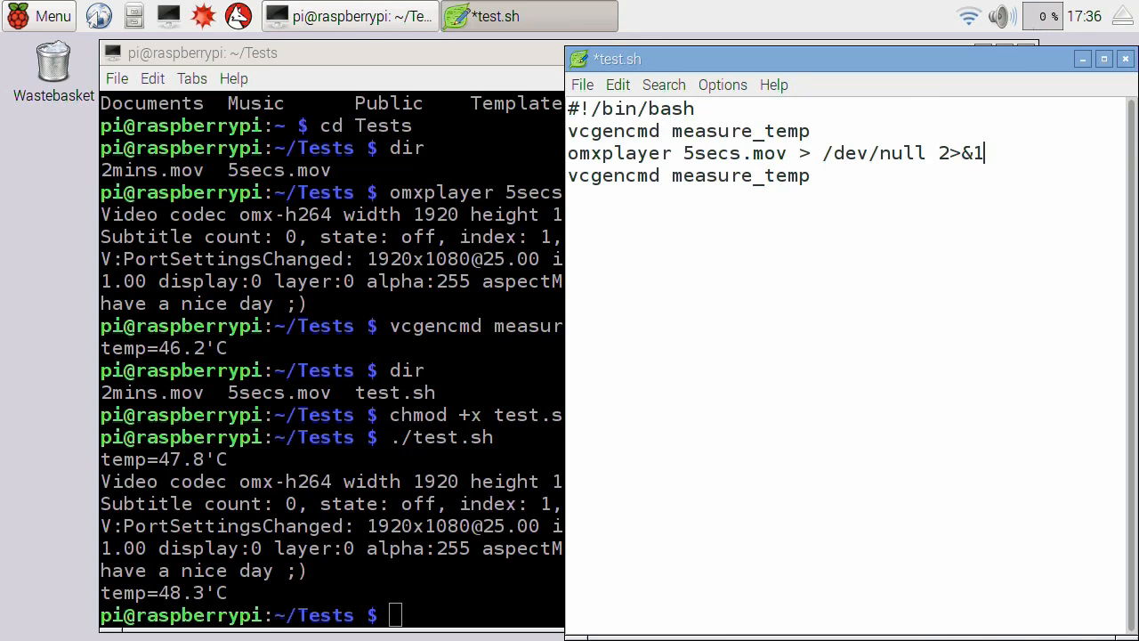
click(582, 85)
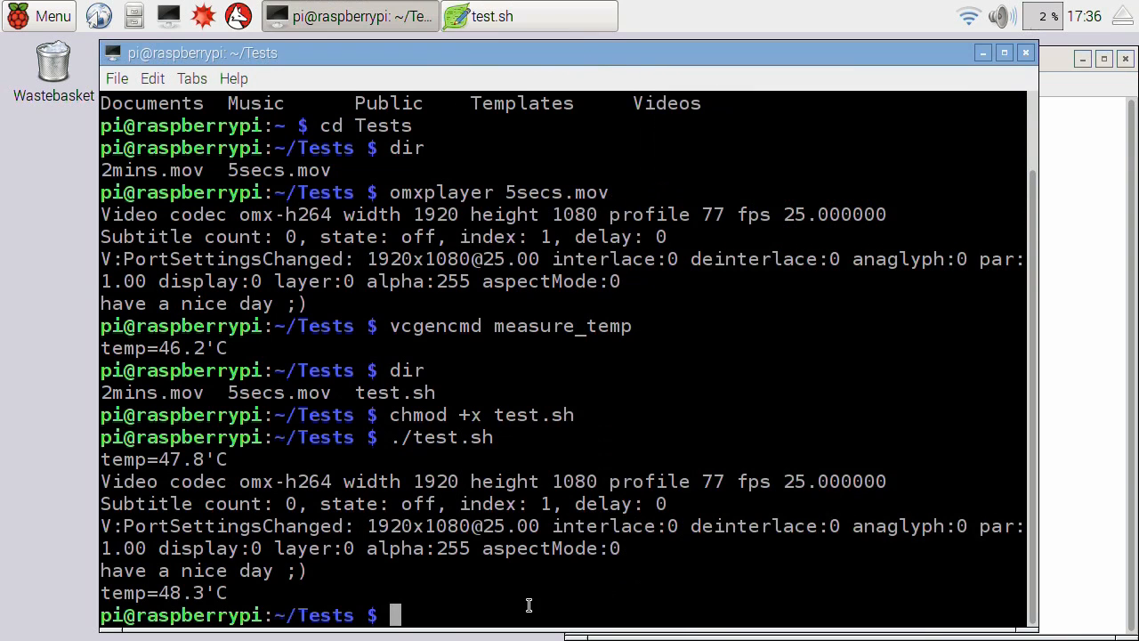
text(./test.sh)
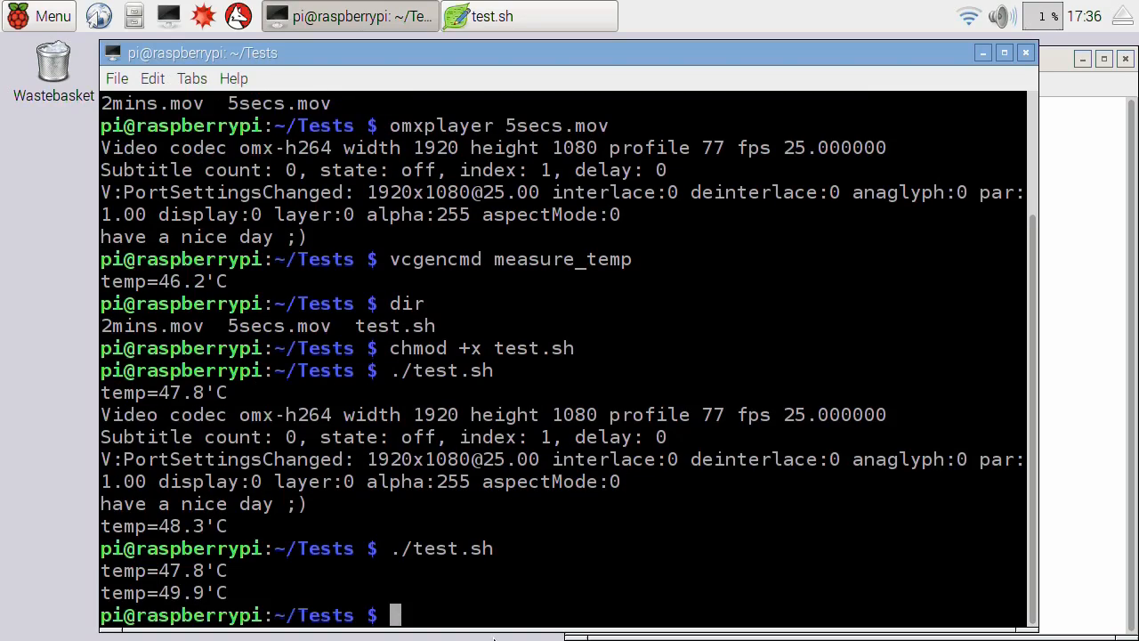
mouse_move(238, 580)
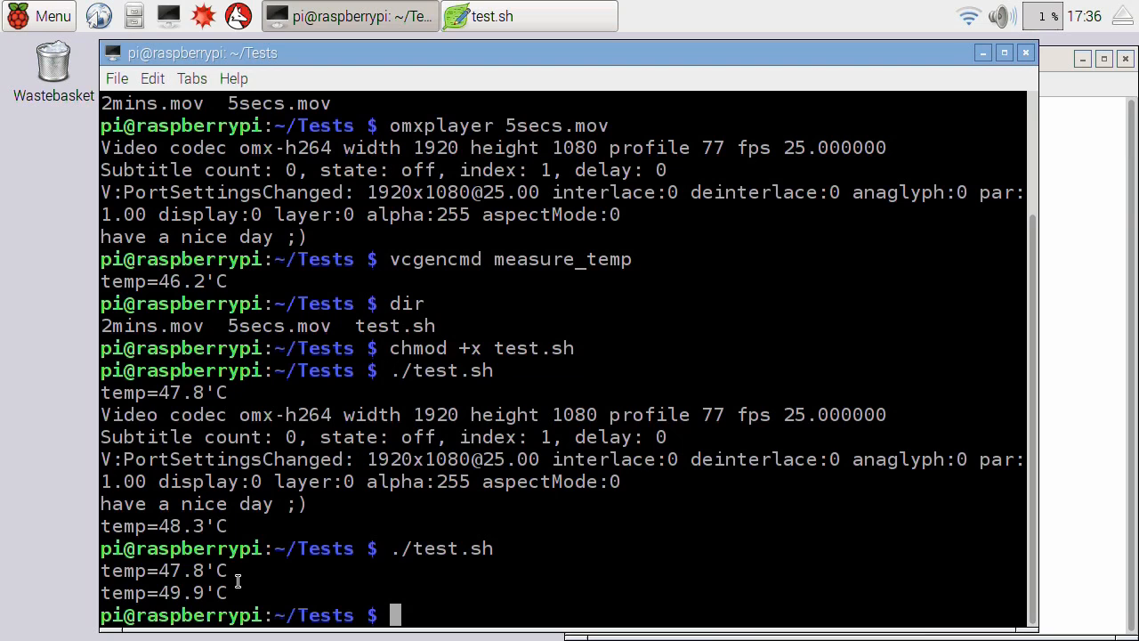
mouse_move(1078, 64)
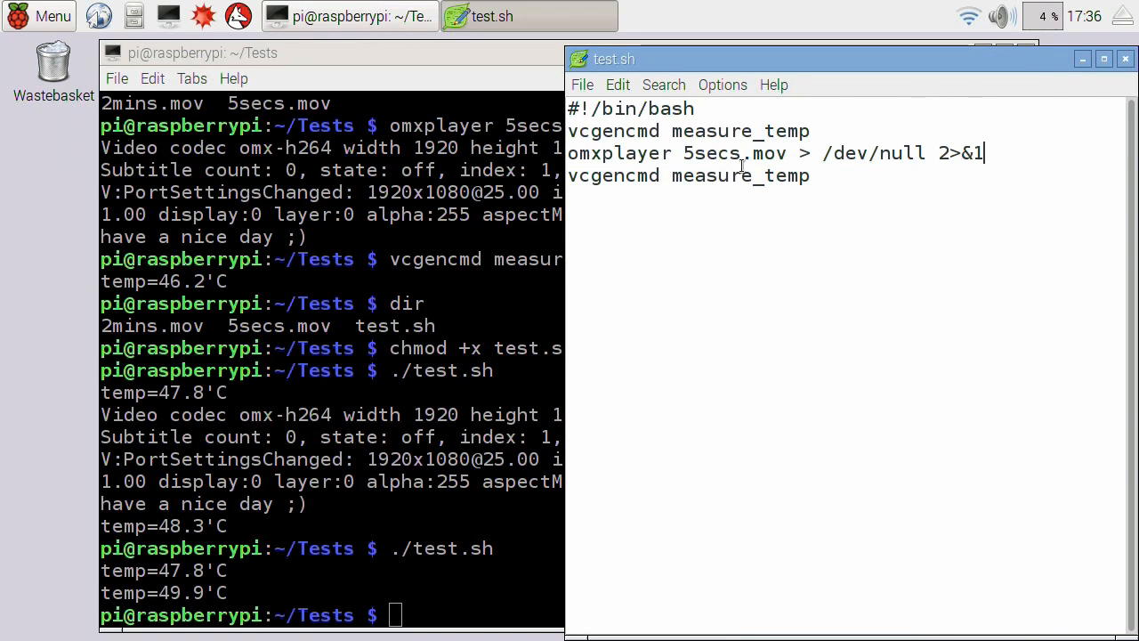
- Replace 5secs with 2mins and repeat the play-and-measure lines four times
double_click(712, 154)
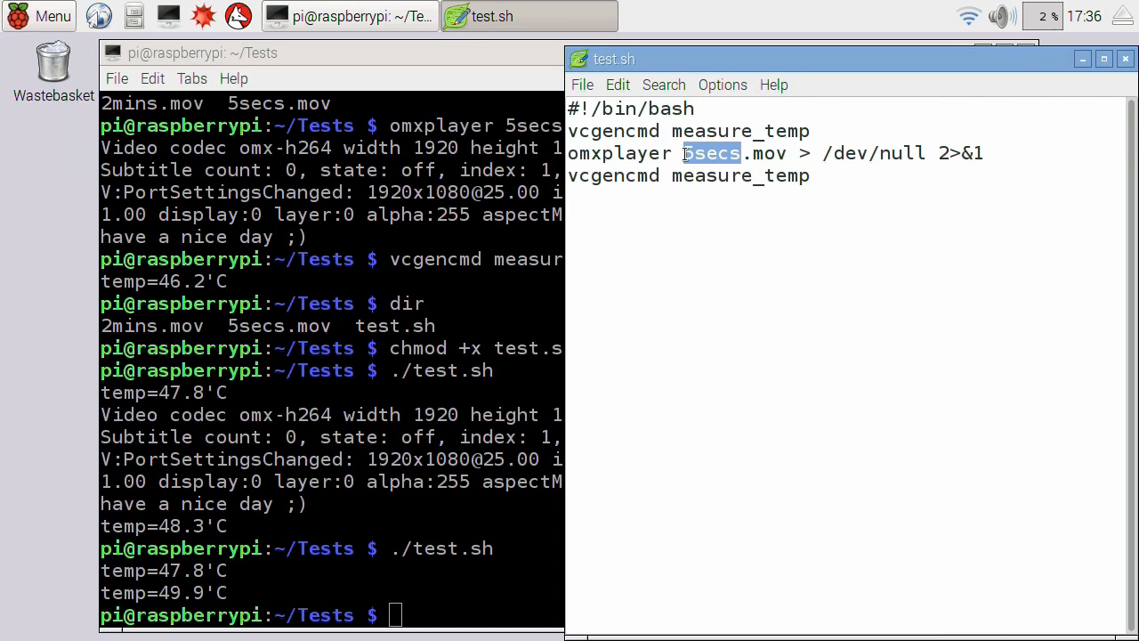
text(2mins)
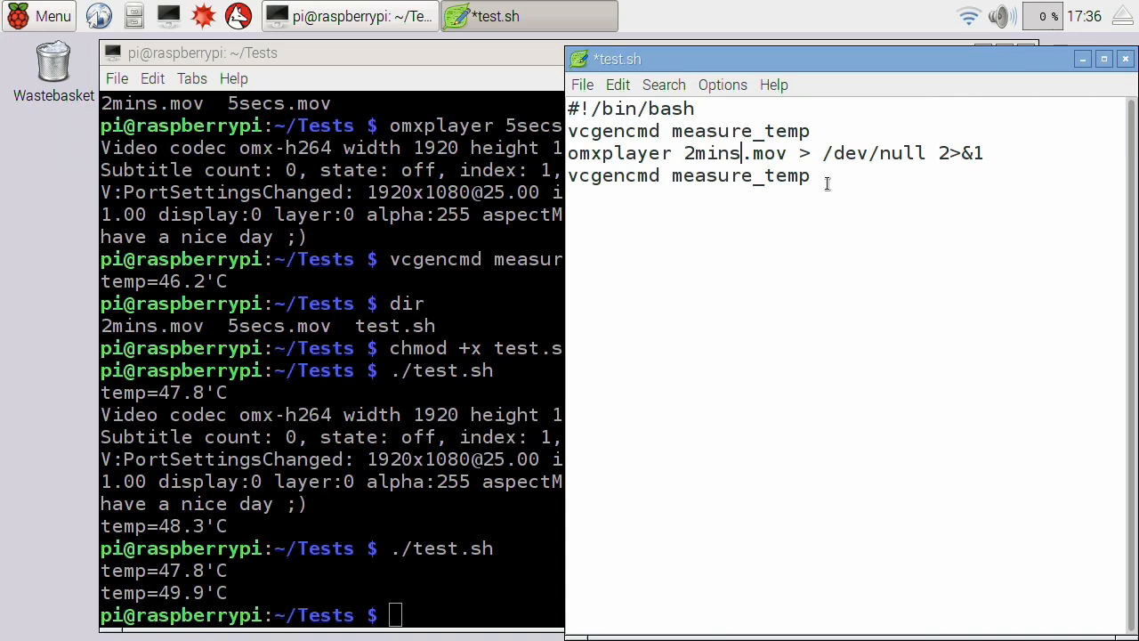
drag(565, 154, 810, 176)
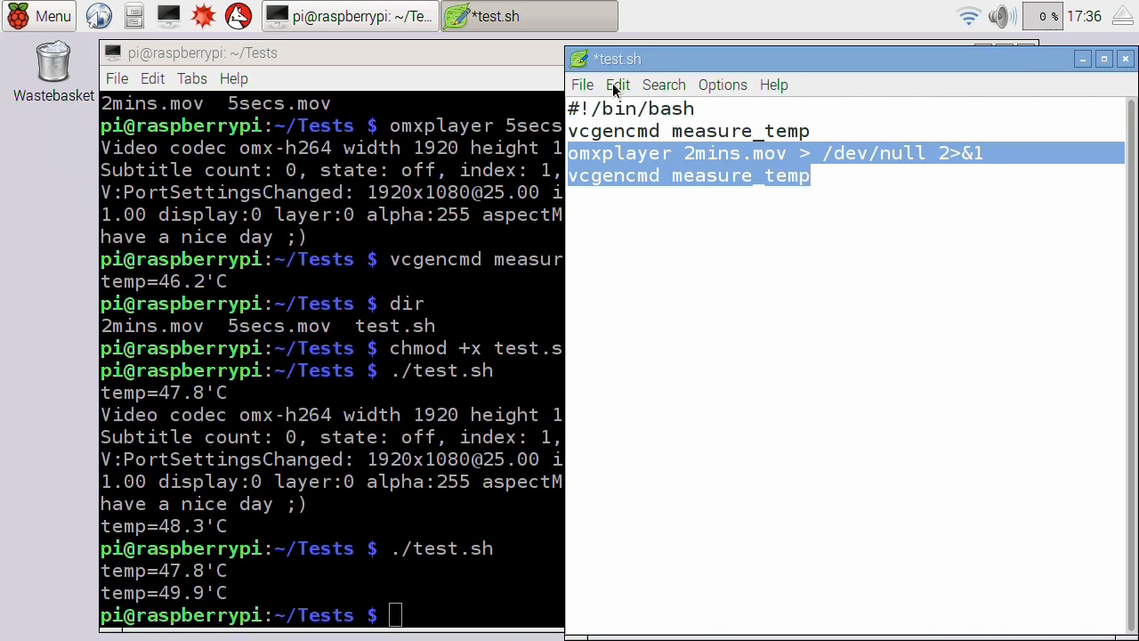
click(616, 86)
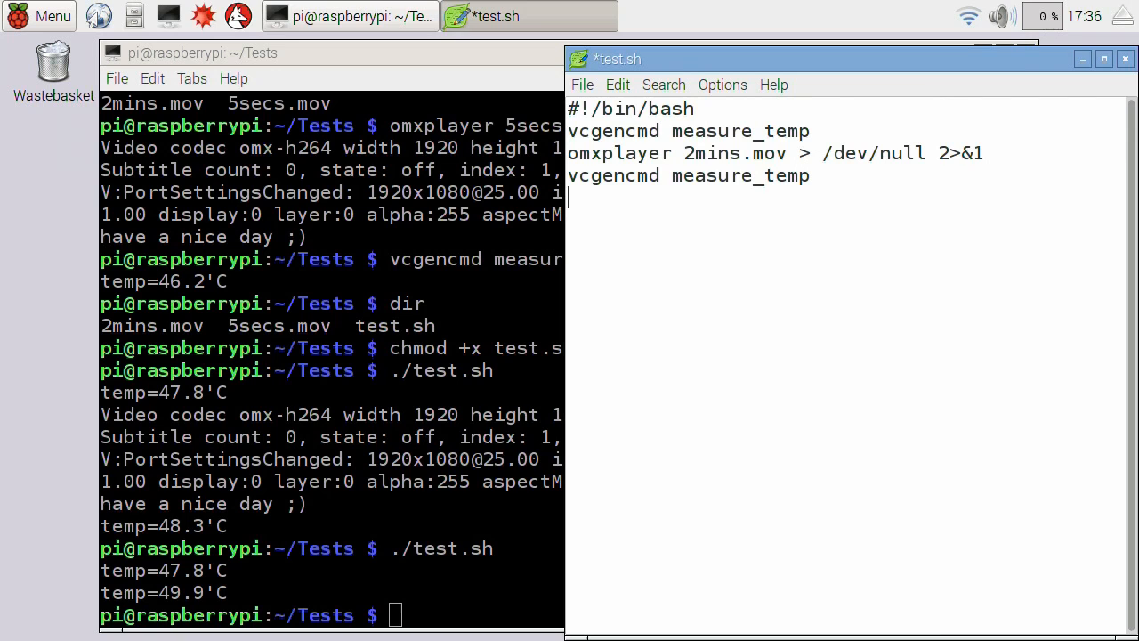
text(omxplayer 2mins.mov > /dev/null 2>&1)
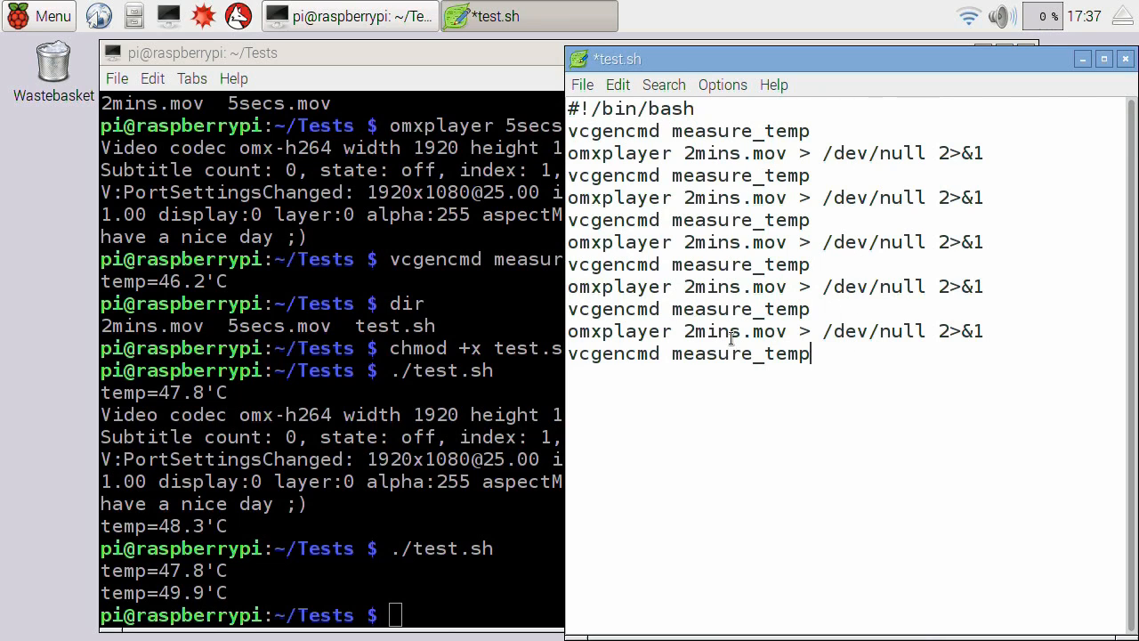
click(582, 86)
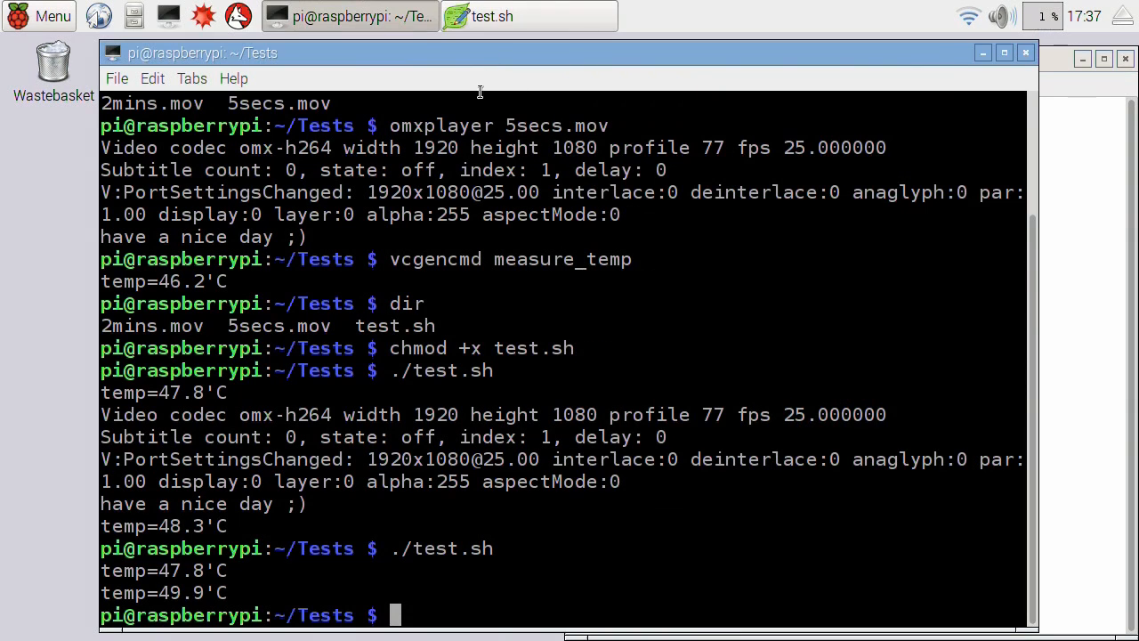
- Clear the terminal and run ./test.sh to log the new temperature readings
text(clear)
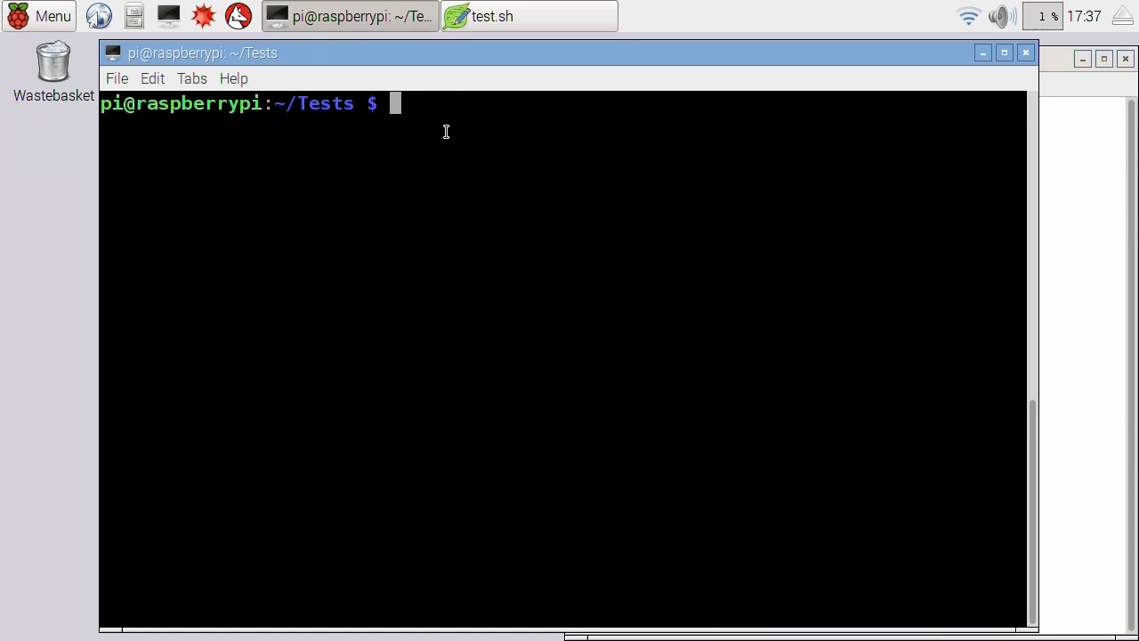
text(./test.sh)
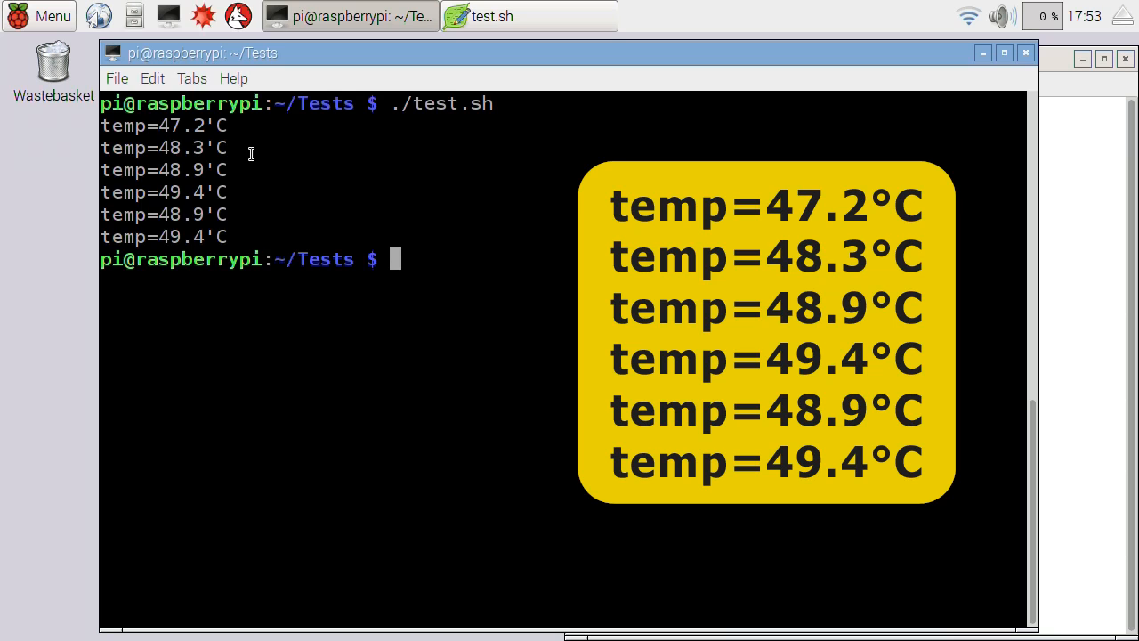
mouse_move(237, 238)
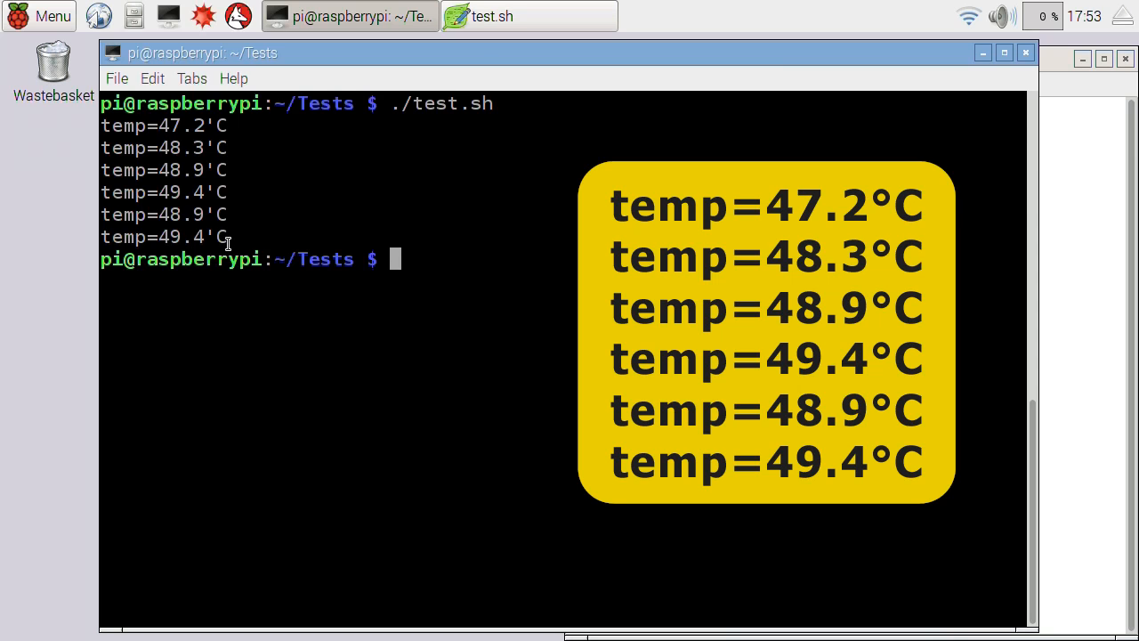
mouse_move(235, 245)
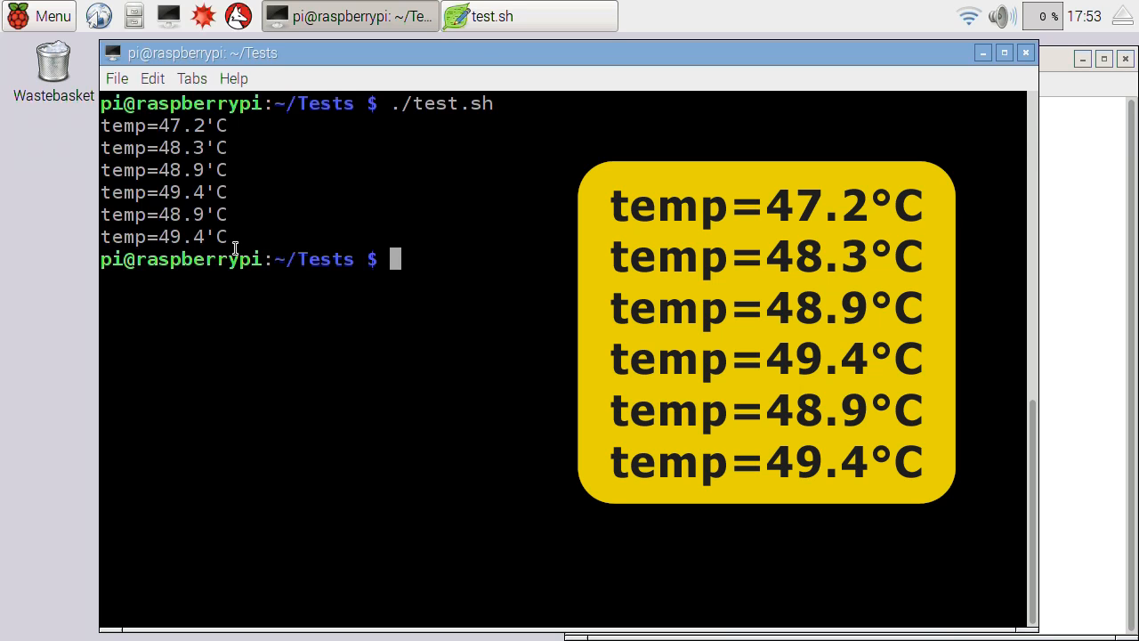
mouse_move(233, 249)
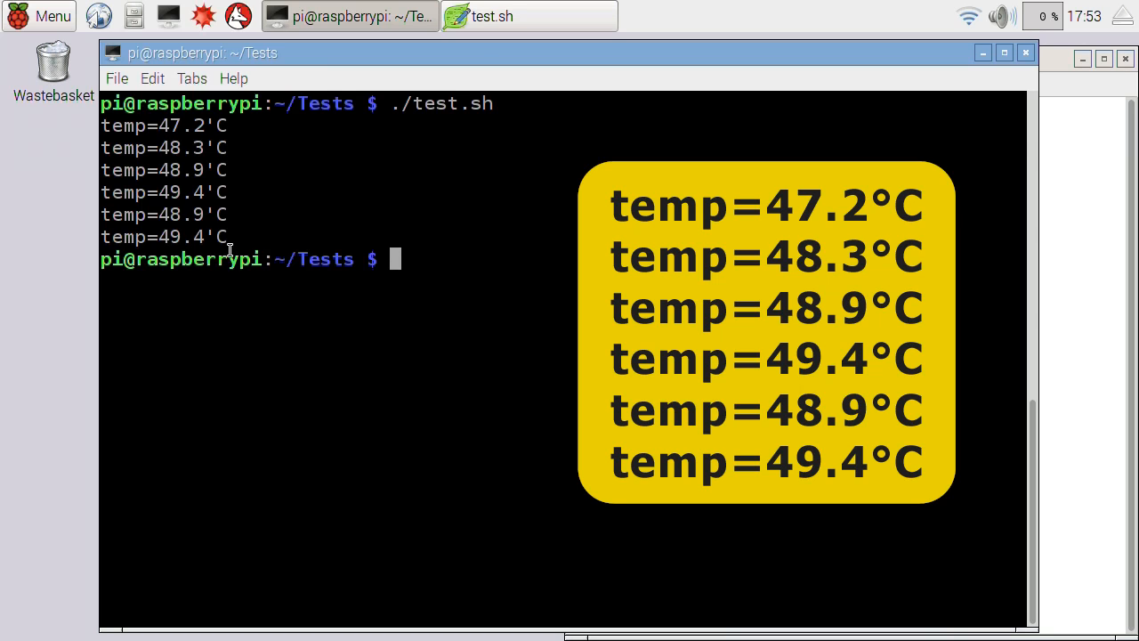
mouse_move(253, 237)
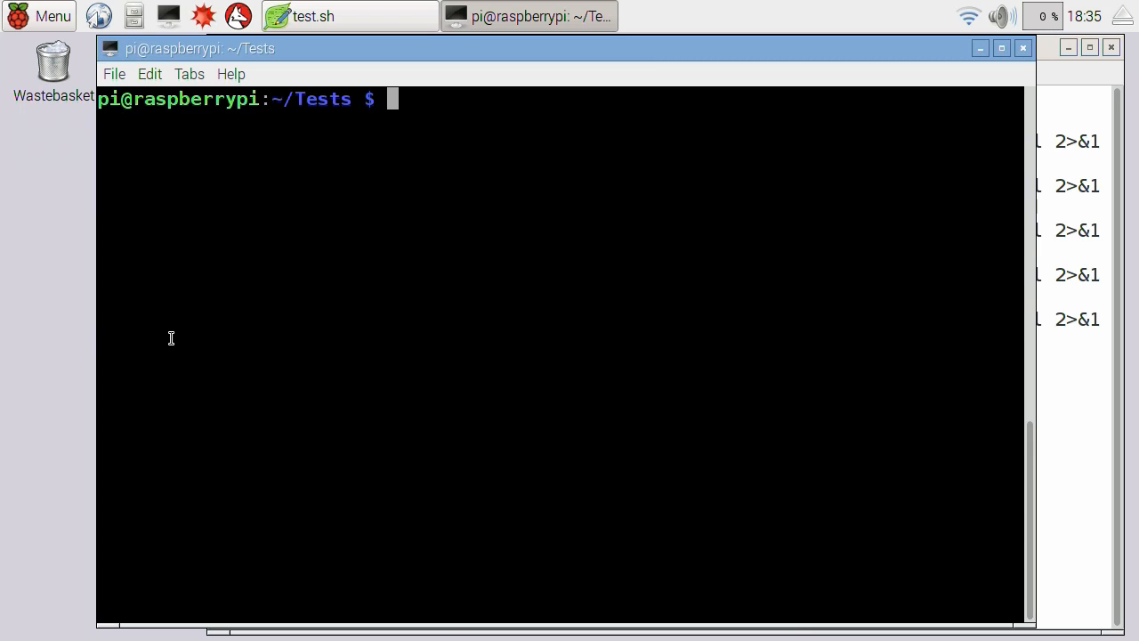
- Install sysbench with sudo apt-get install sysbench
text(sudo)
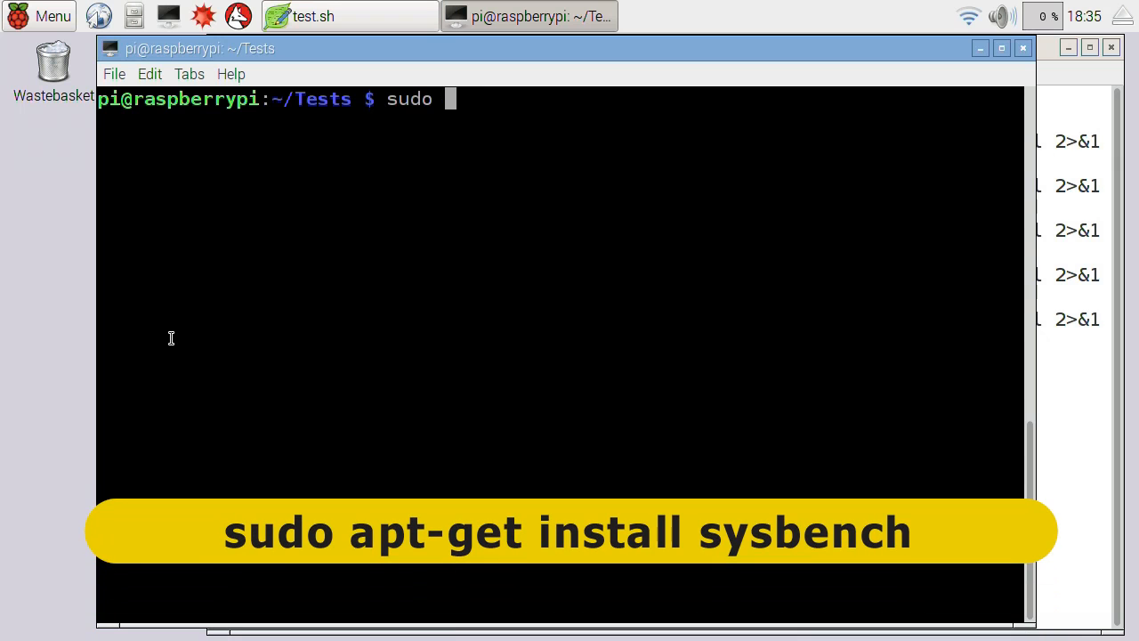
text(apt-get insta)
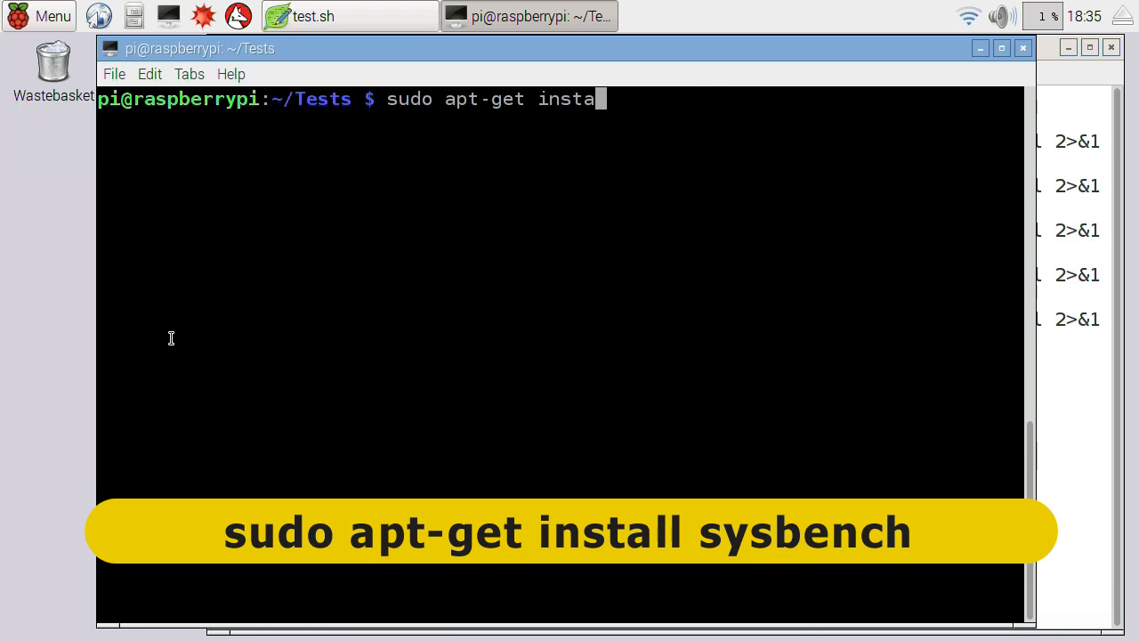
text(ll sysbench)
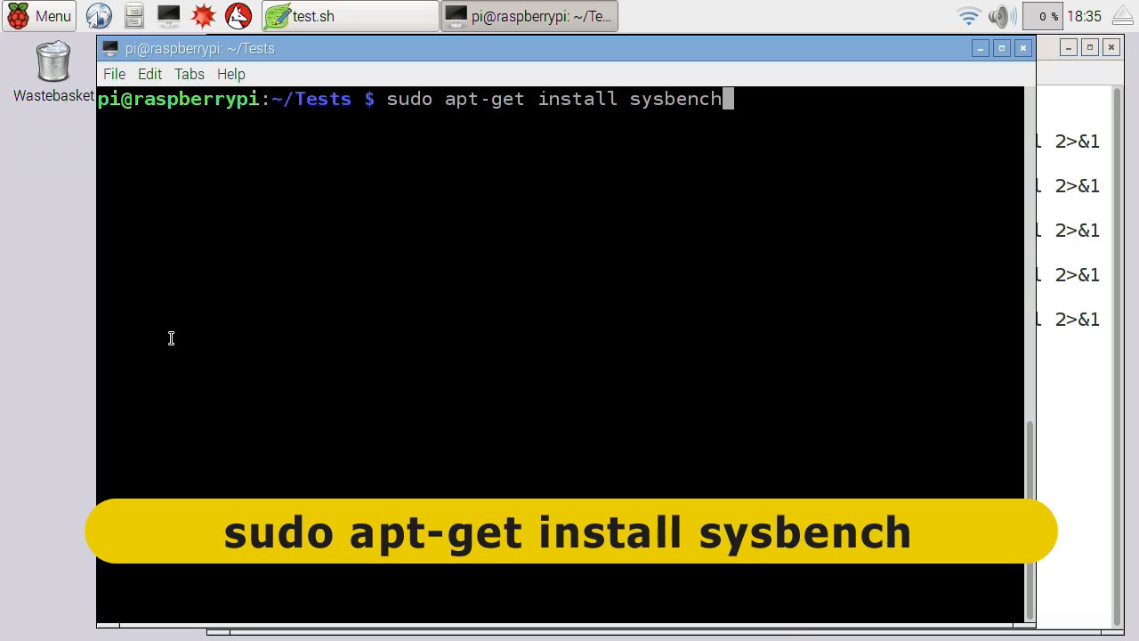
key(BackSpace)
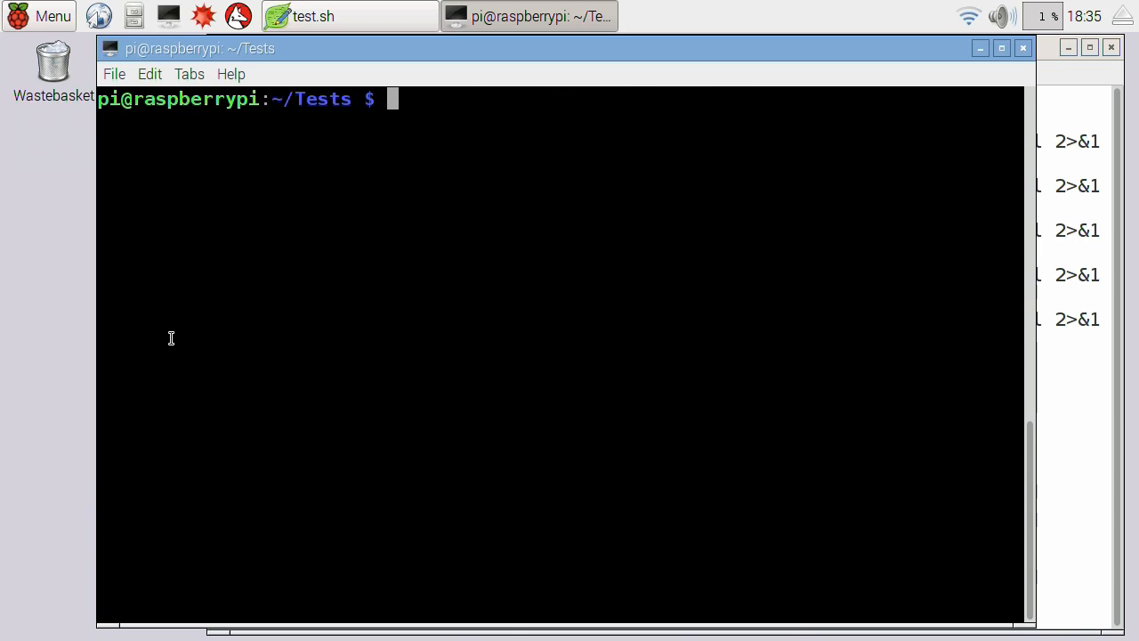
- Run sysbench --test=cpu --cpu-max-prime=20000 --num-threads=4 run
text(sysben)
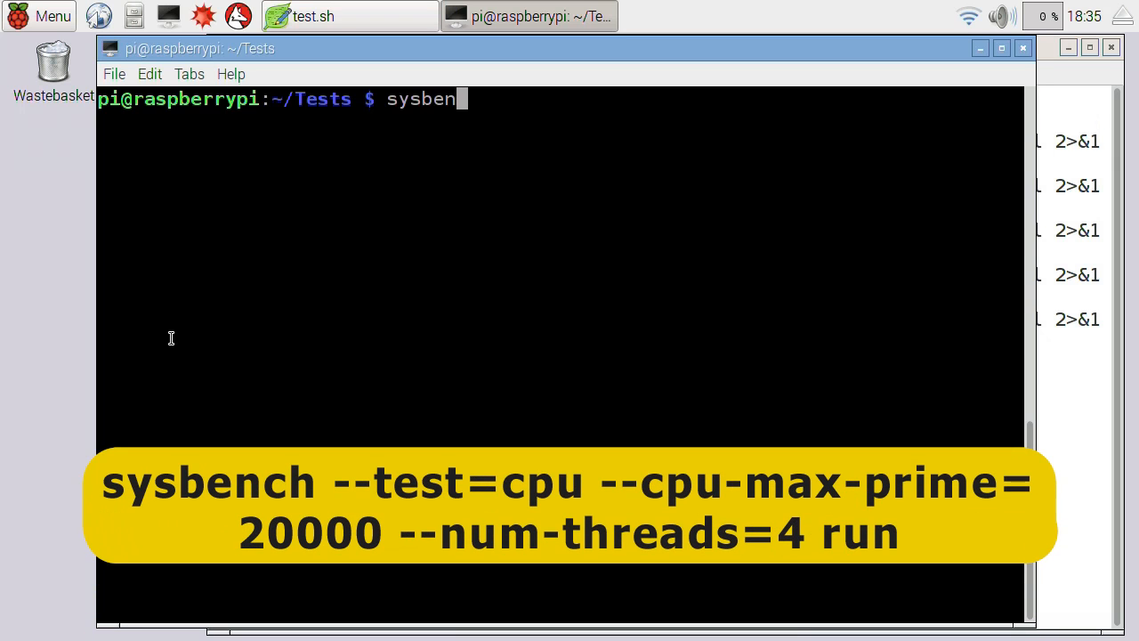
text(ch --)
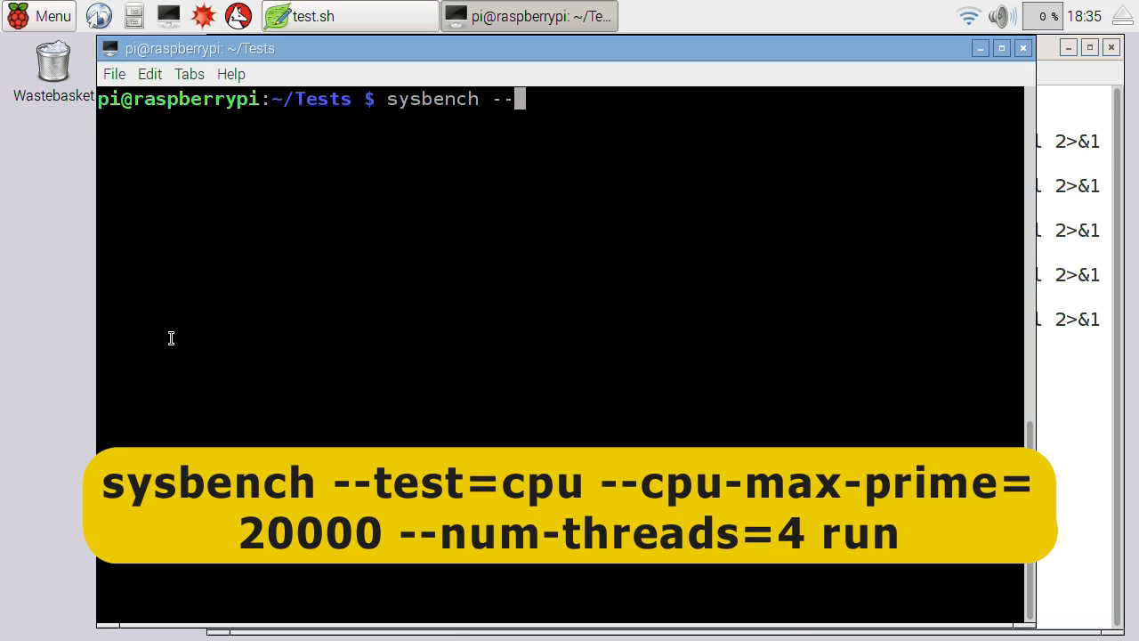
text(test=)
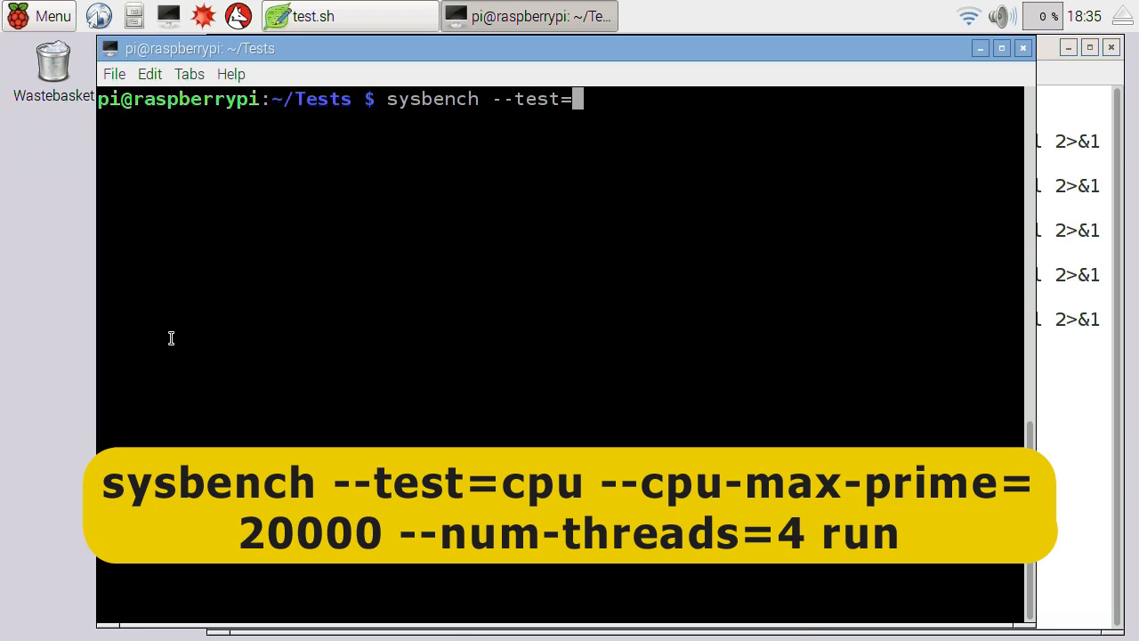
text(cpu --)
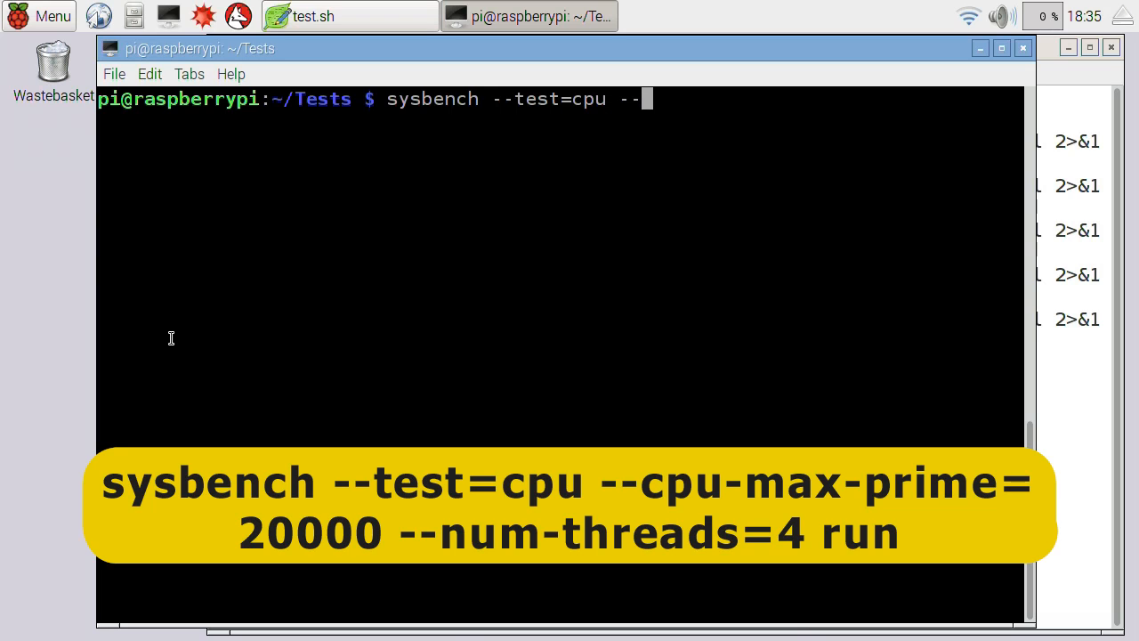
text(cpu-ma)
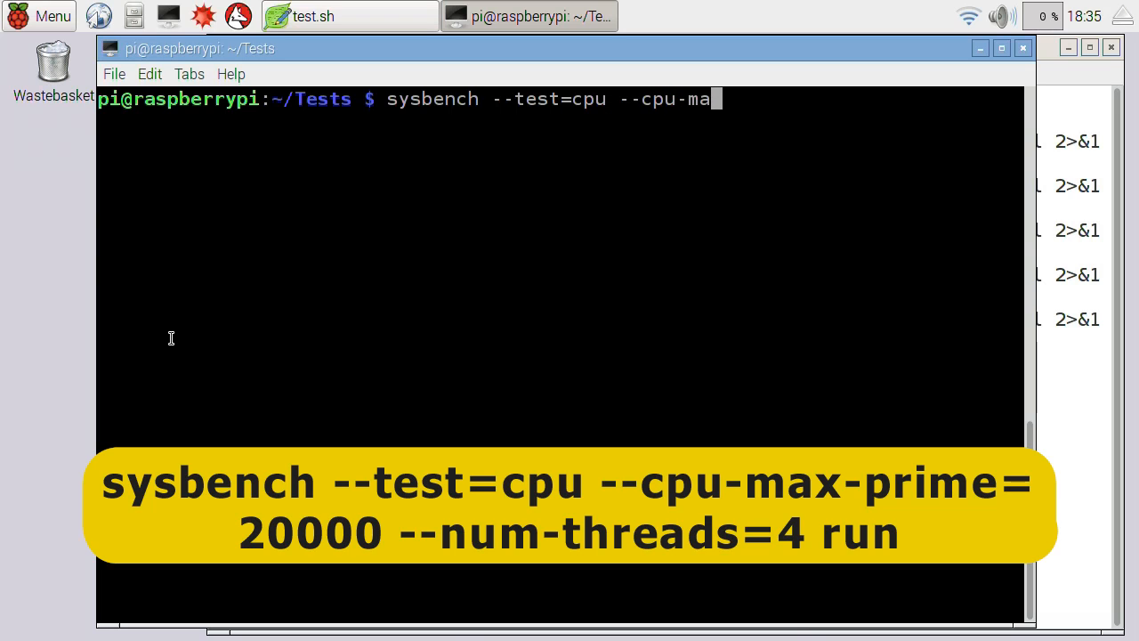
text(x-prime=)
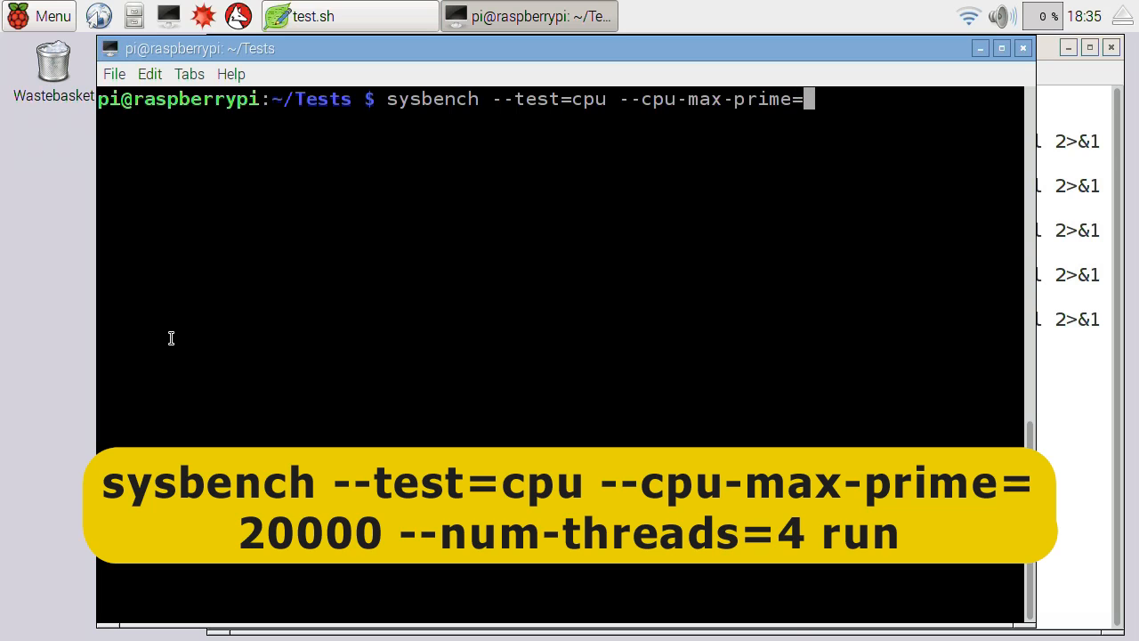
text(20000)
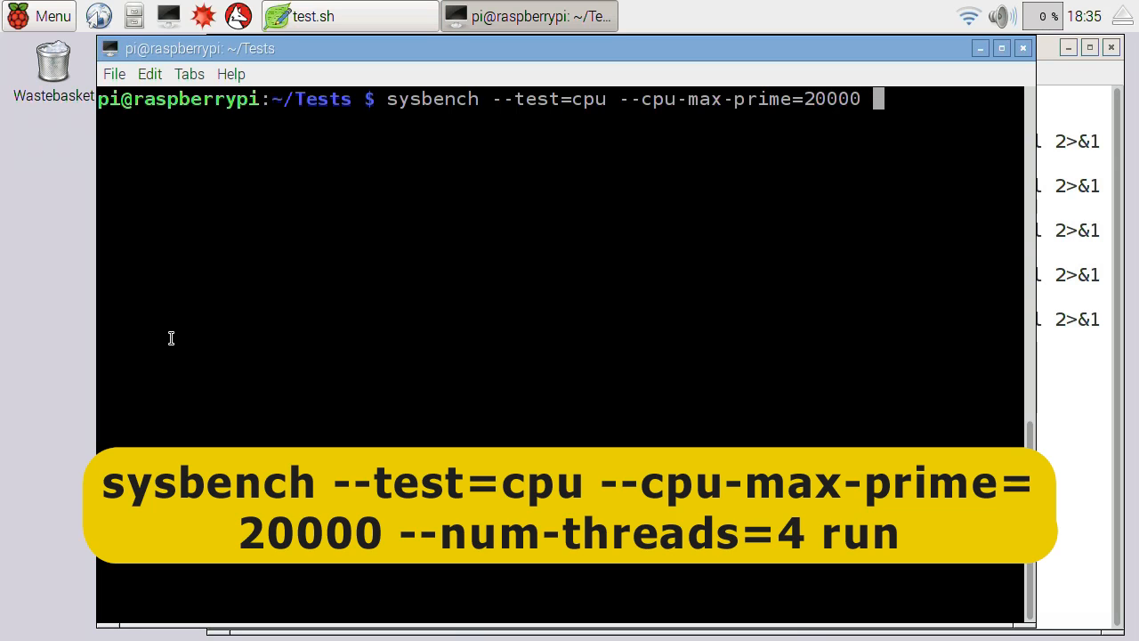
text(--)
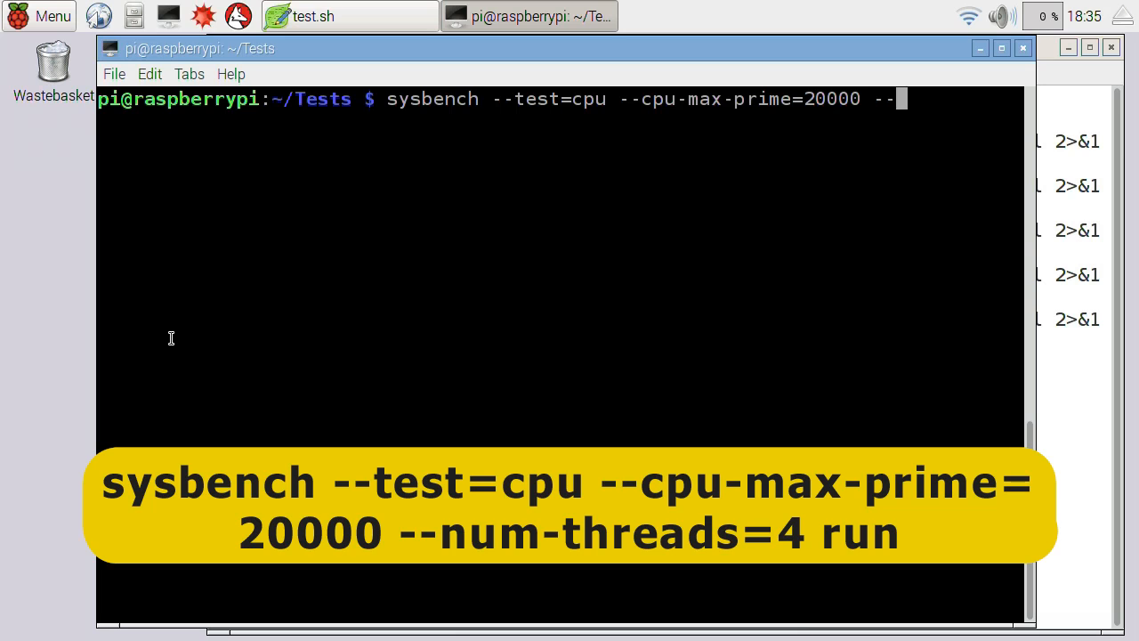
text(num-)
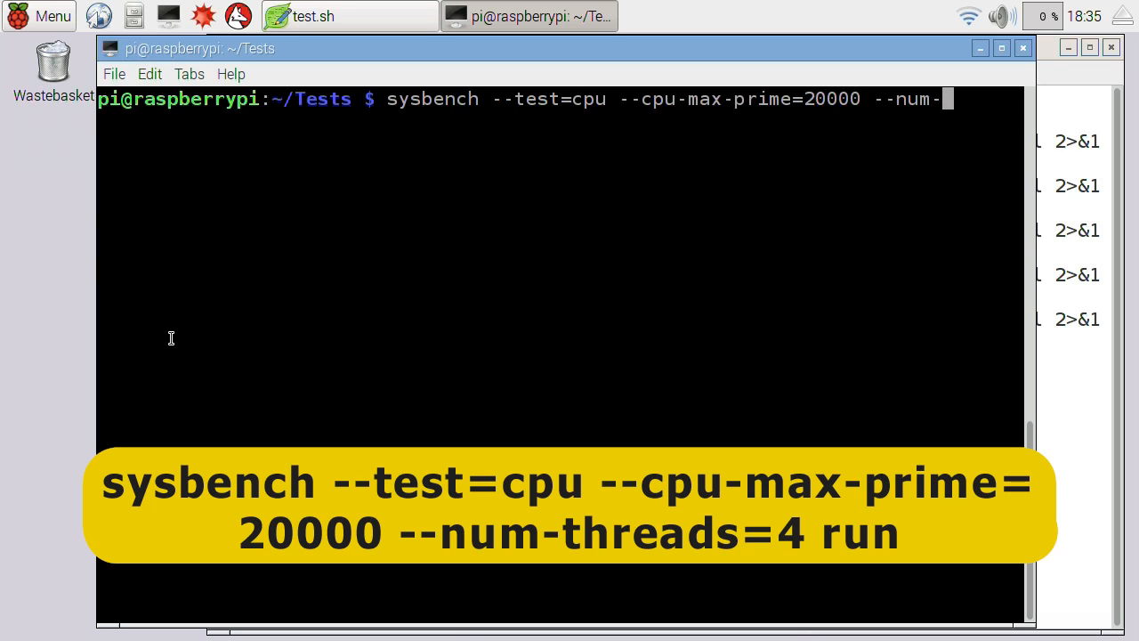
text(threads=)
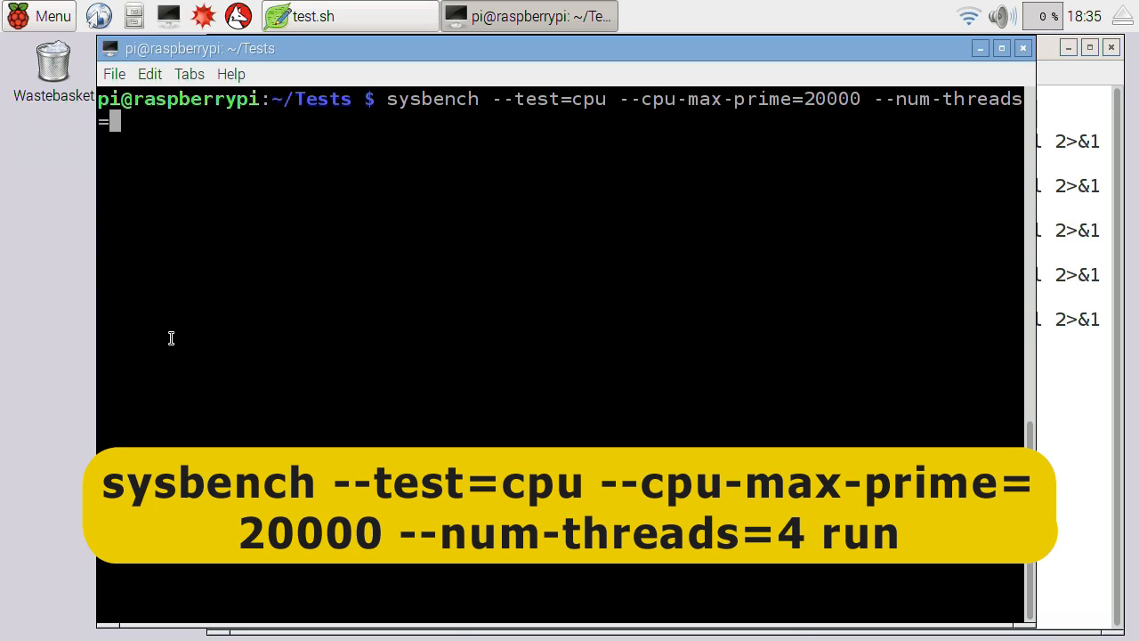
text(4)
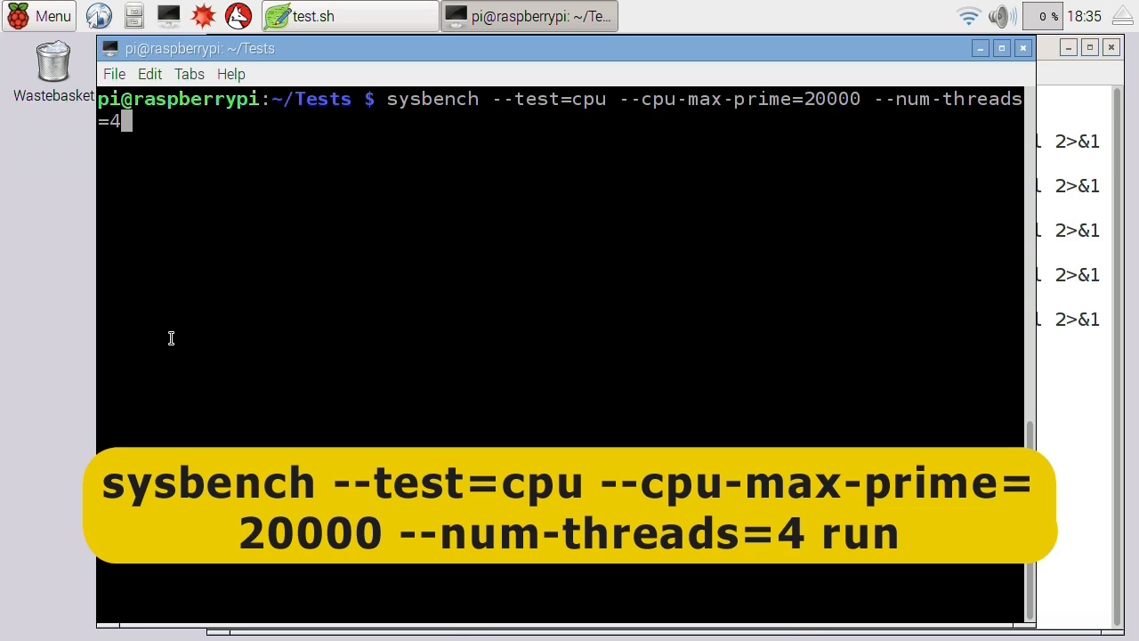
text(run)
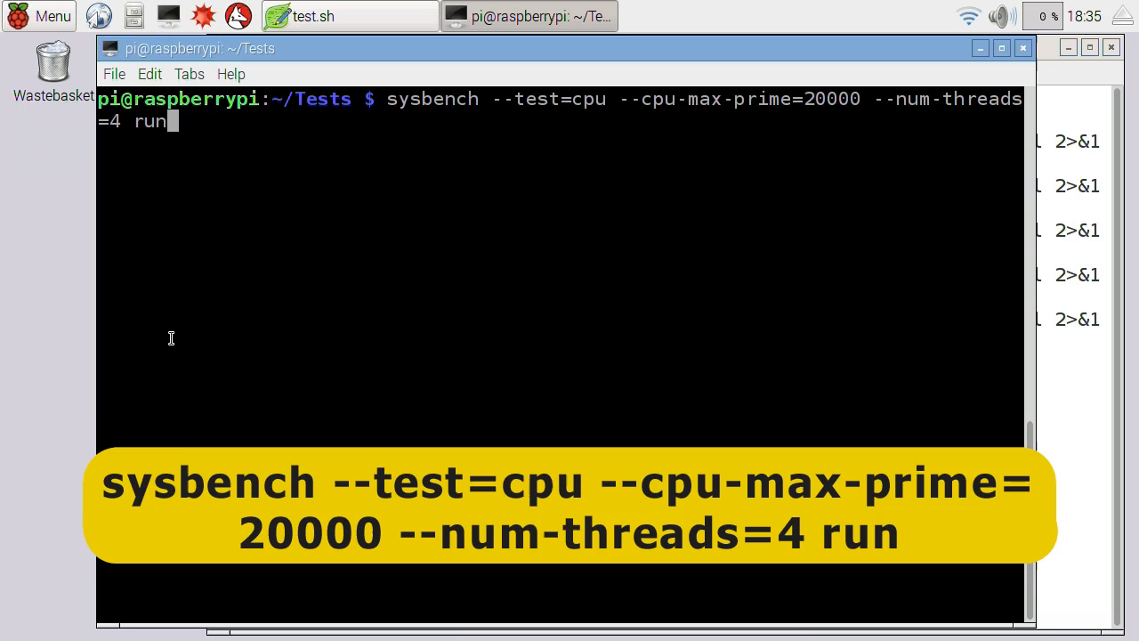
key(Return)
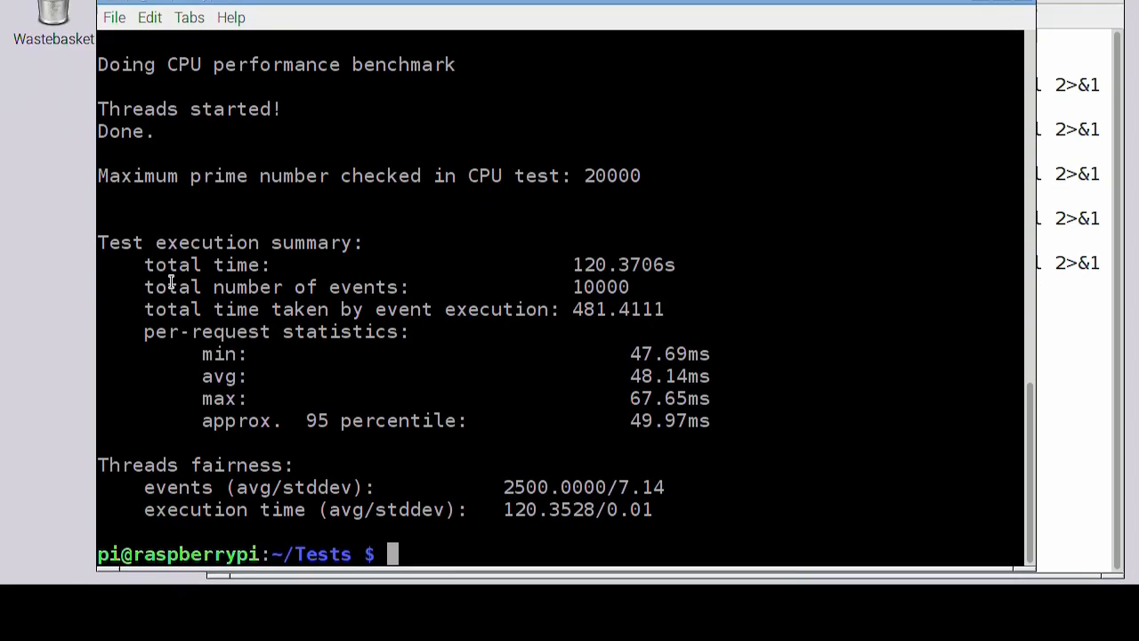
- Enter vcgencmd measure_temp to read the CPU temperature after the benchmark
text(vcgencmd measu)
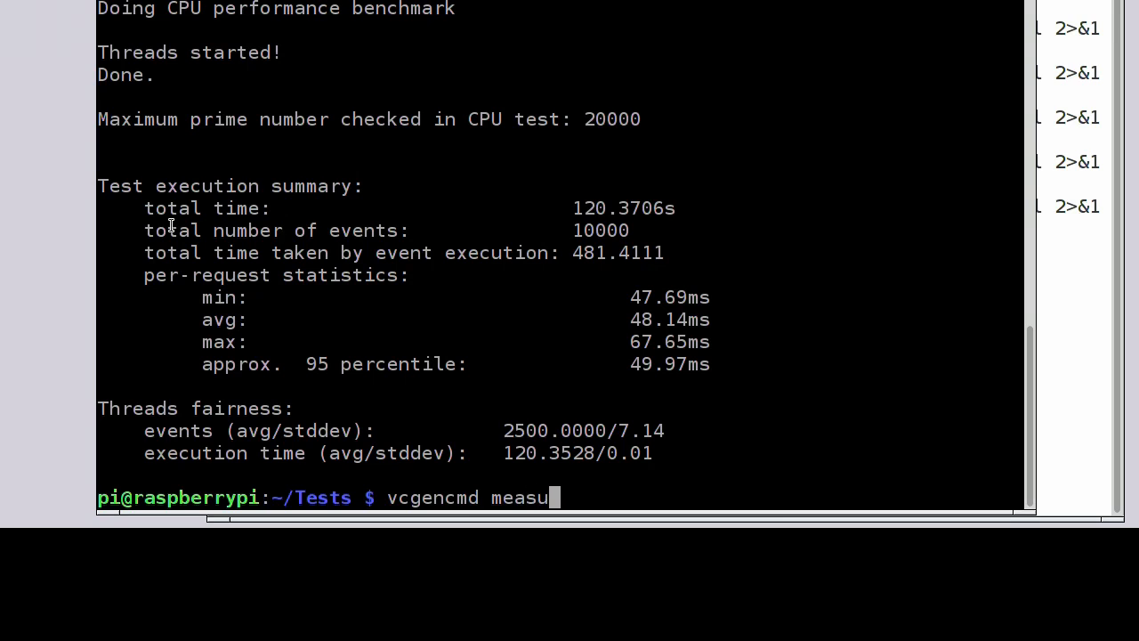
text(re_tem)
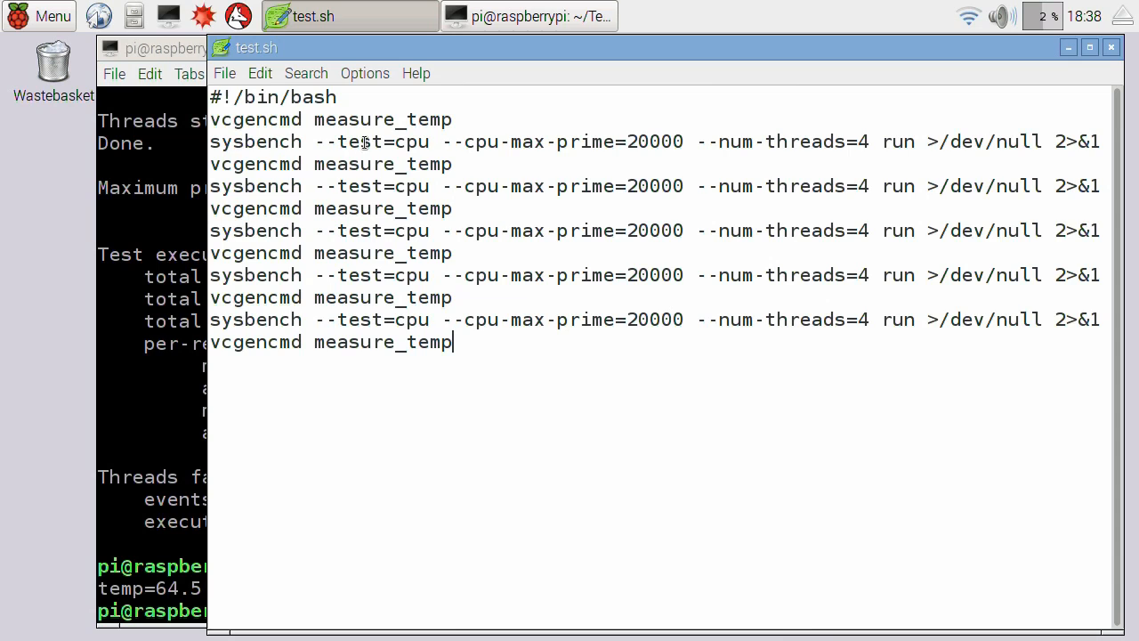
mouse_move(920, 155)
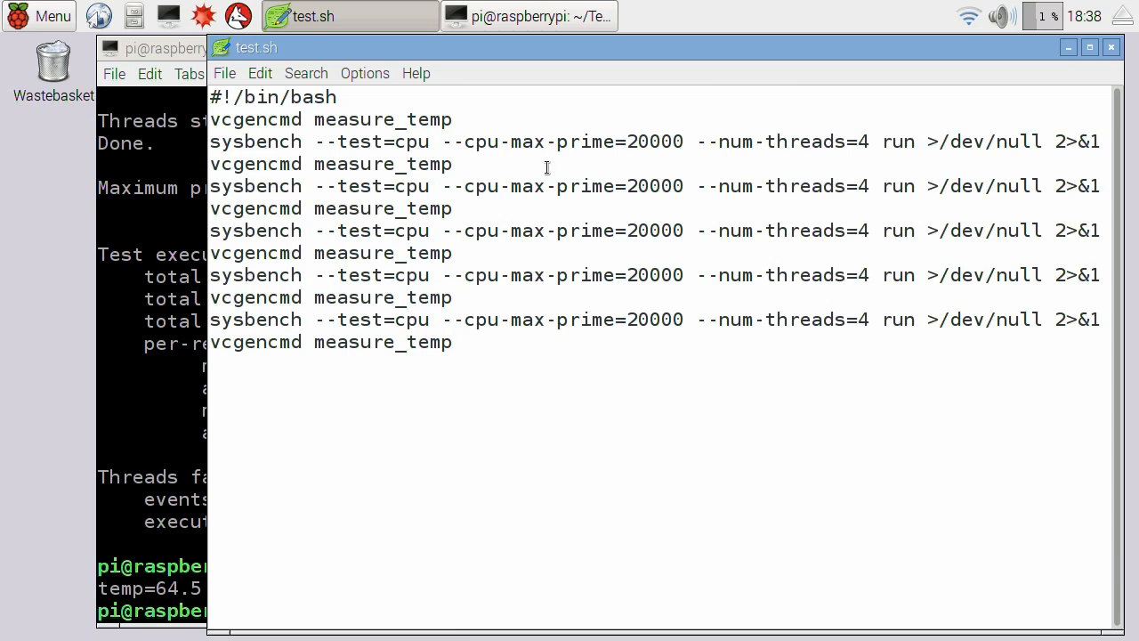
- Return from the test.sh editor window to the terminal session
click(452, 342)
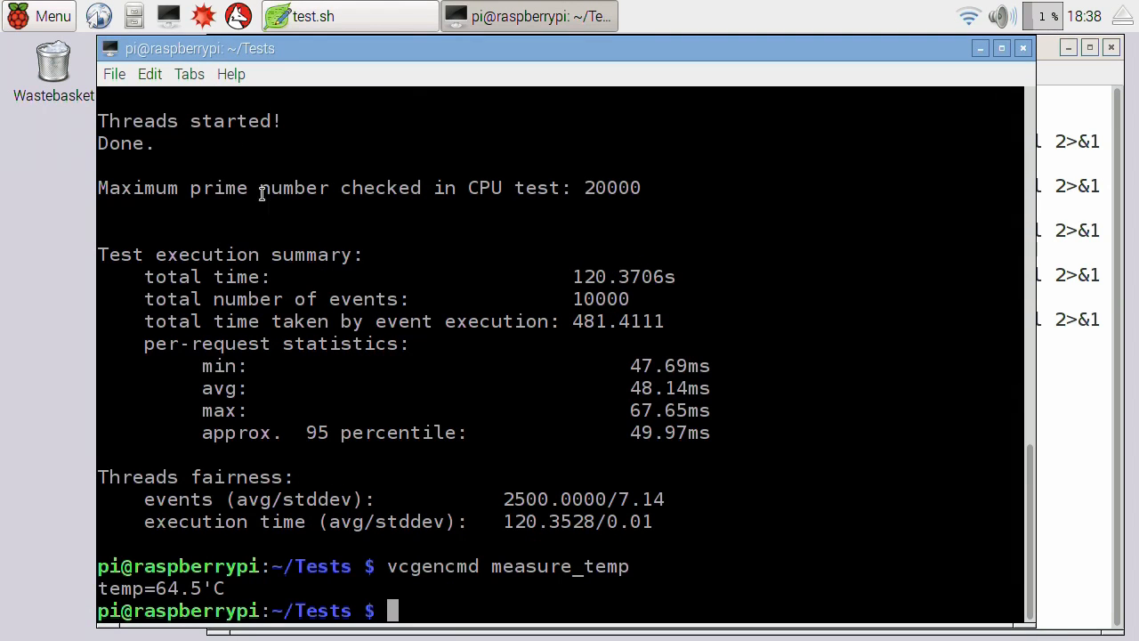
mouse_move(427, 602)
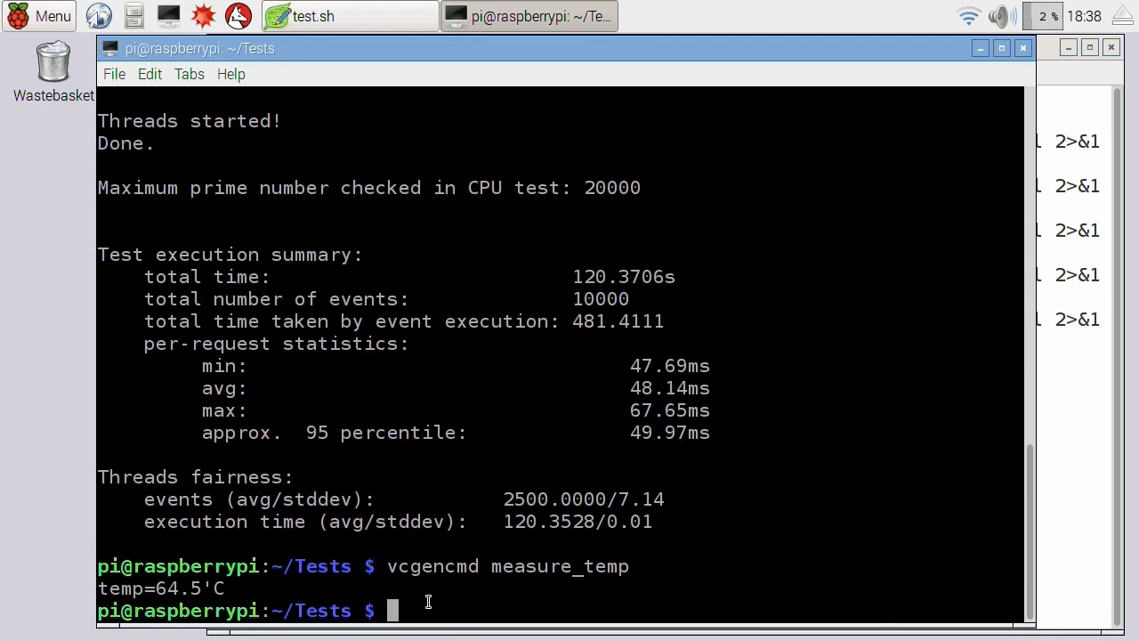
- Run ./test.sh to start the sysbench stress script, first reading 56.4°C
text(./)
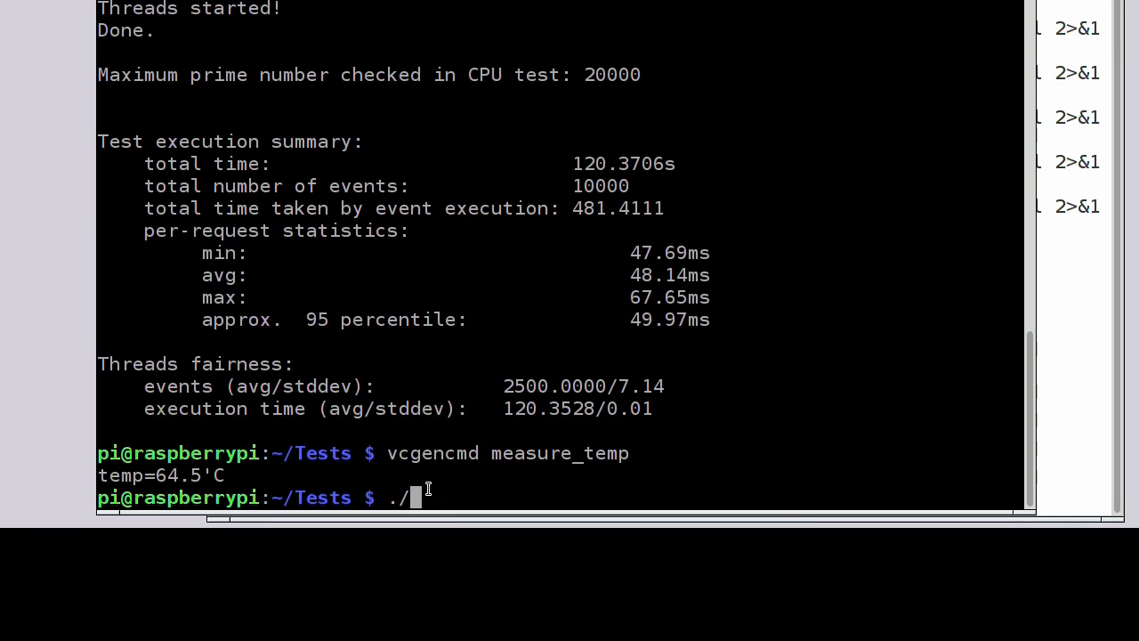
text(test.sh)
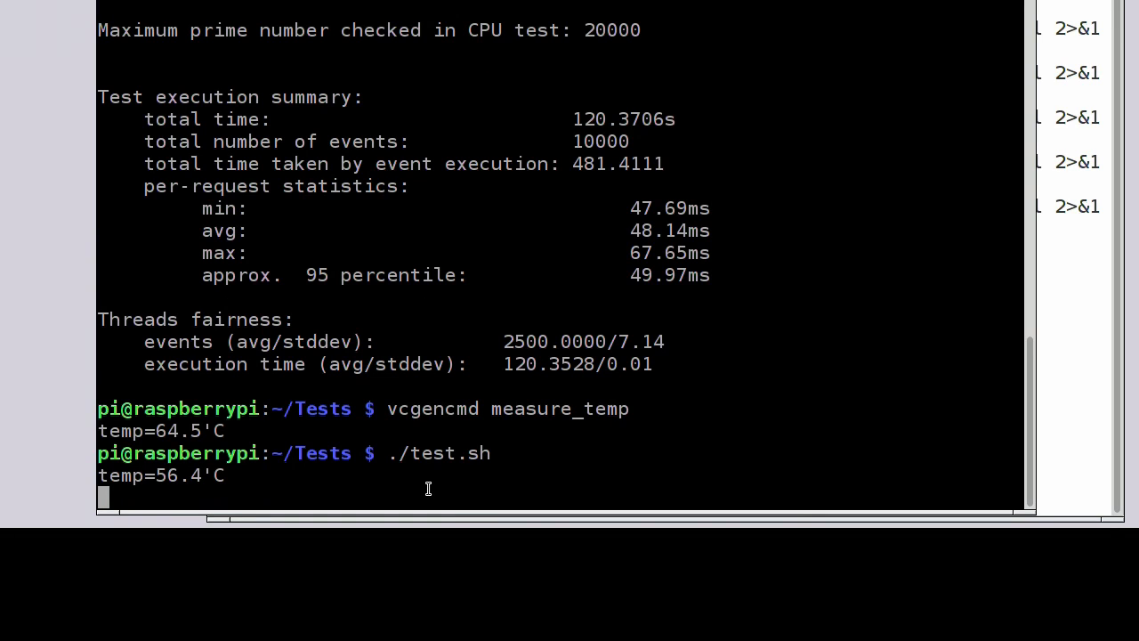
mouse_move(217, 473)
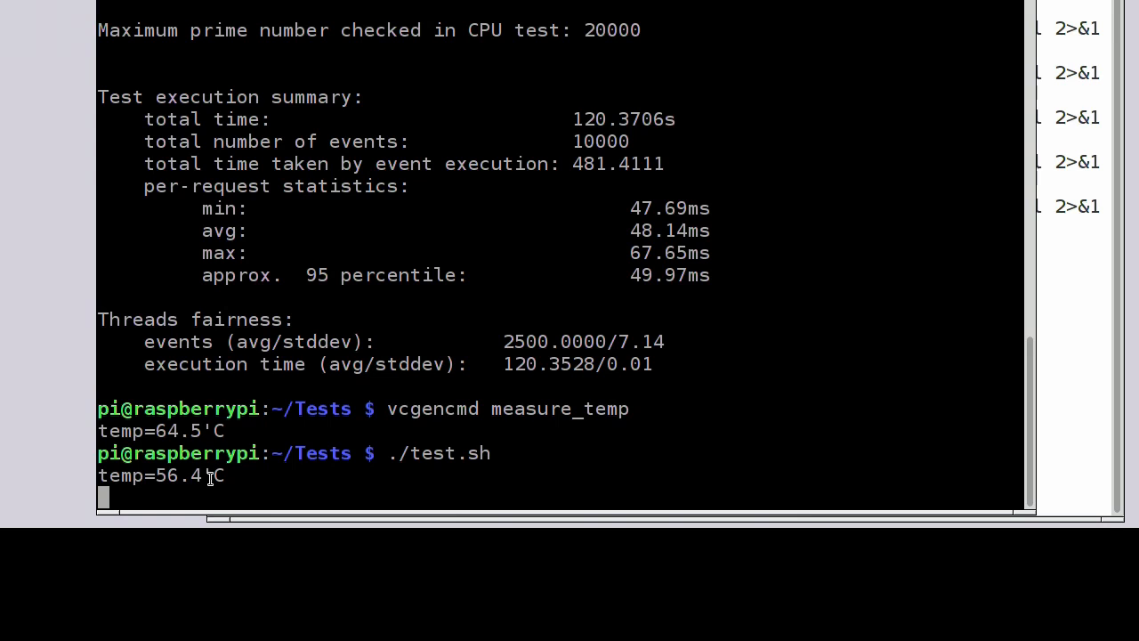
mouse_move(231, 488)
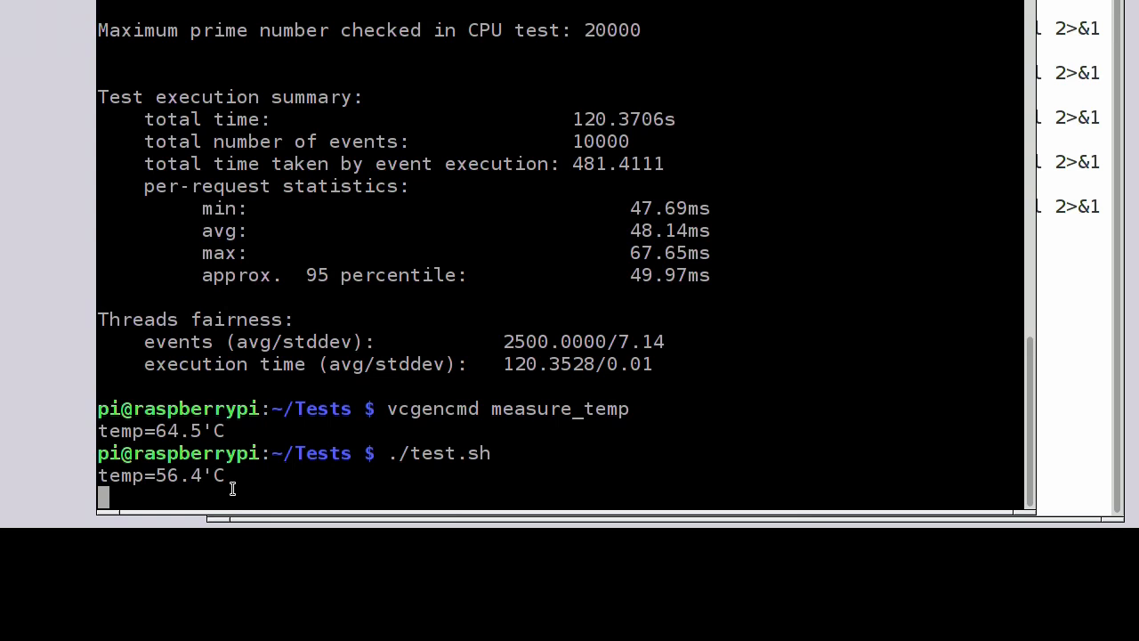
mouse_move(289, 484)
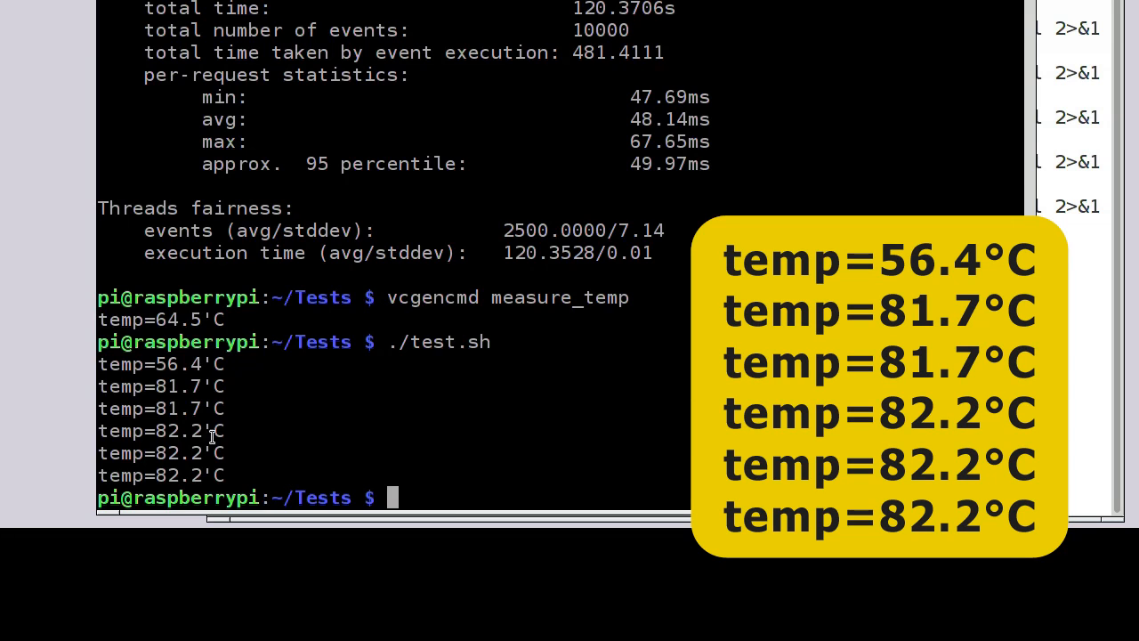
mouse_move(231, 462)
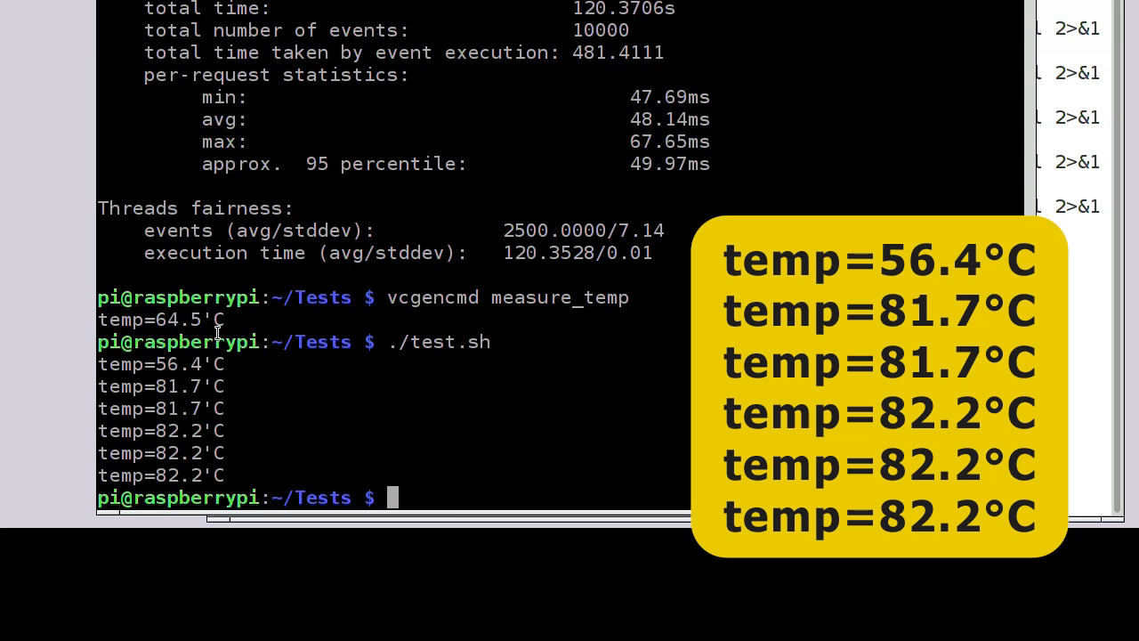
mouse_move(182, 324)
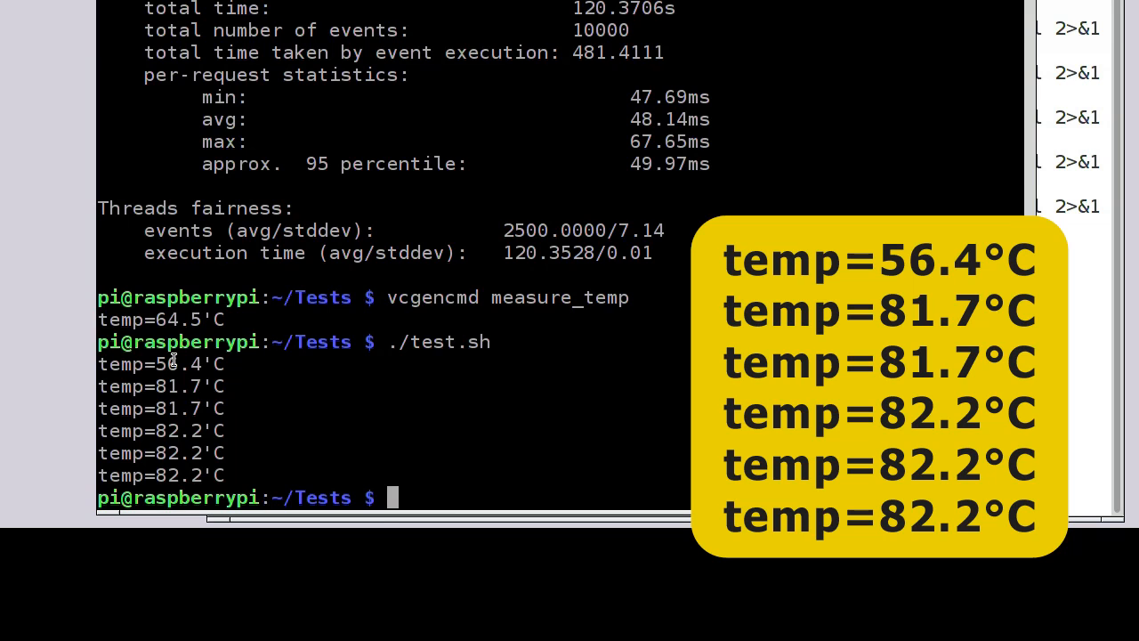
mouse_move(186, 473)
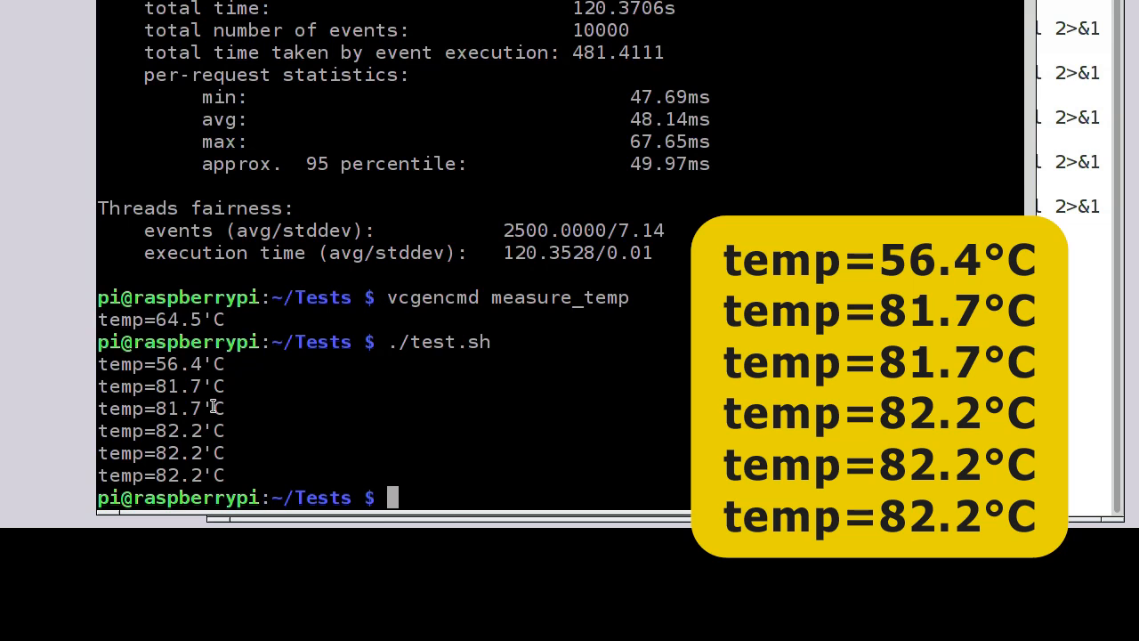
mouse_move(287, 470)
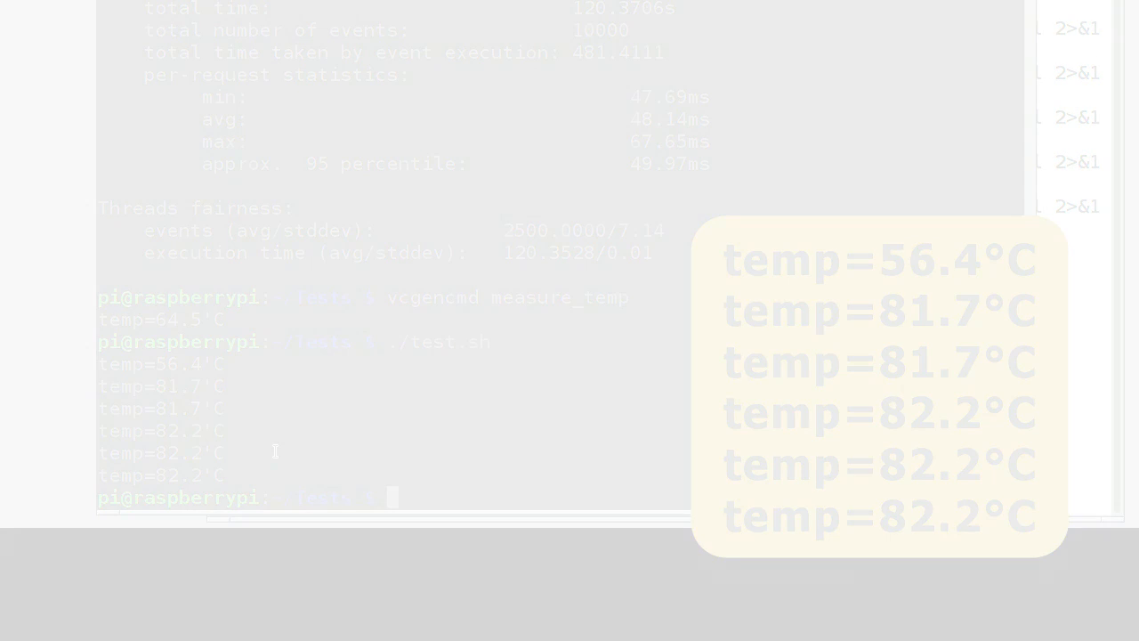
- Focus the terminal window to clear it and enter vcgencmd measure_temp
click(436, 12)
text(vcgencmd measure_temp)
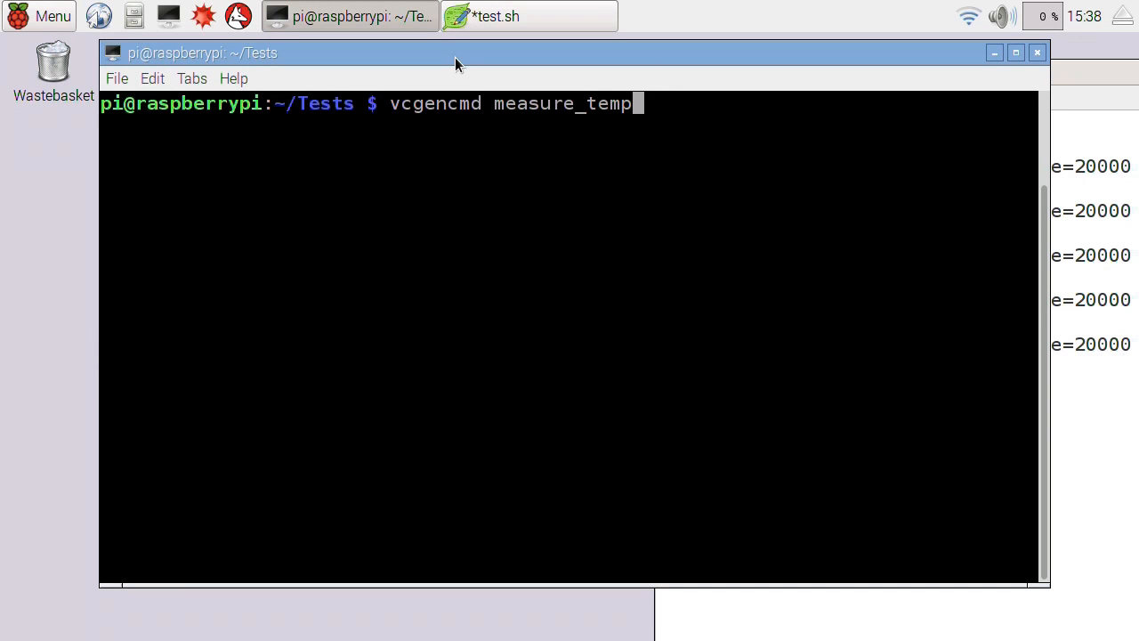
mouse_move(576, 263)
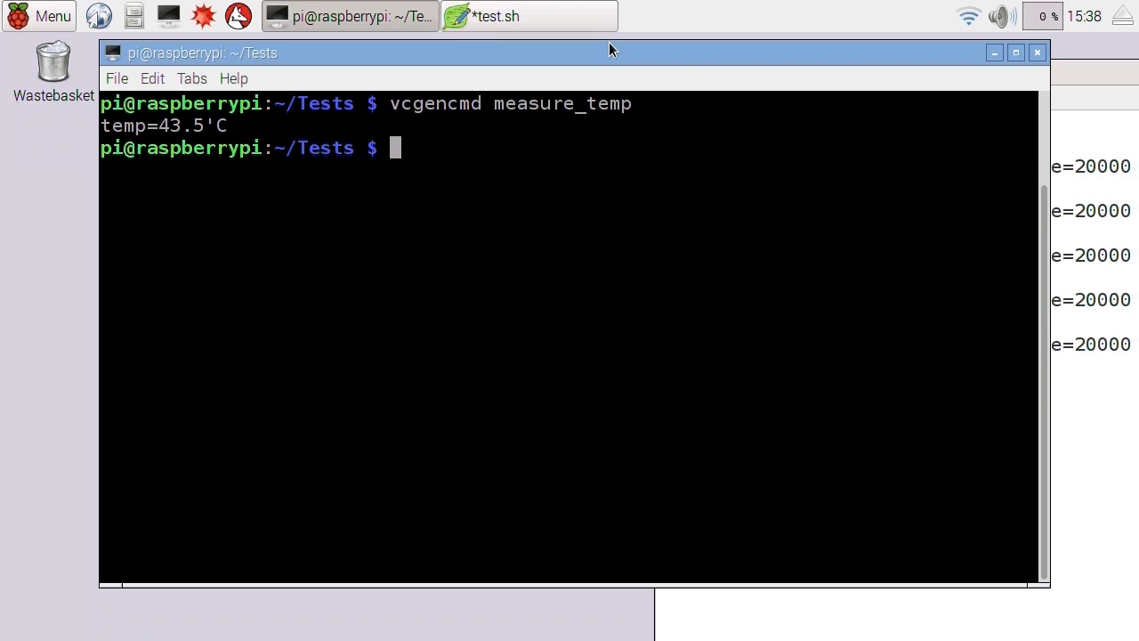
- Run the temperature check reading 43.5°C and begin entering ./test.sh
click(529, 16)
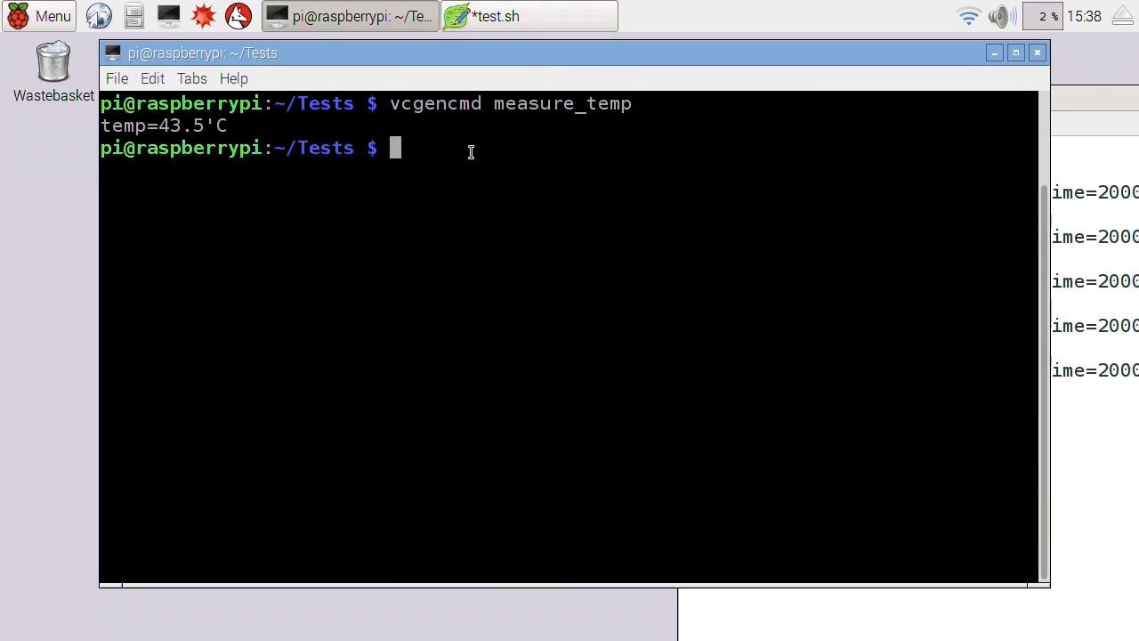
text(./te)
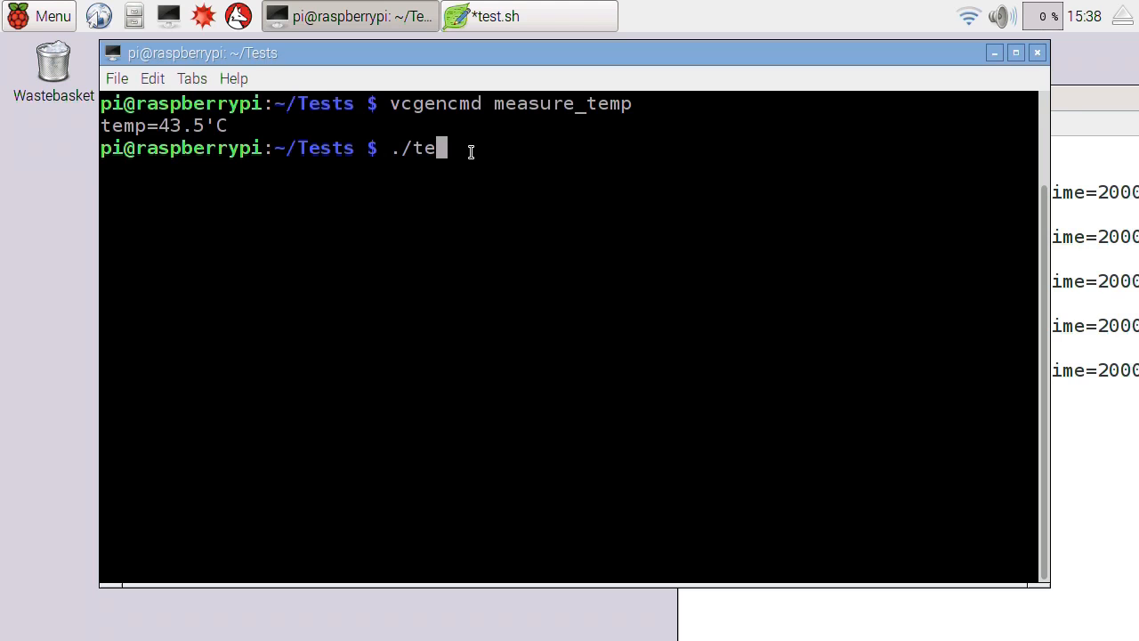
- Run ./test.sh again, logging temperatures from 43.5°C up to 80.6°C
text(st.sh)
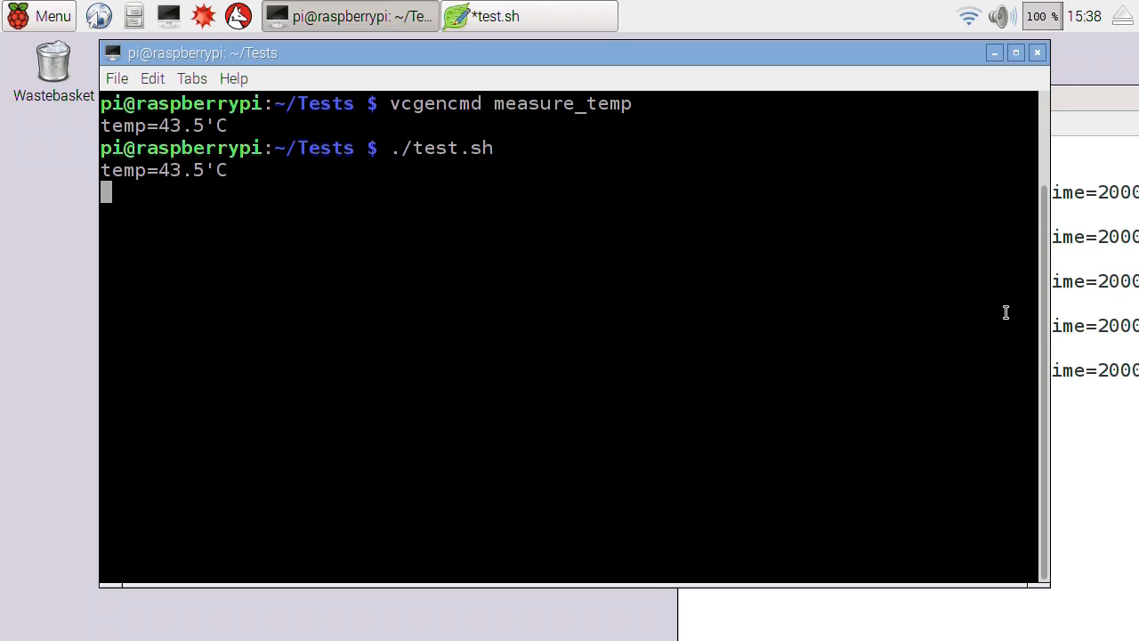
mouse_move(1011, 310)
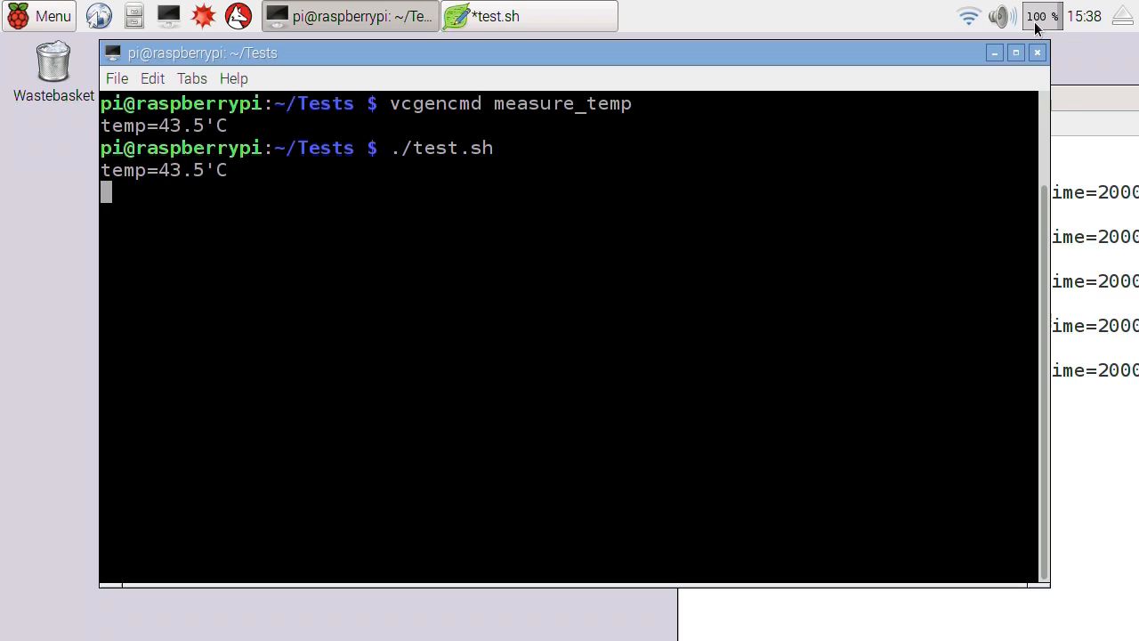
mouse_move(537, 399)
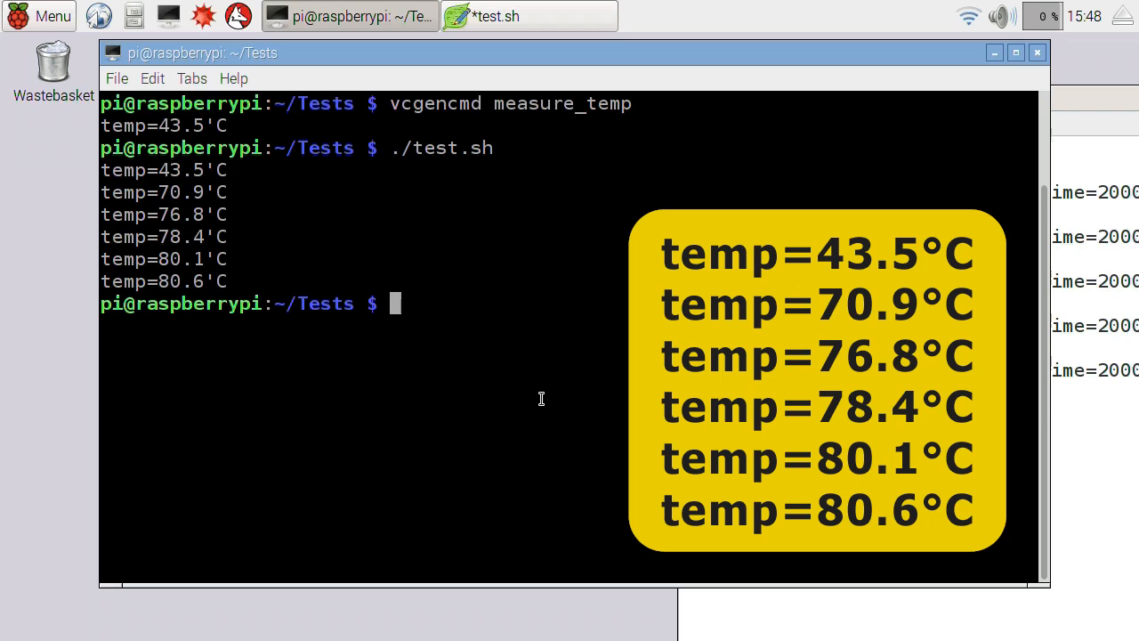
mouse_move(235, 164)
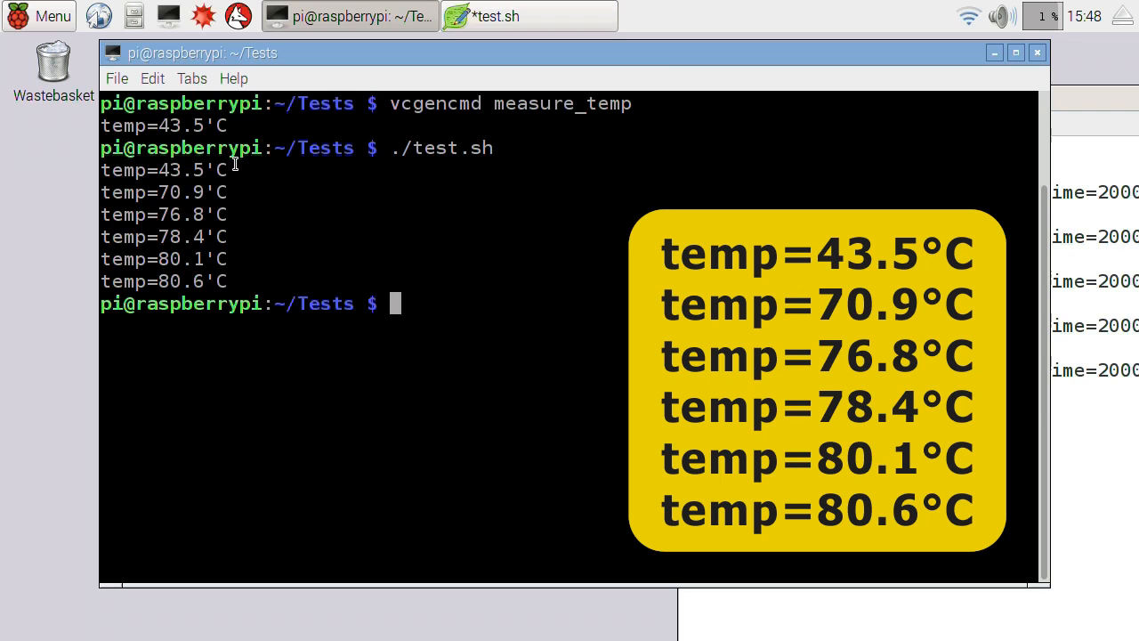
mouse_move(206, 281)
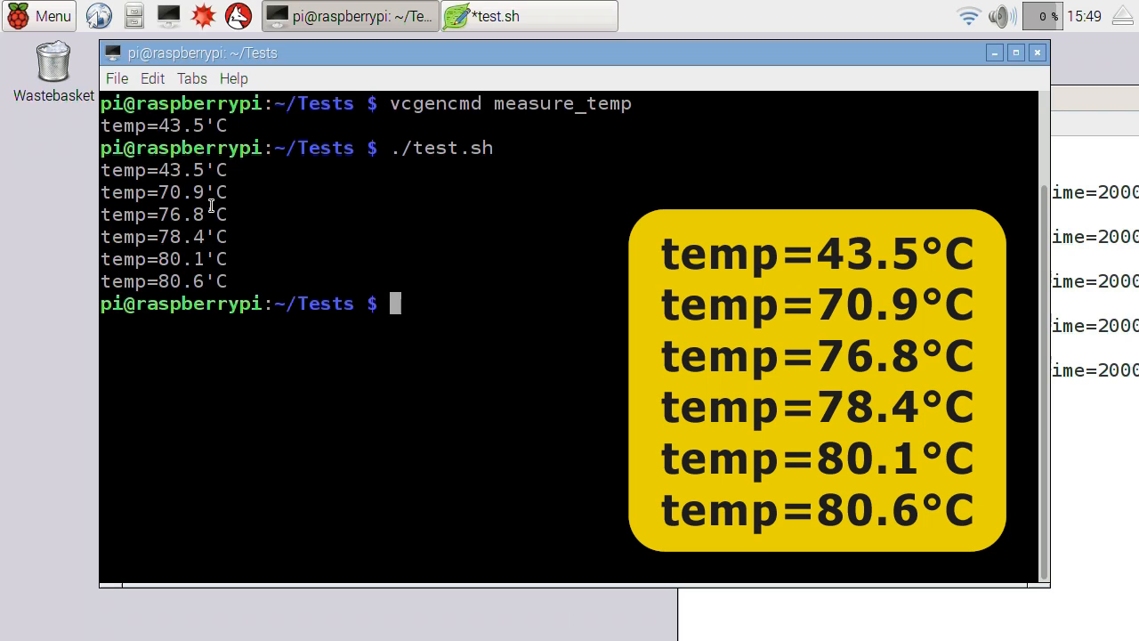
mouse_move(235, 281)
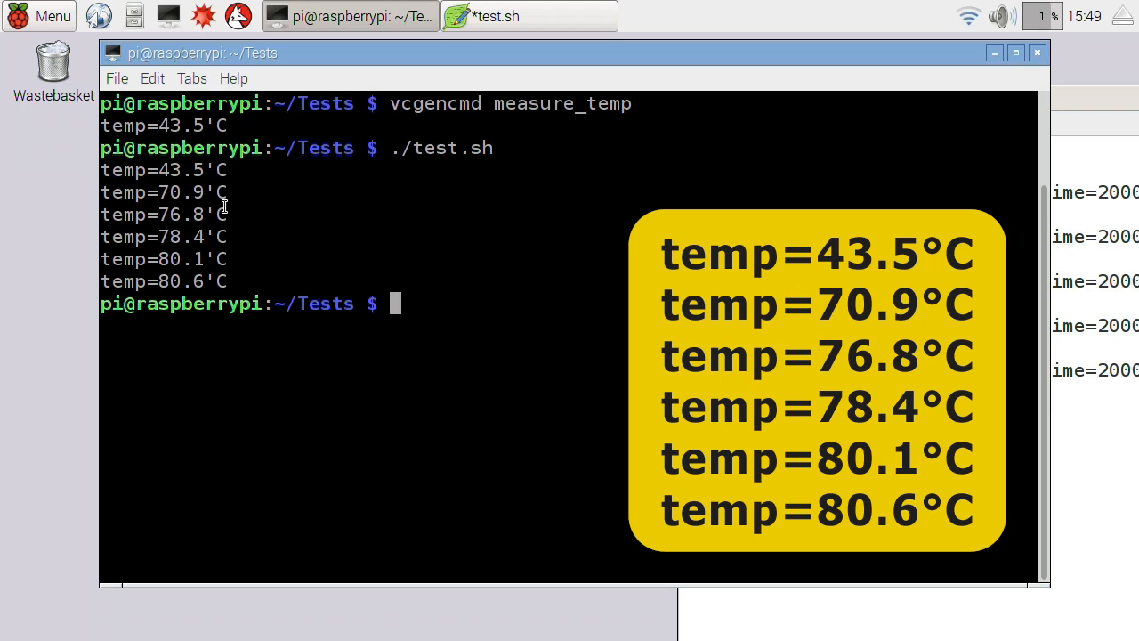
mouse_move(299, 302)
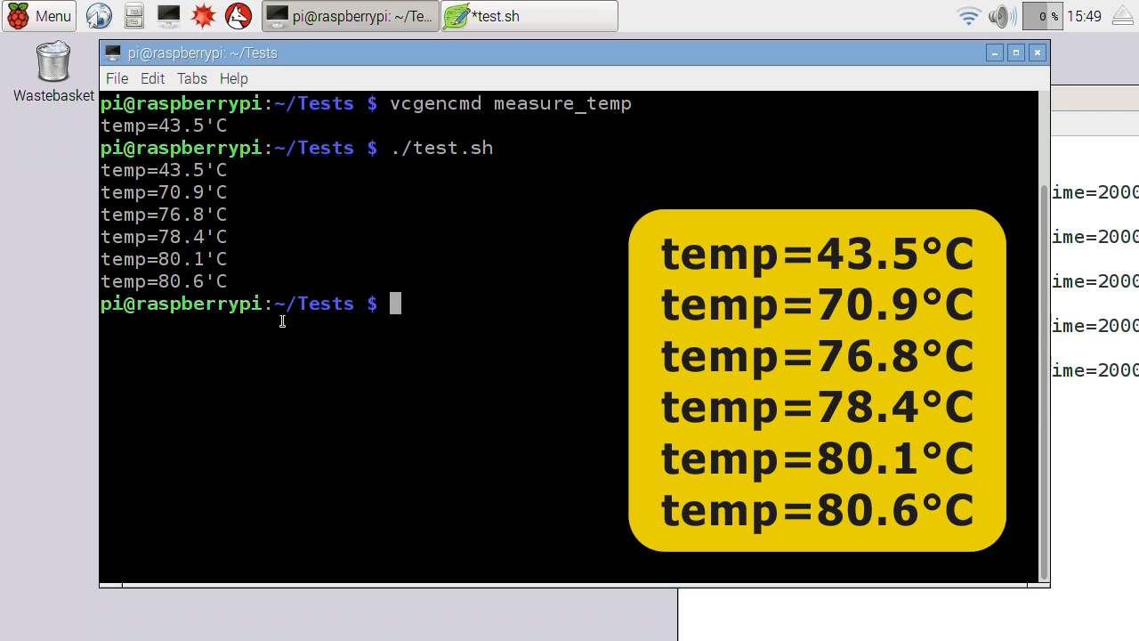
mouse_move(214, 231)
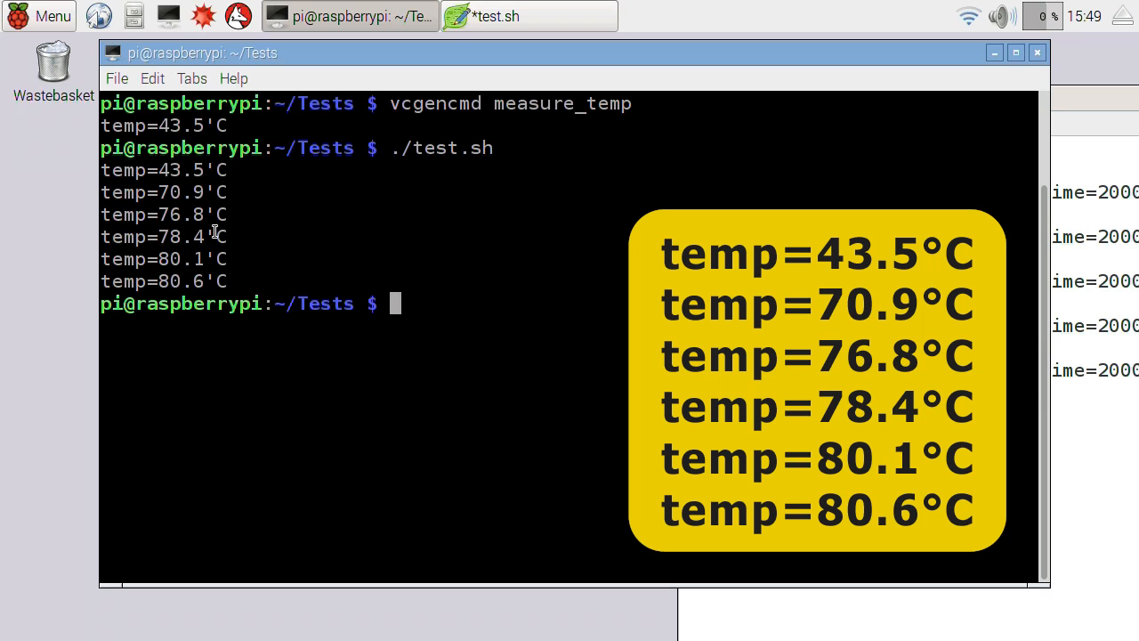